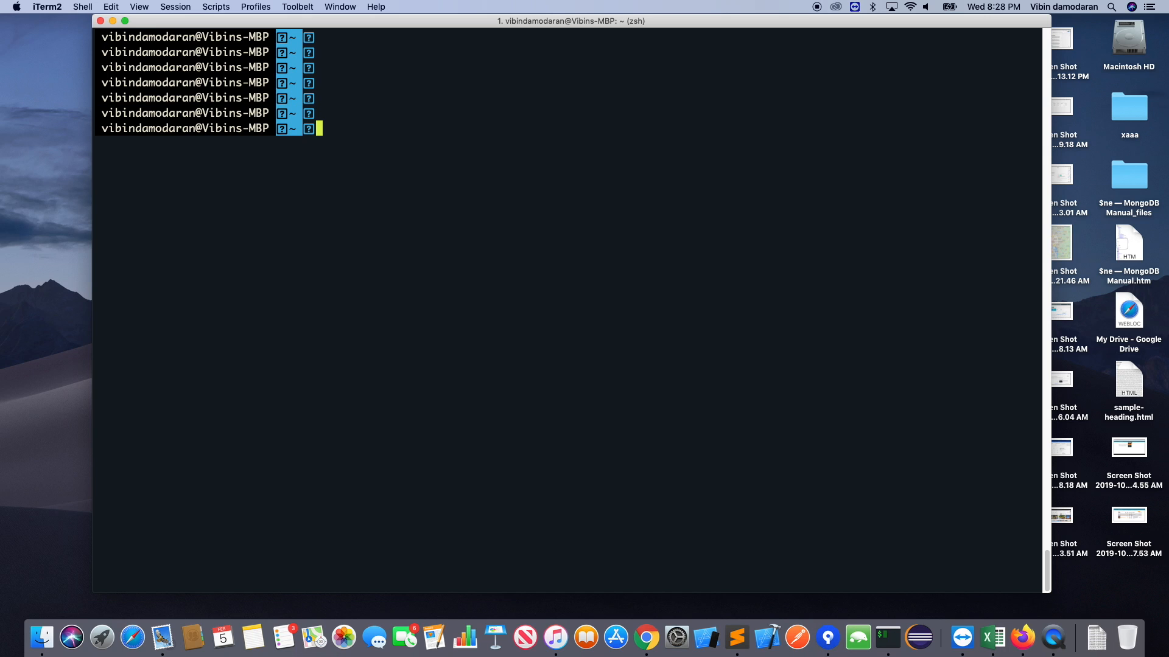
# Run brew -v to confirm Homebrew 2.2.5 is installed
pyautogui.write('brew')
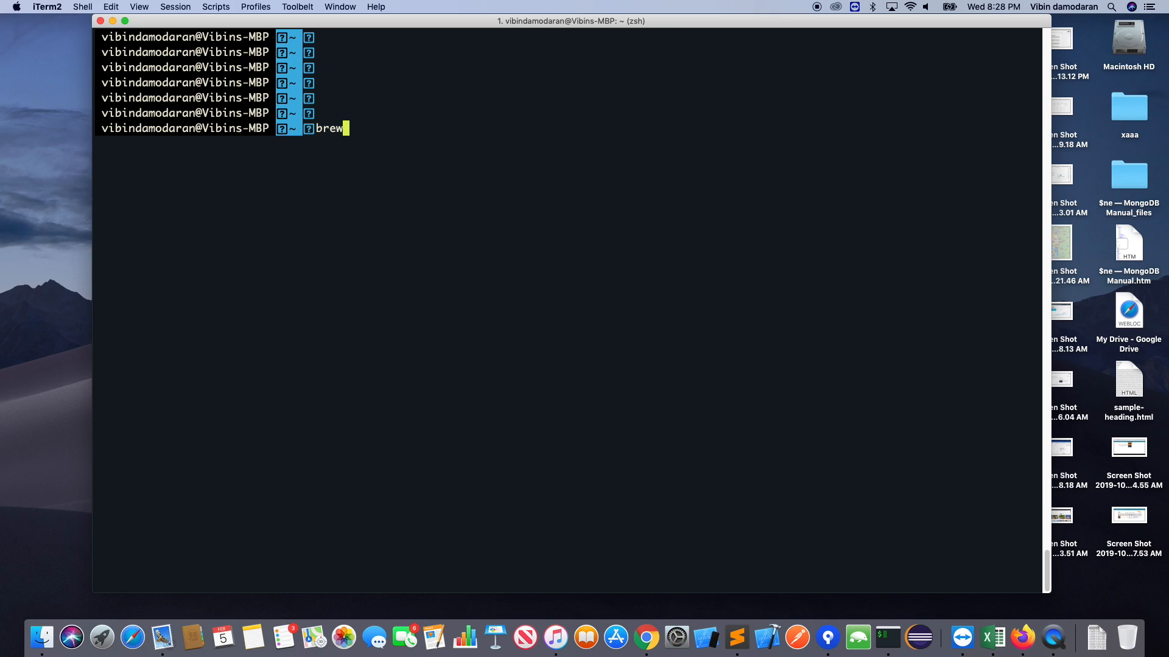
pyautogui.write('-v')
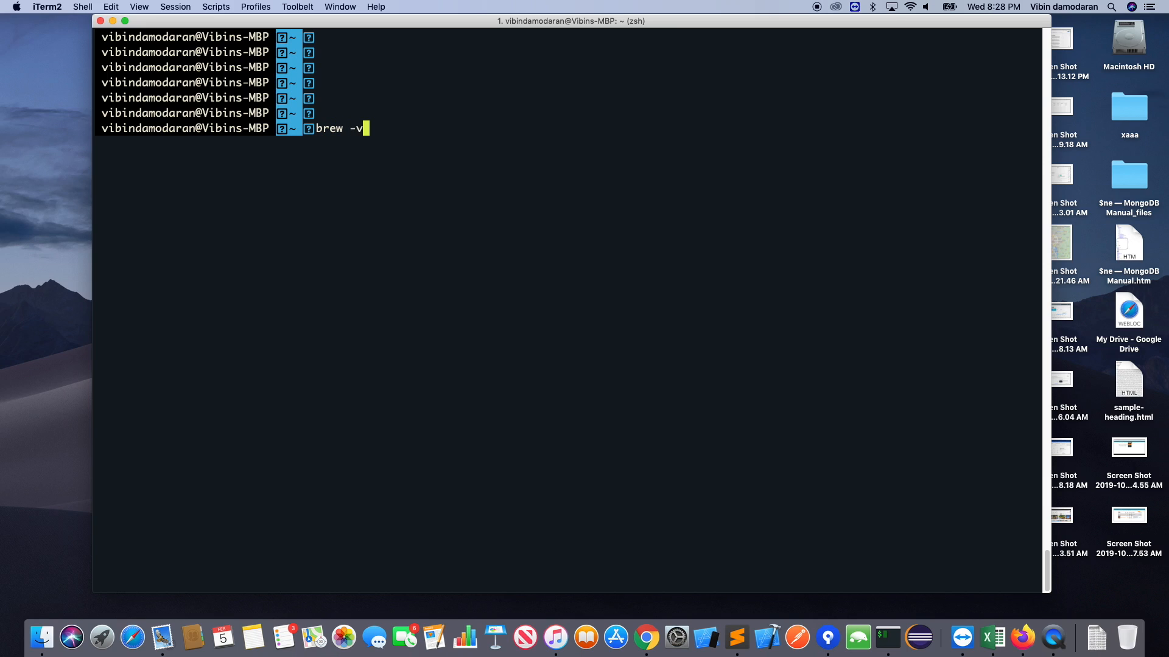
pyautogui.press('Return')
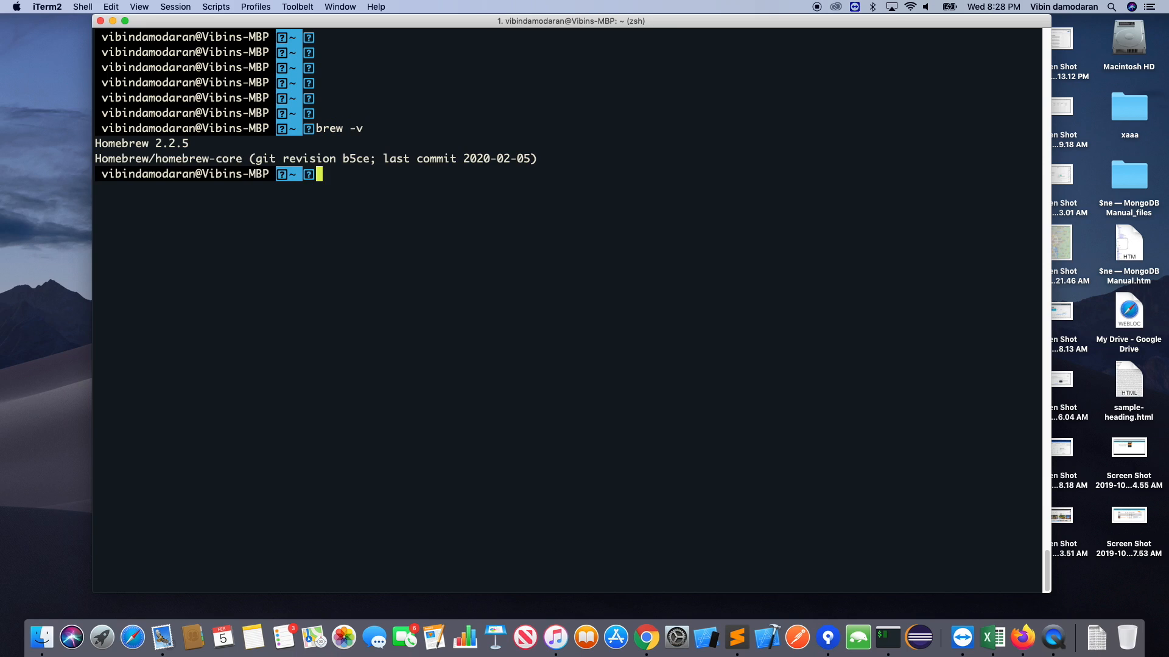
pyautogui.moveTo(628, 381)
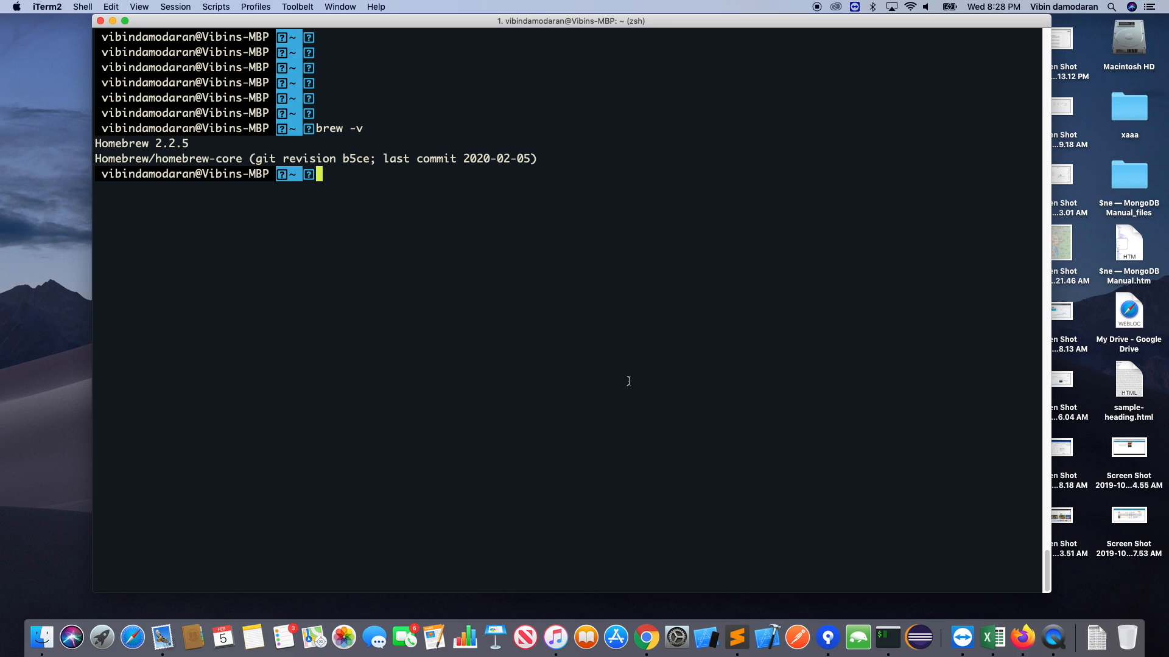
# Type brew install postgres at the prompt without running it yet
pyautogui.write('brew insta')
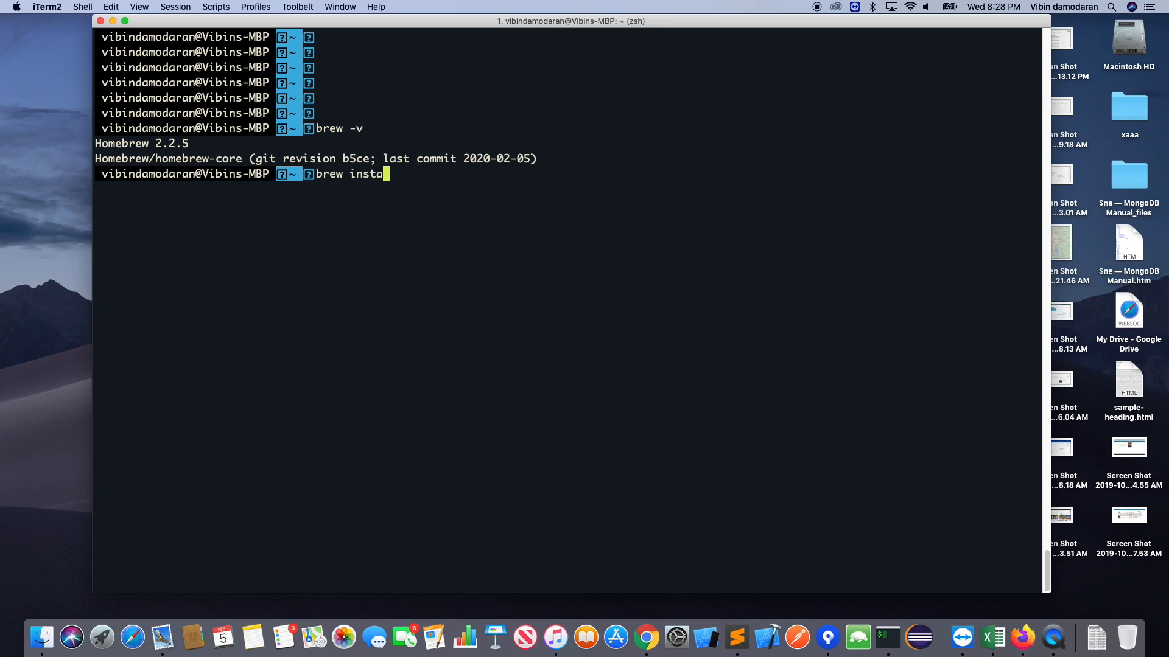
pyautogui.write('ll post')
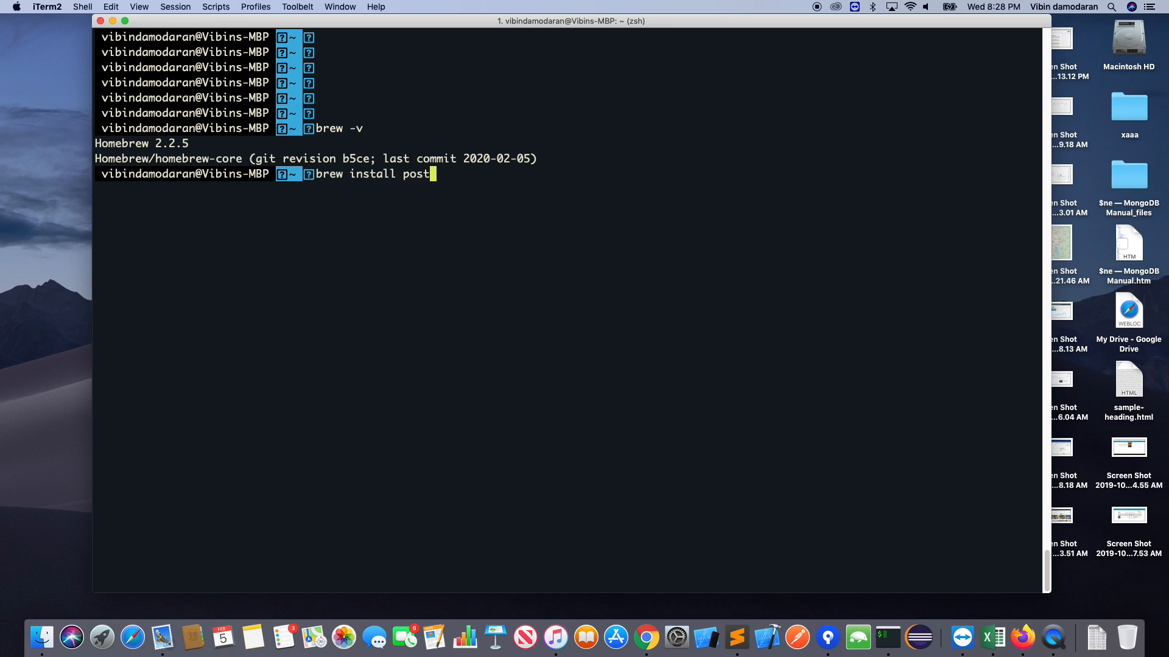
pyautogui.write('gre')
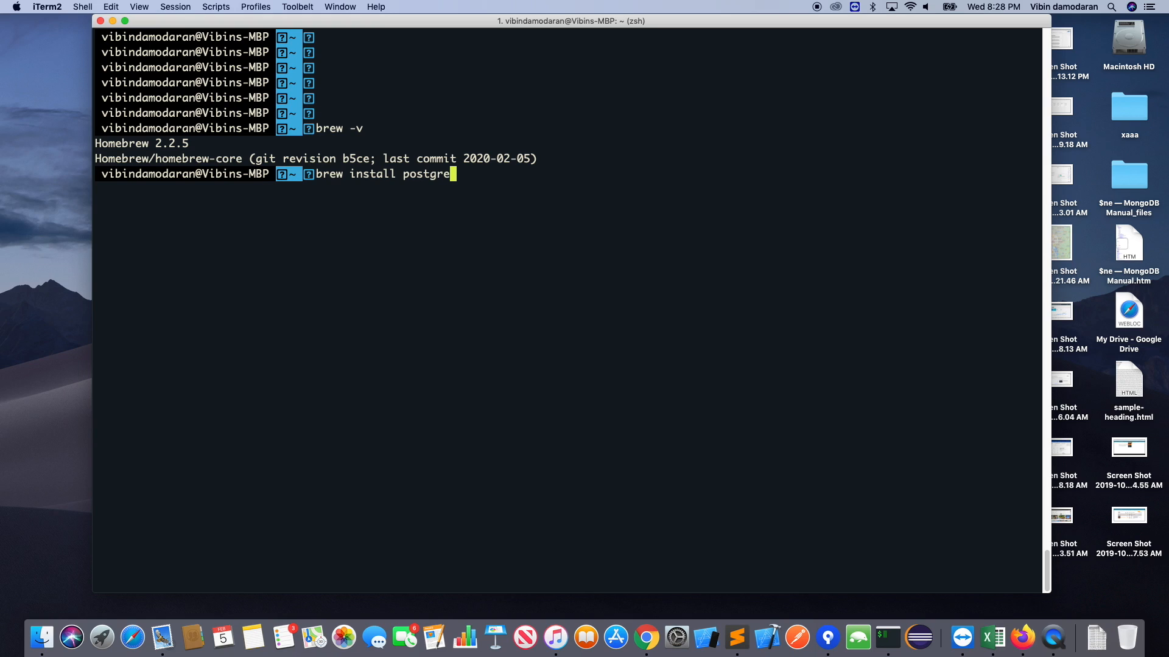
pyautogui.write('s')
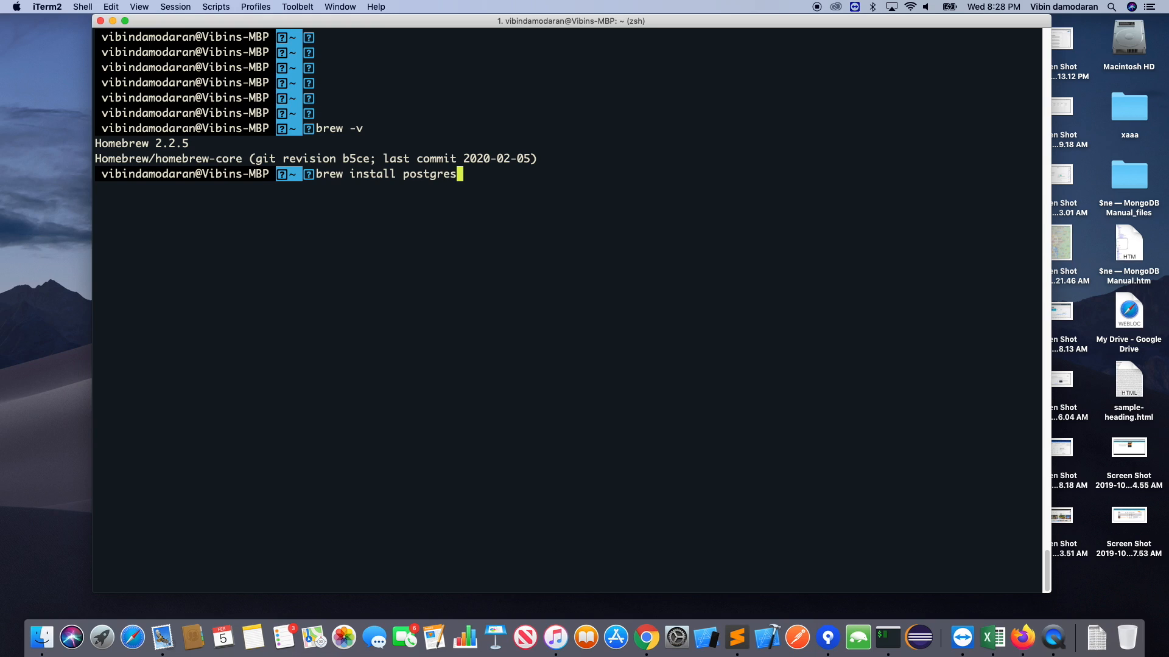
# Run brew install postgres and follow the output until the install completes
pyautogui.press('Return')
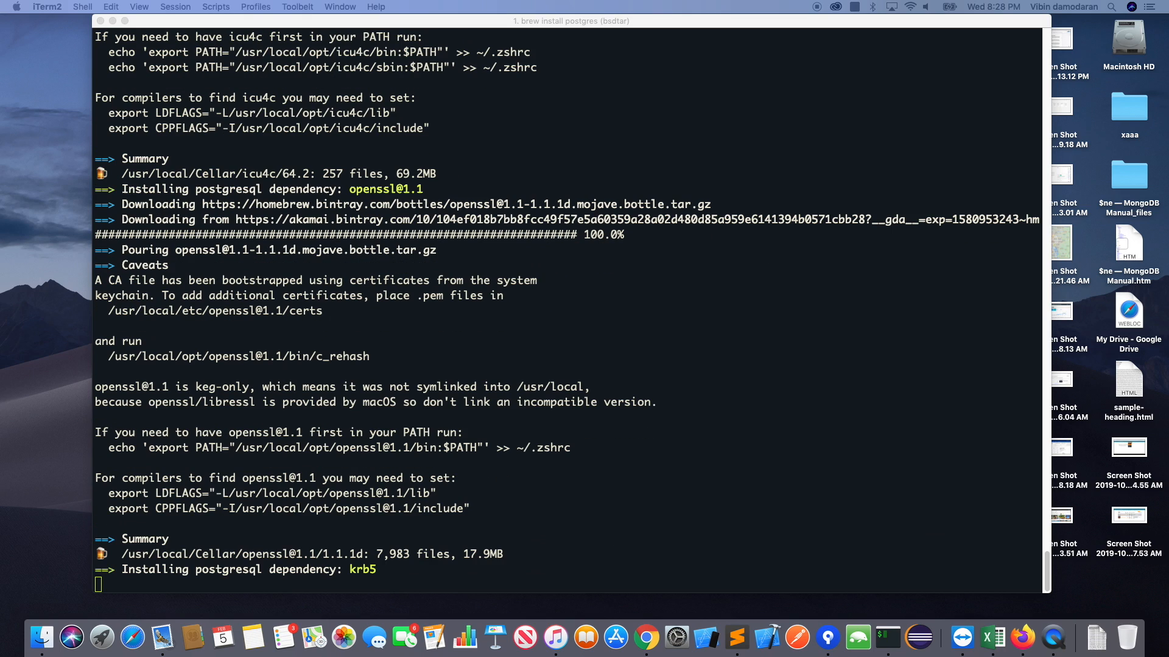
pyautogui.scroll(-3)
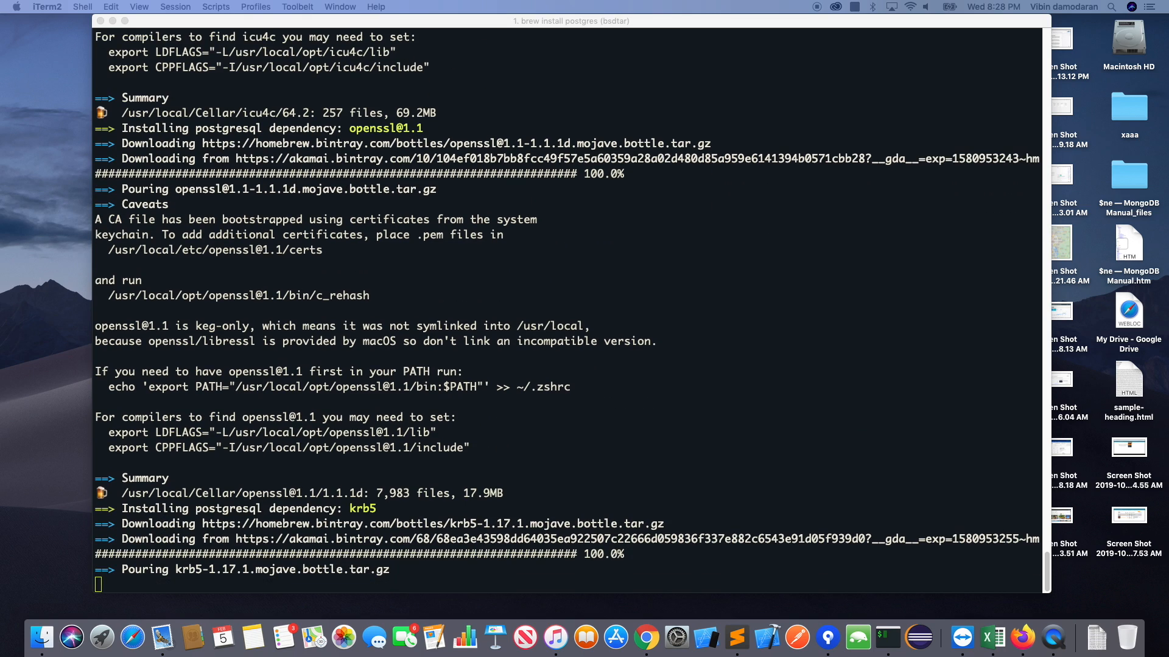
pyautogui.scroll(-3)
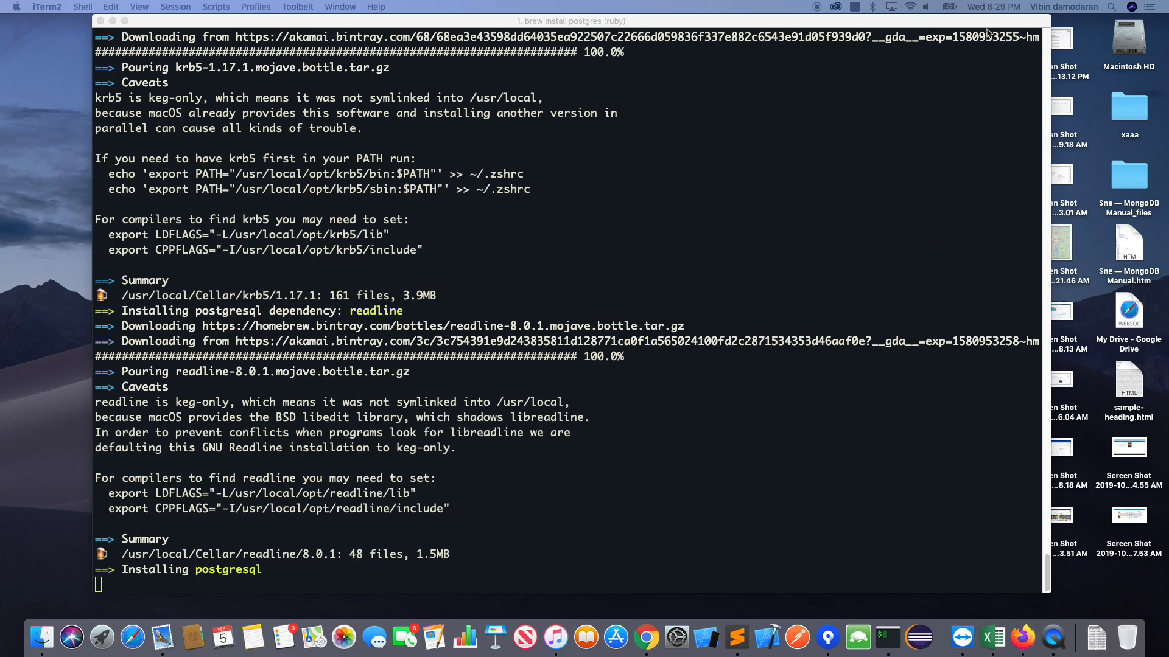
pyautogui.scroll(-3)
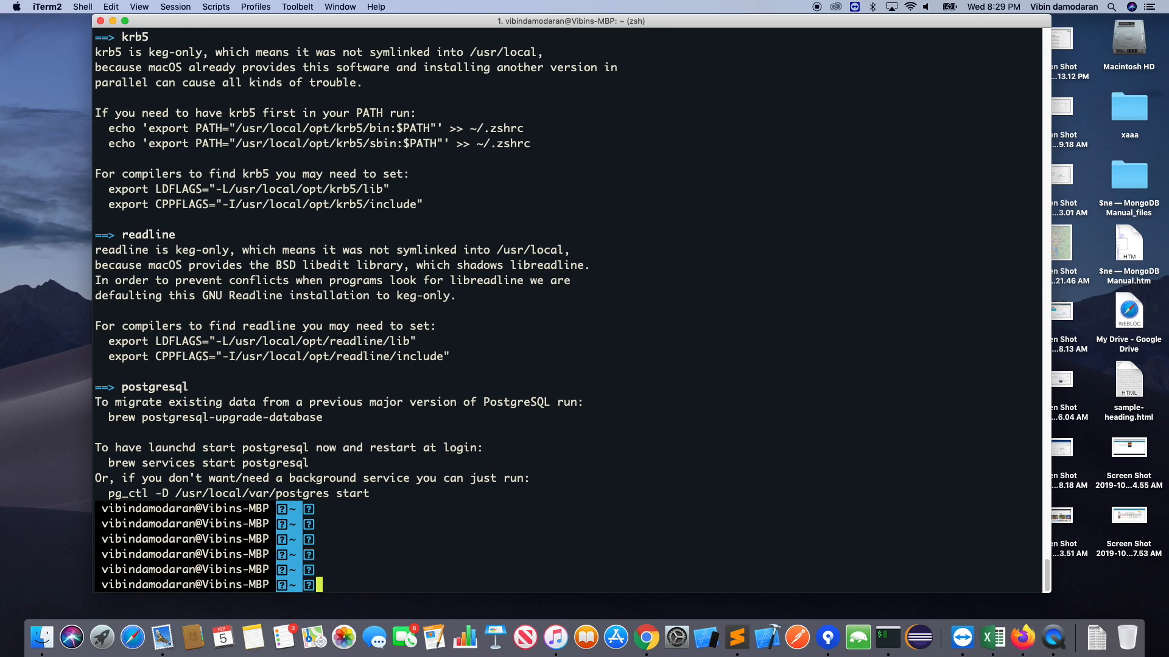
# Start the PostgreSQL server with pg_ctl -D /usr/local/var/postgres start
pyautogui.write('pg_ctl -D /usr/local/var/postgres start')
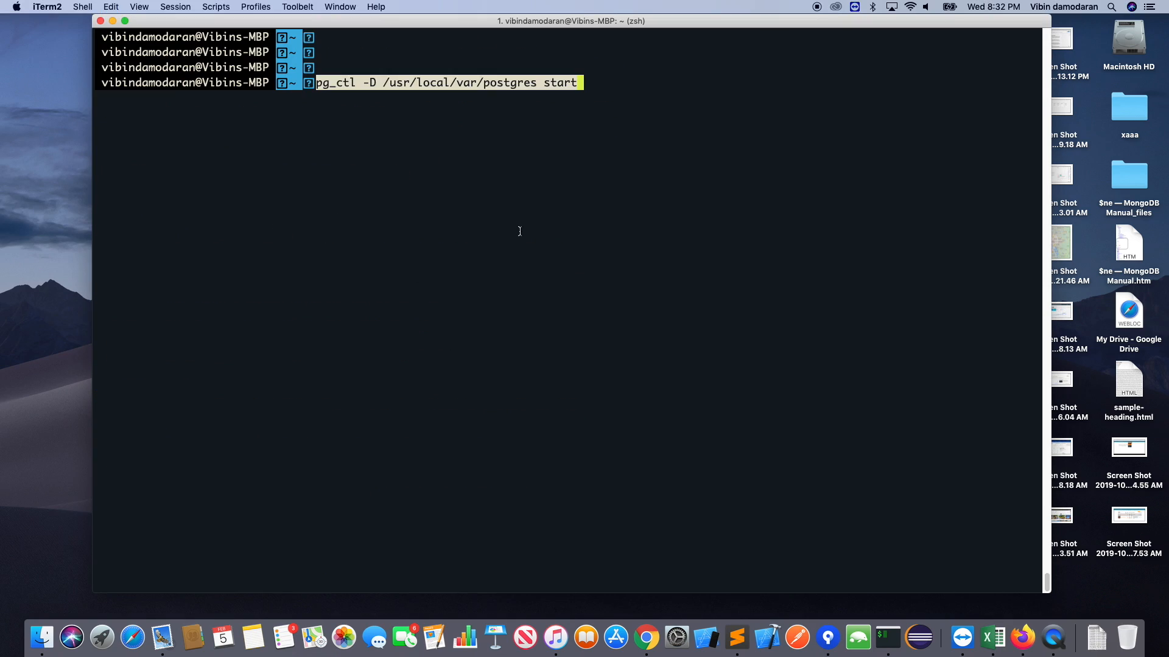
pyautogui.press('Return')
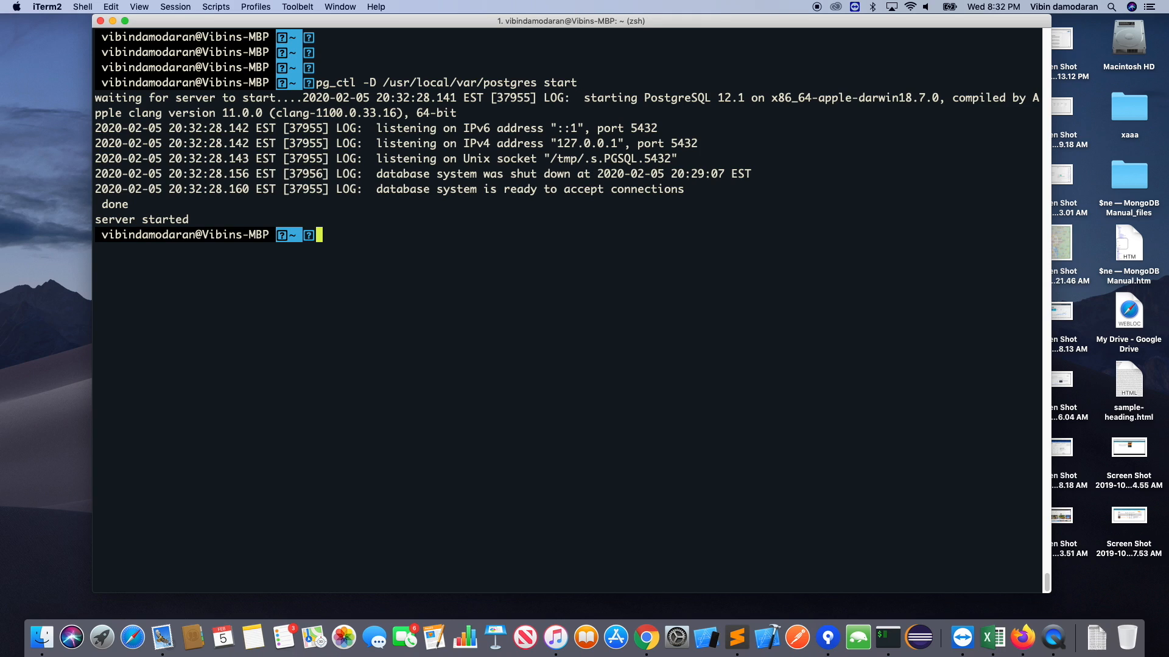
pyautogui.moveTo(897, 260)
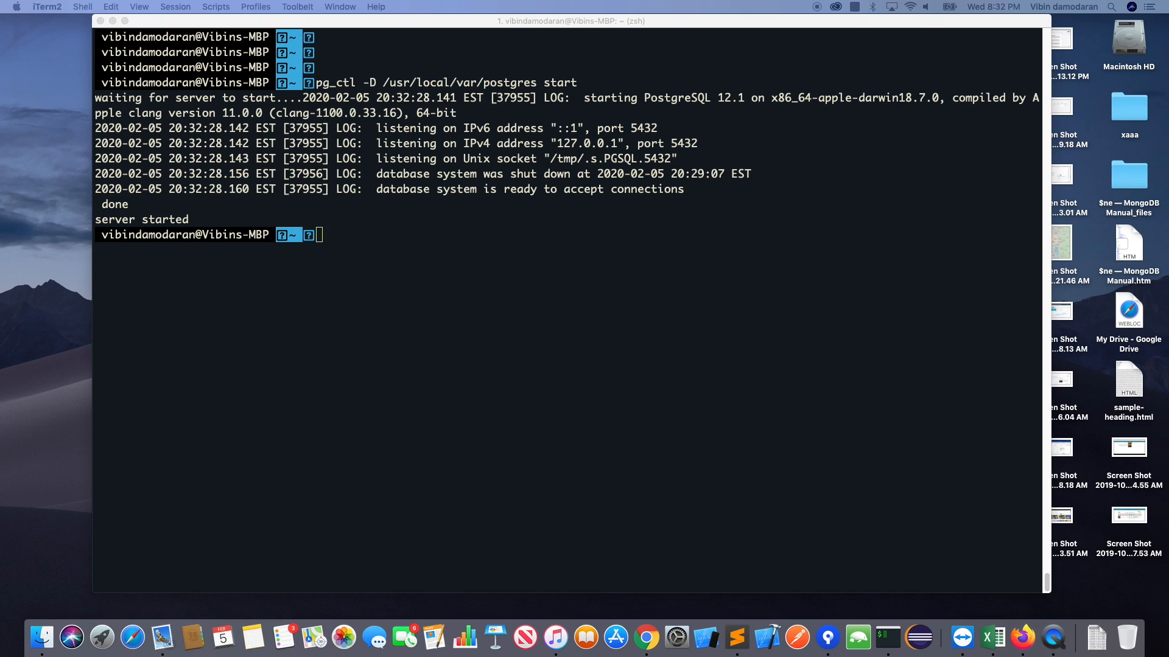
pyautogui.press('Return')
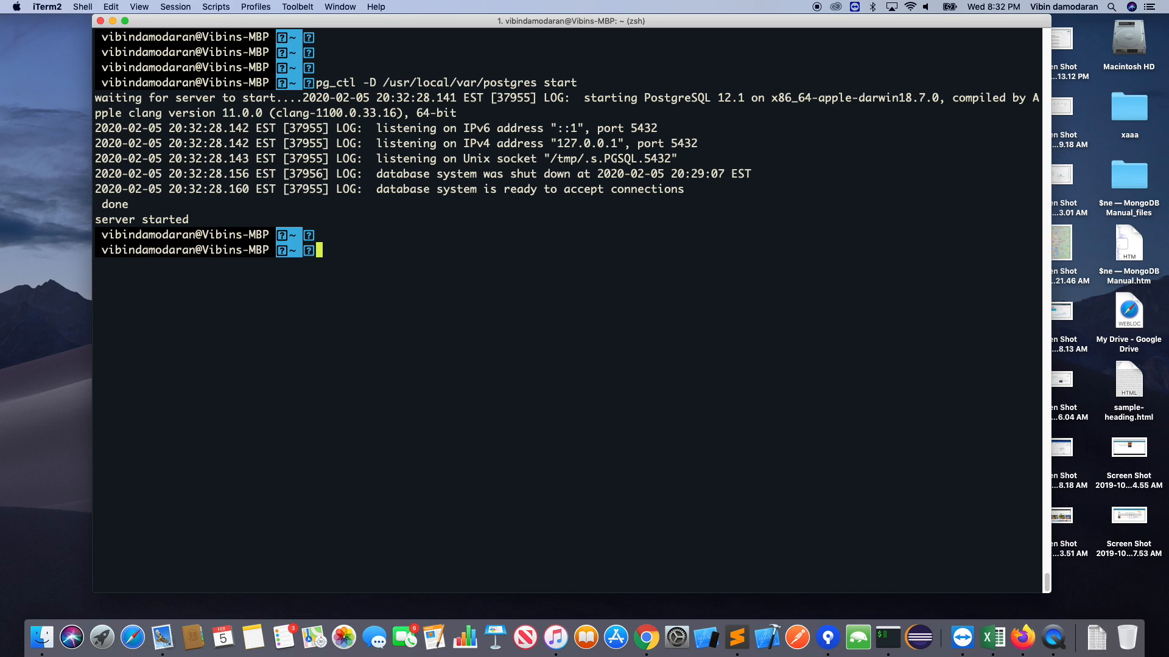
# Run initdb /usr/local/var/postgres, which fails because the directory already exists
pyautogui.write('initdb /usr/local/var/postgres')
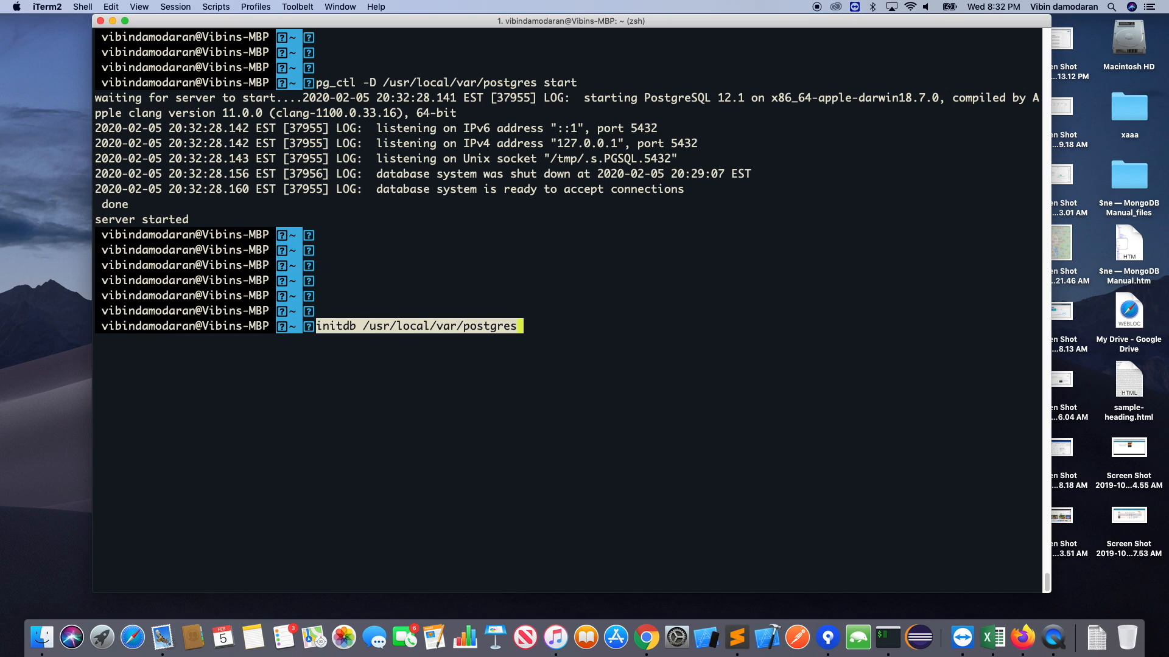
pyautogui.press('Return')
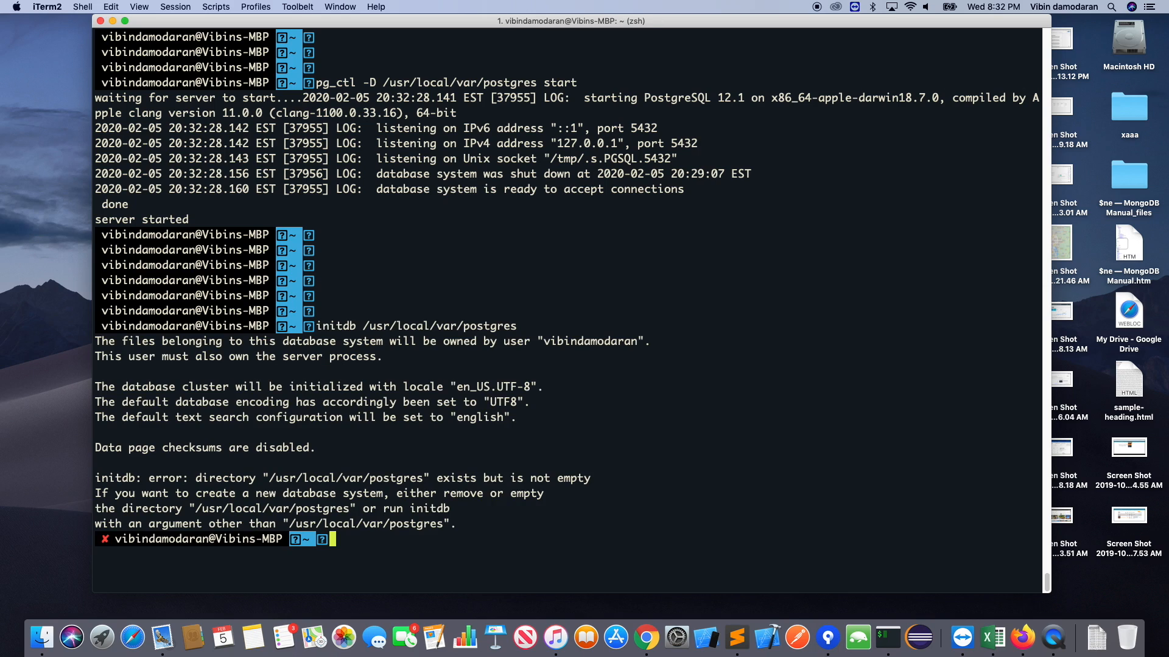
pyautogui.moveTo(496, 439)
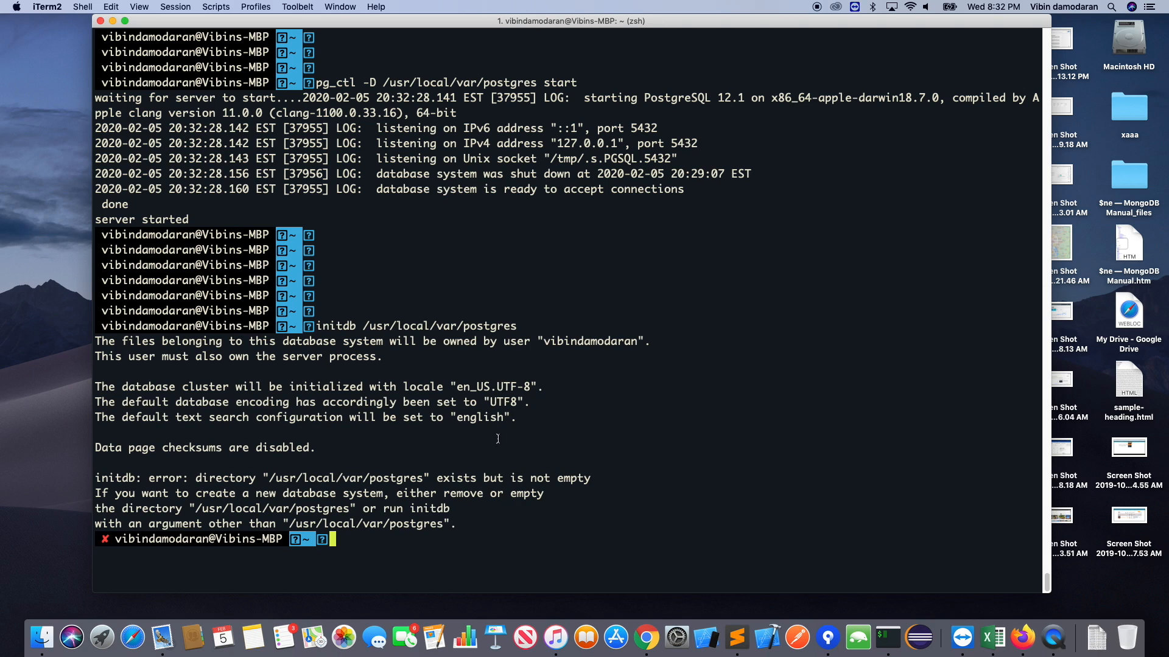
pyautogui.moveTo(499, 478)
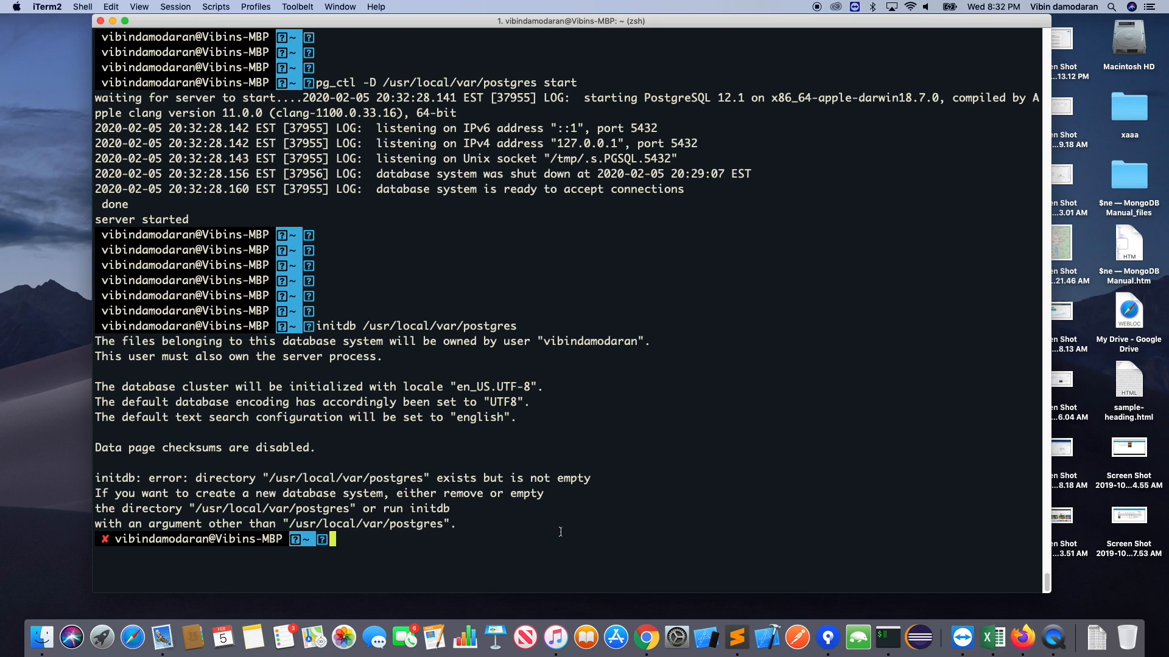
# Recursively remove /usr/local/var/postgres with rm -r
pyautogui.write('rm -r')
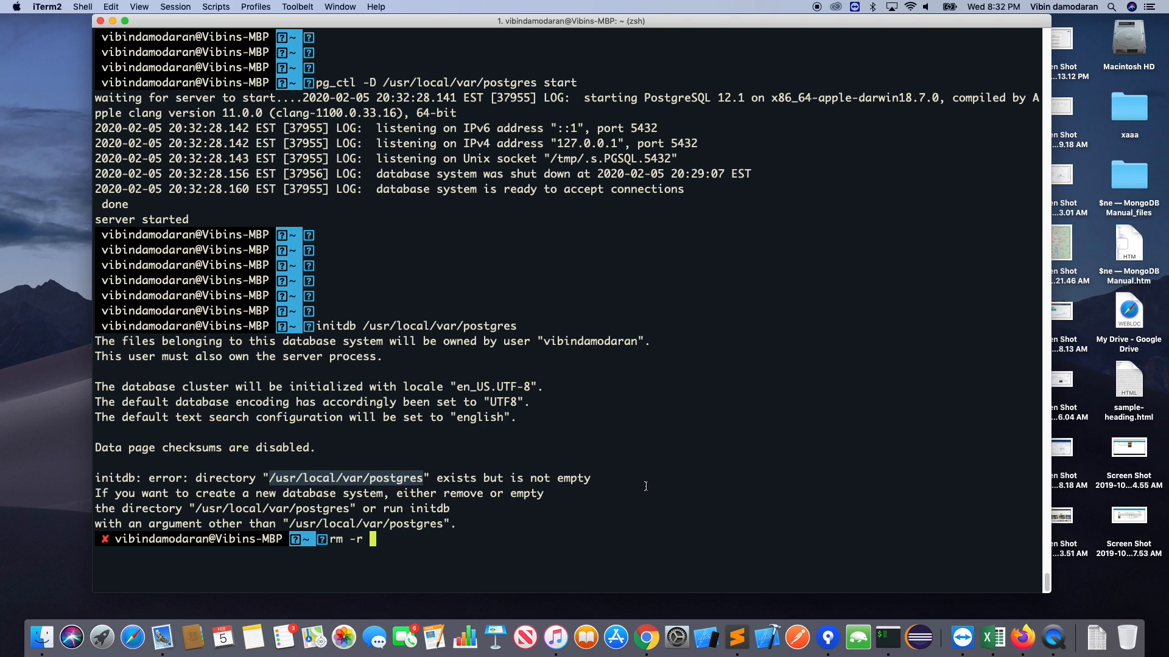
pyautogui.write('/usr/local/var/postgres')
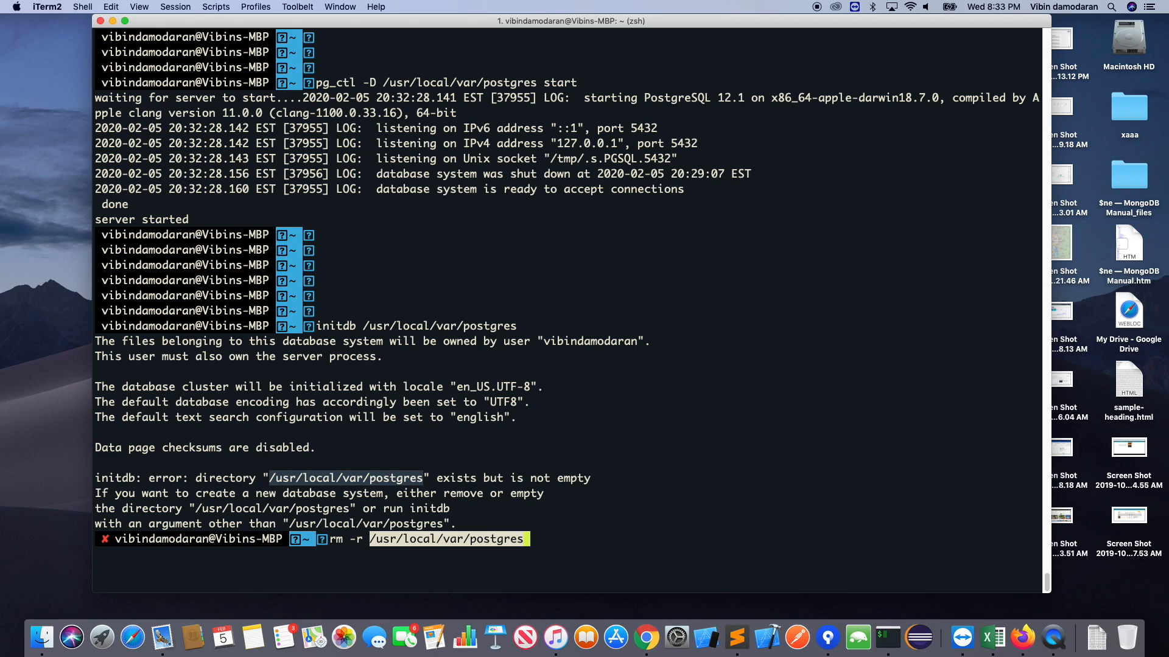
pyautogui.press('Return')
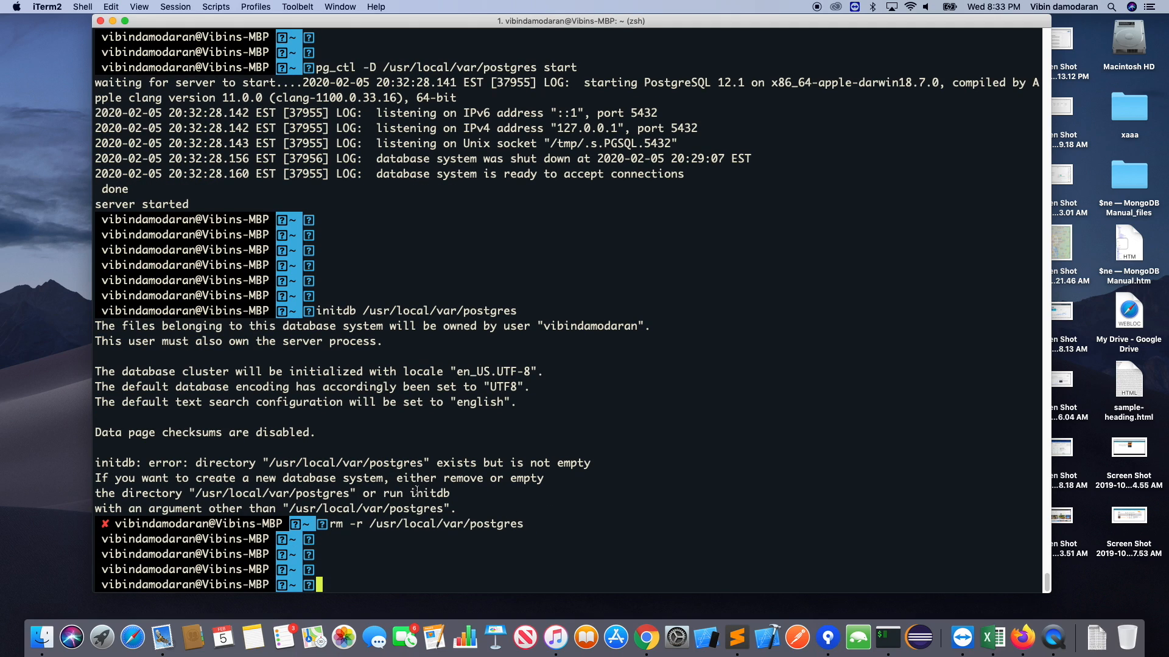
pyautogui.moveTo(477, 504)
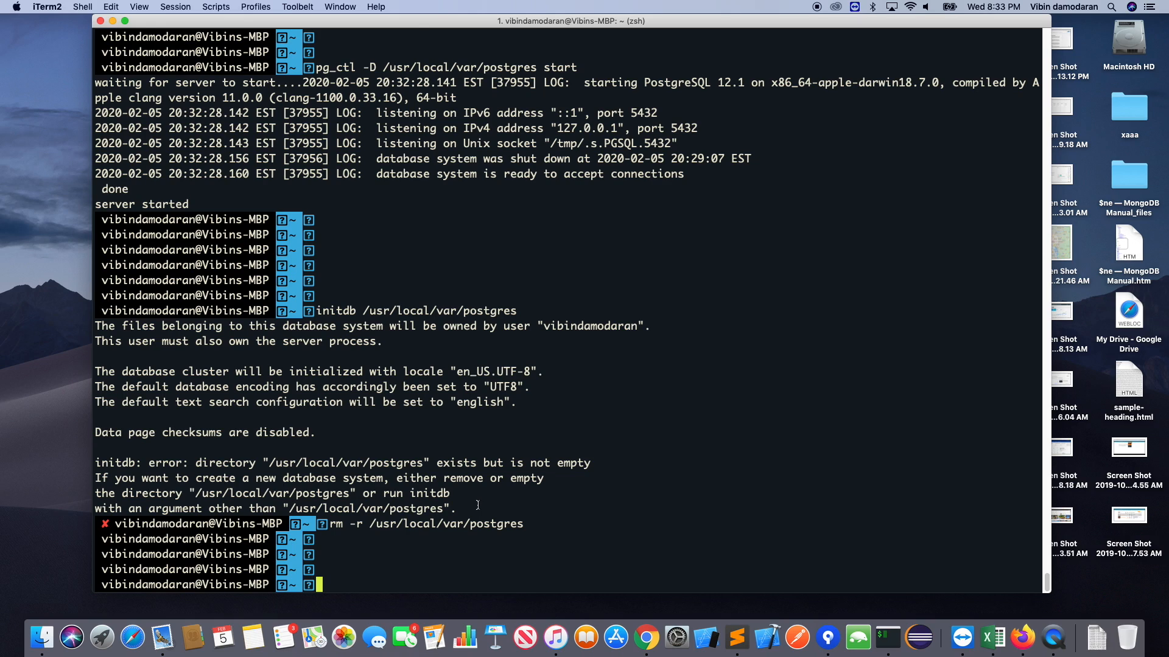
pyautogui.moveTo(599, 479)
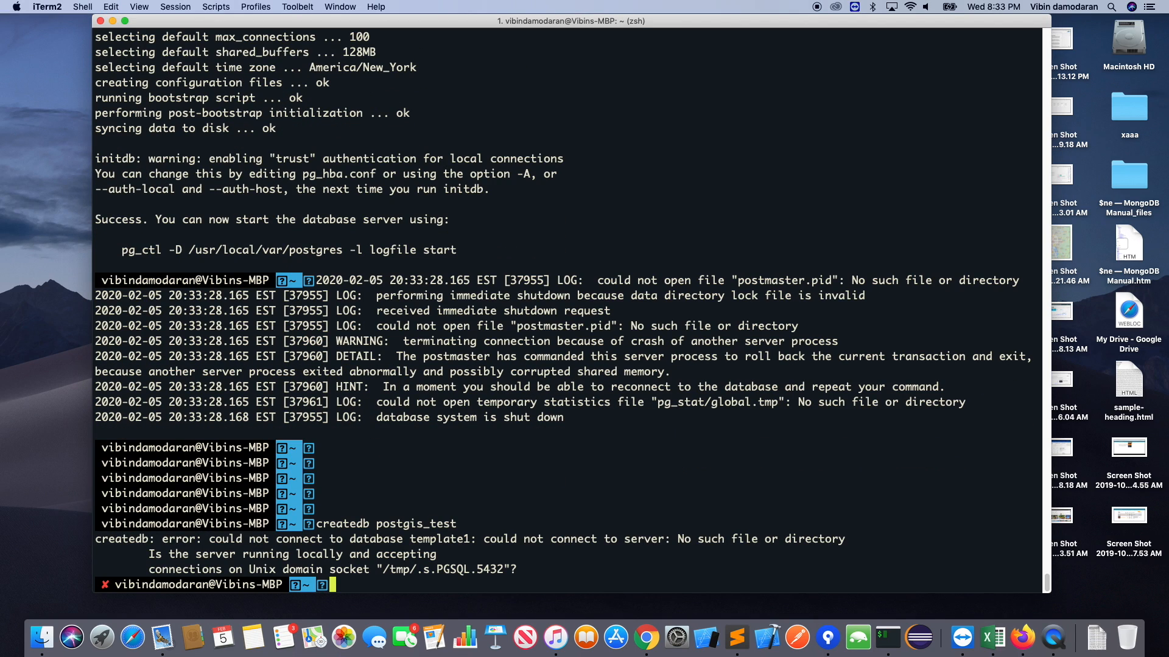
pyautogui.moveTo(655, 543)
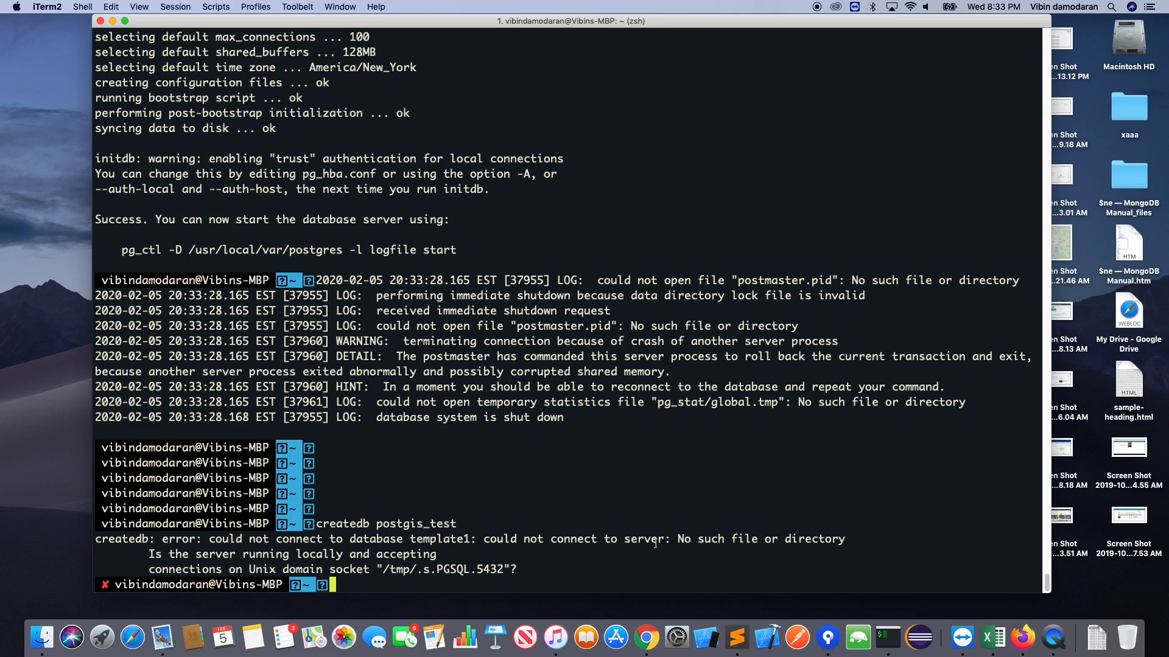
pyautogui.moveTo(393, 530)
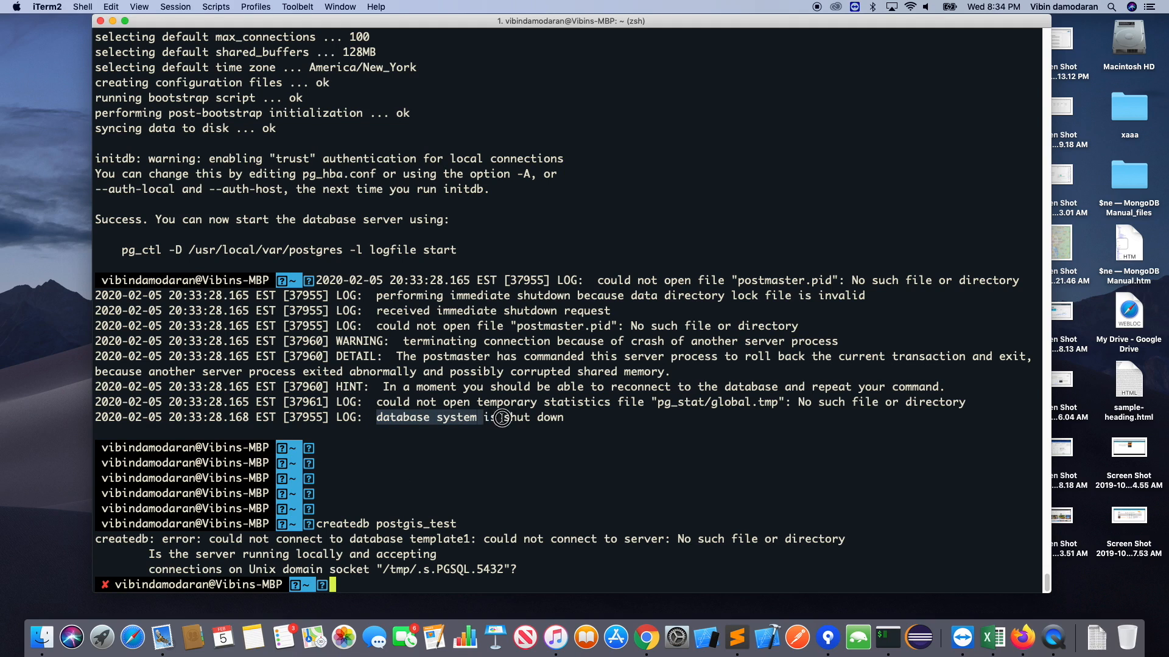
pyautogui.moveTo(119, 251)
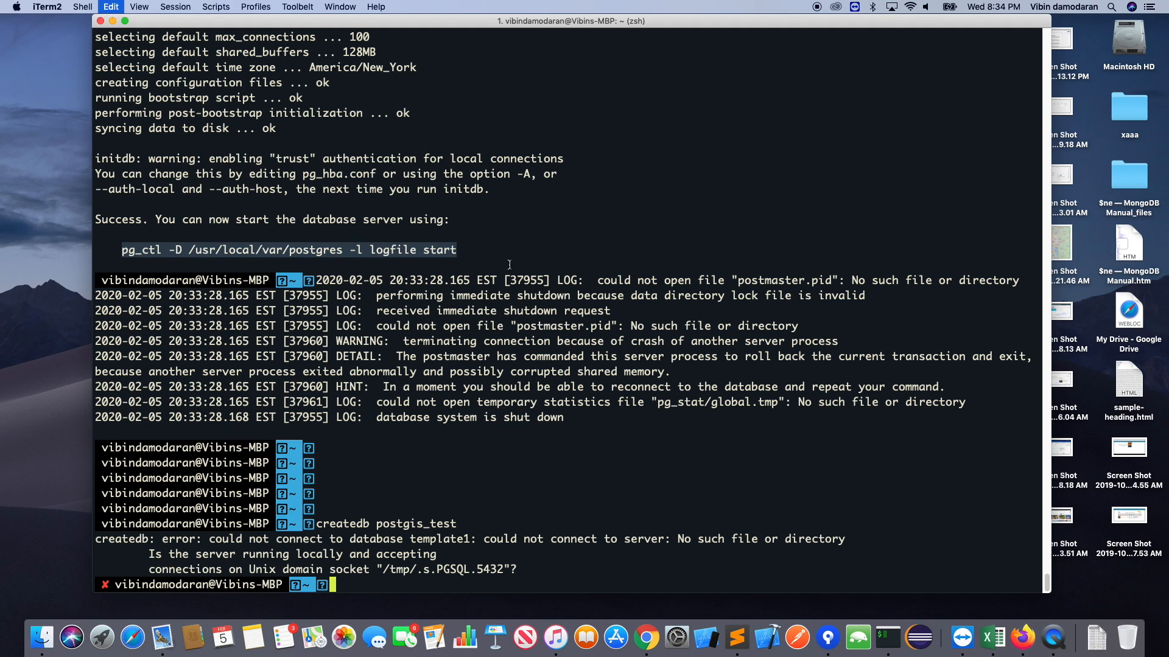
# Start the server with a logfile and create the postgis_test database with createdb
pyautogui.press('Return')
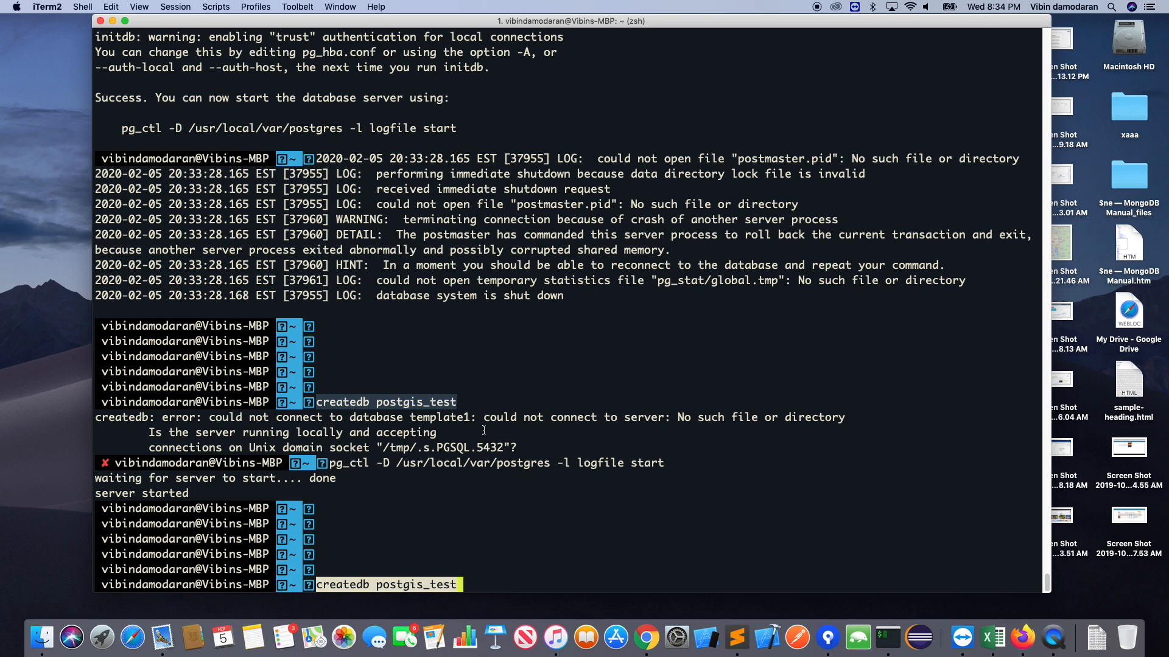
pyautogui.press('Return')
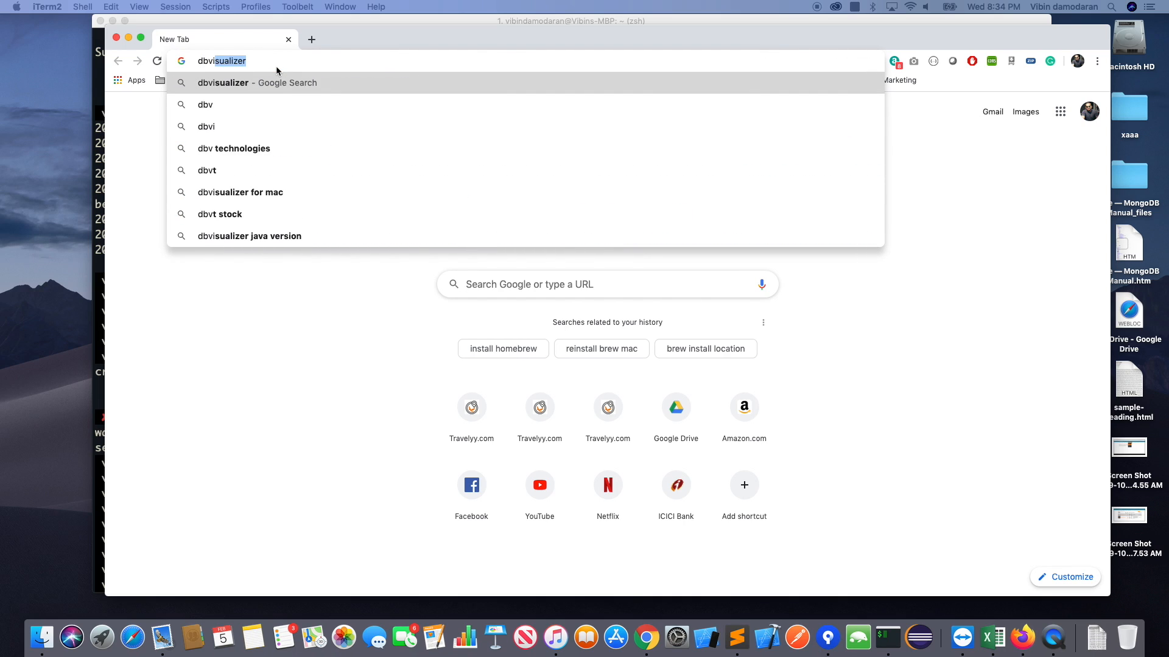
# Search Google for dbeaver mac and download the DBeaver Community Mac OS X installer
pyautogui.write('dbeaver')
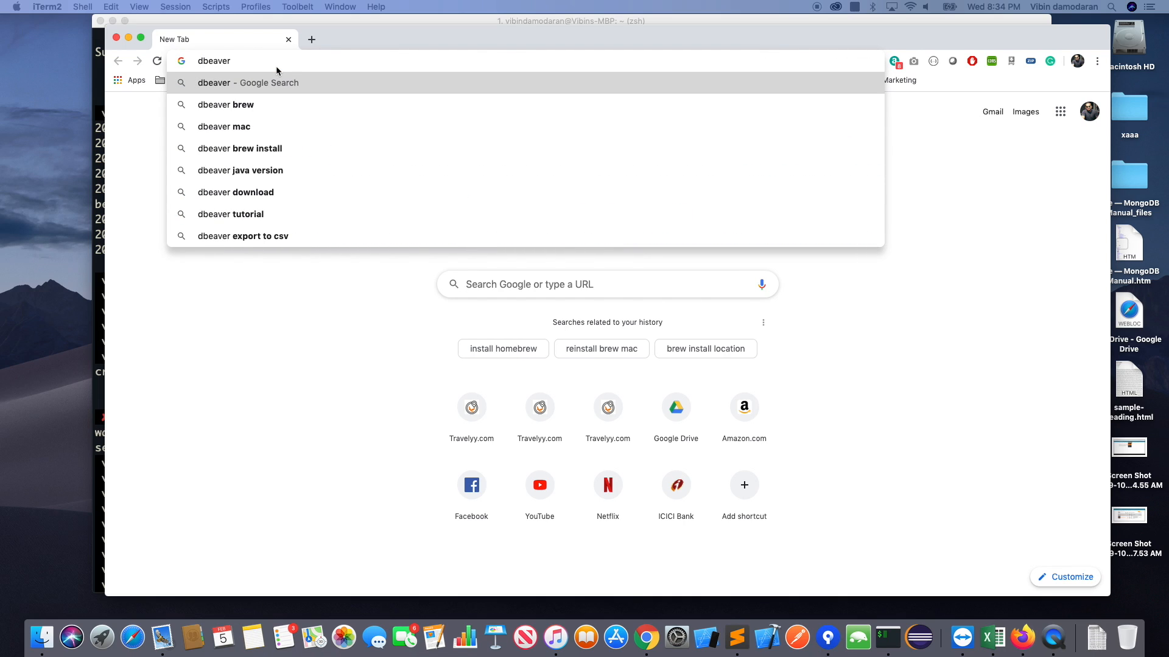
pyautogui.click(224, 126)
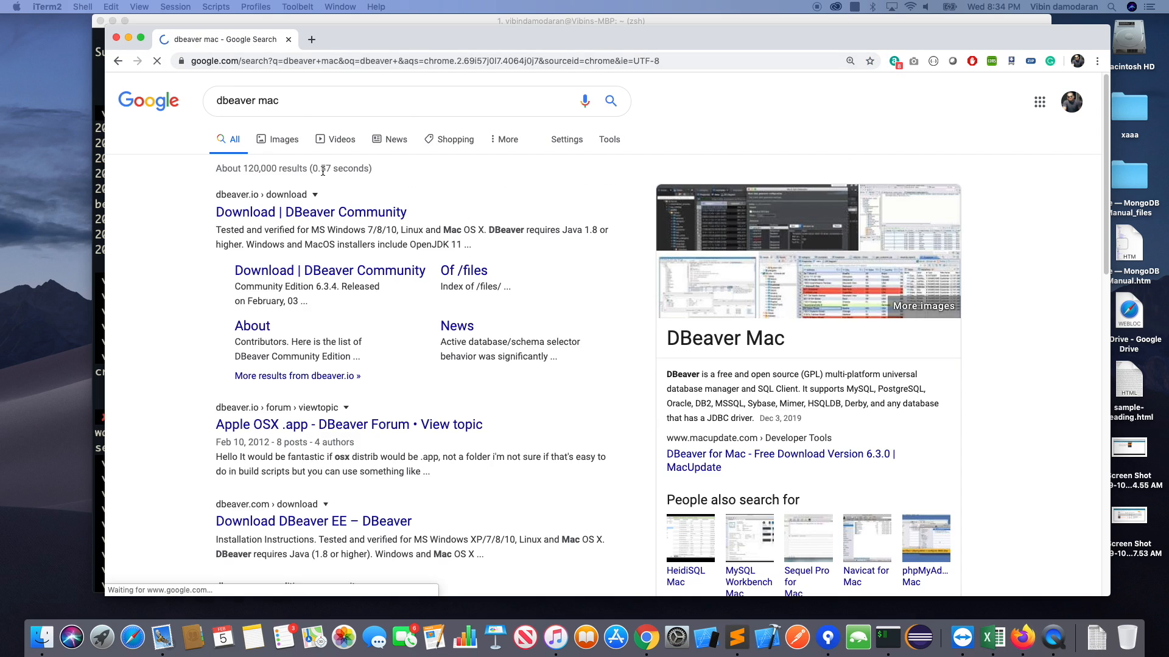
pyautogui.click(311, 212)
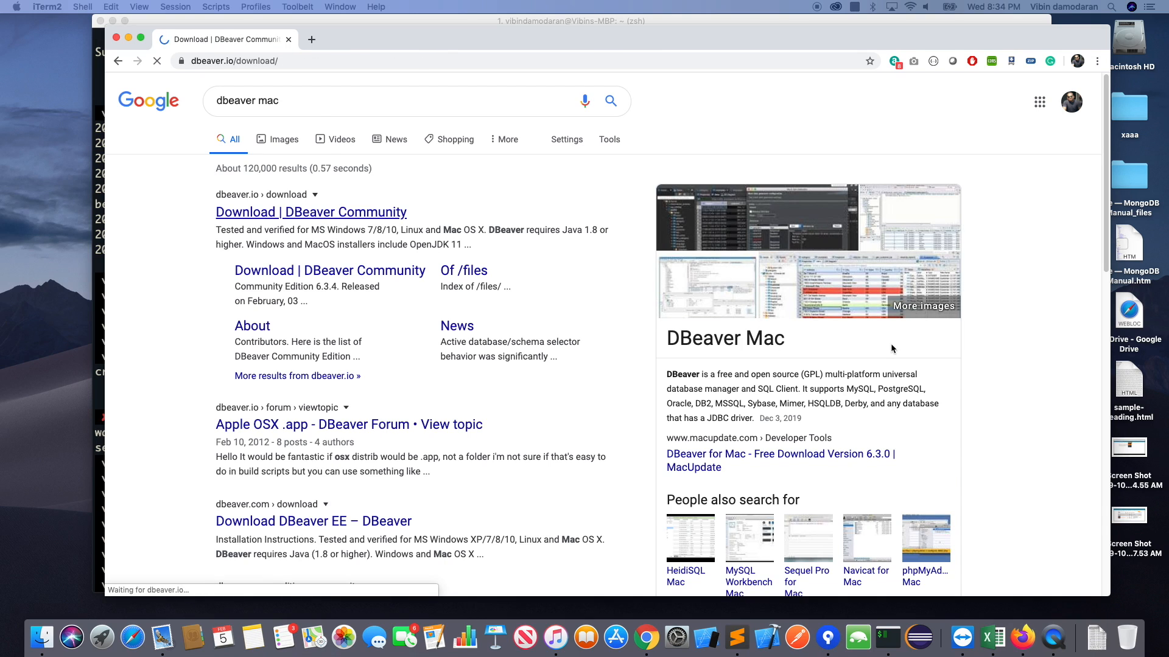
pyautogui.click(310, 212)
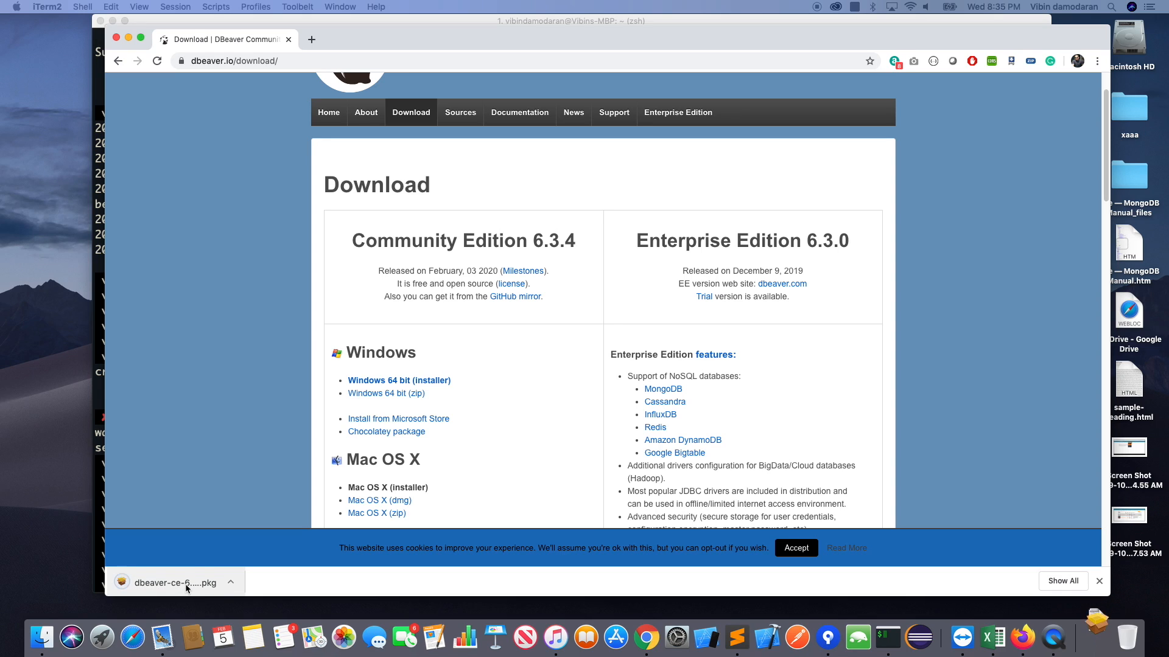
# Launch the DBeaver .pkg, accept the Apache License and start the standard install on Macintosh HD
pyautogui.click(177, 582)
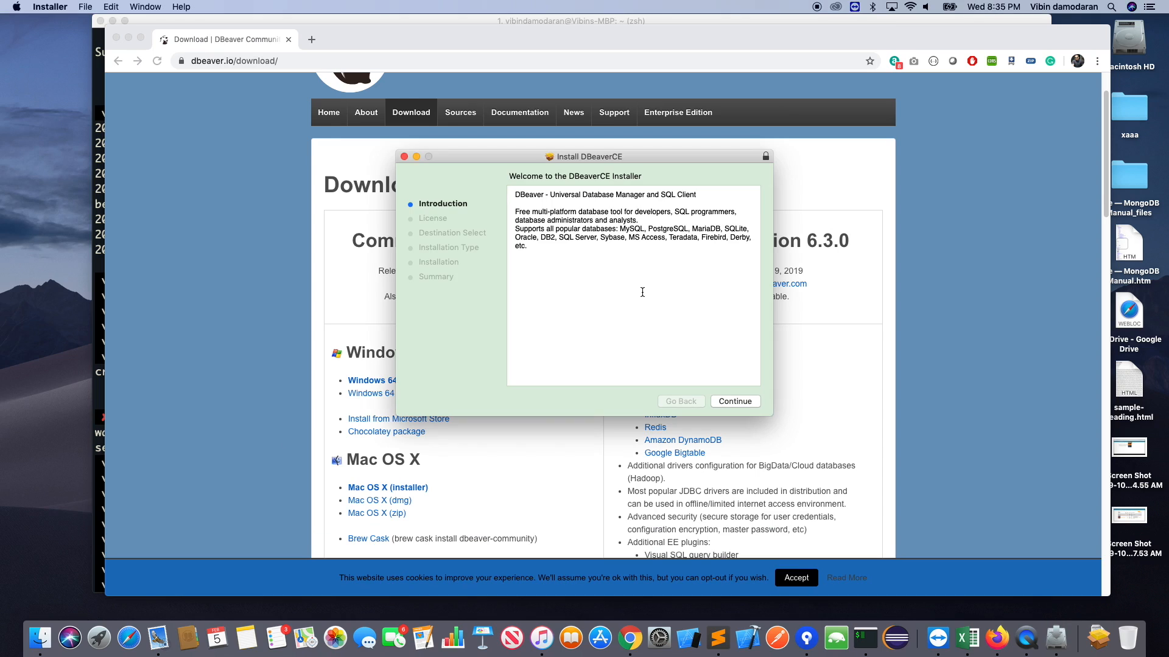
pyautogui.click(734, 400)
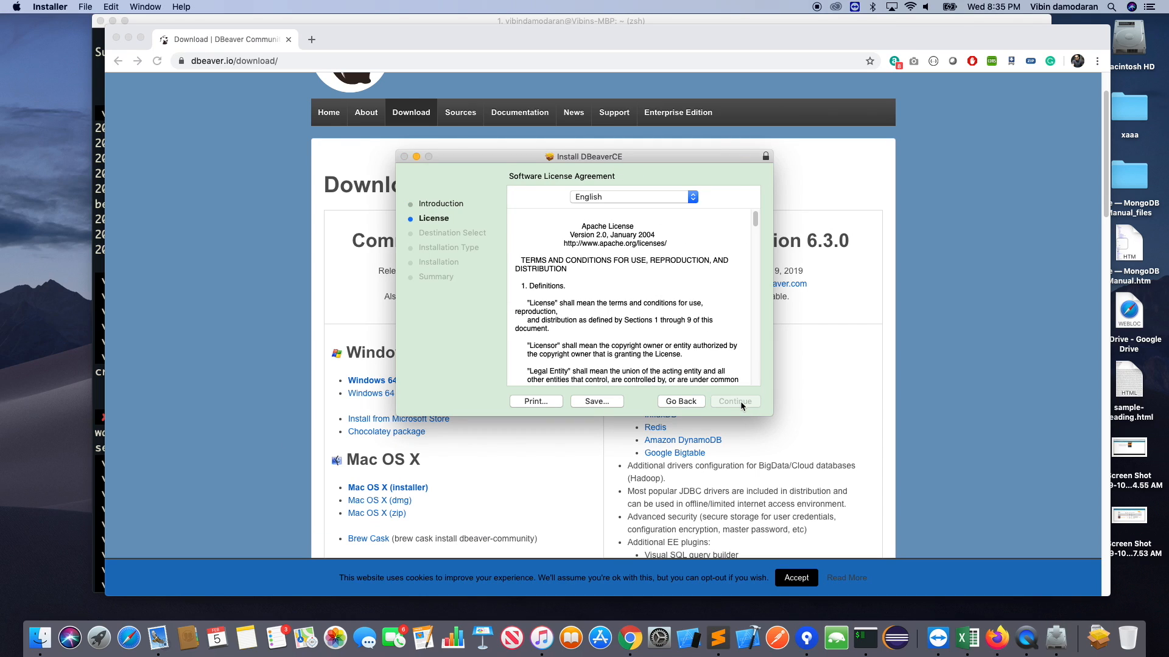
pyautogui.click(732, 400)
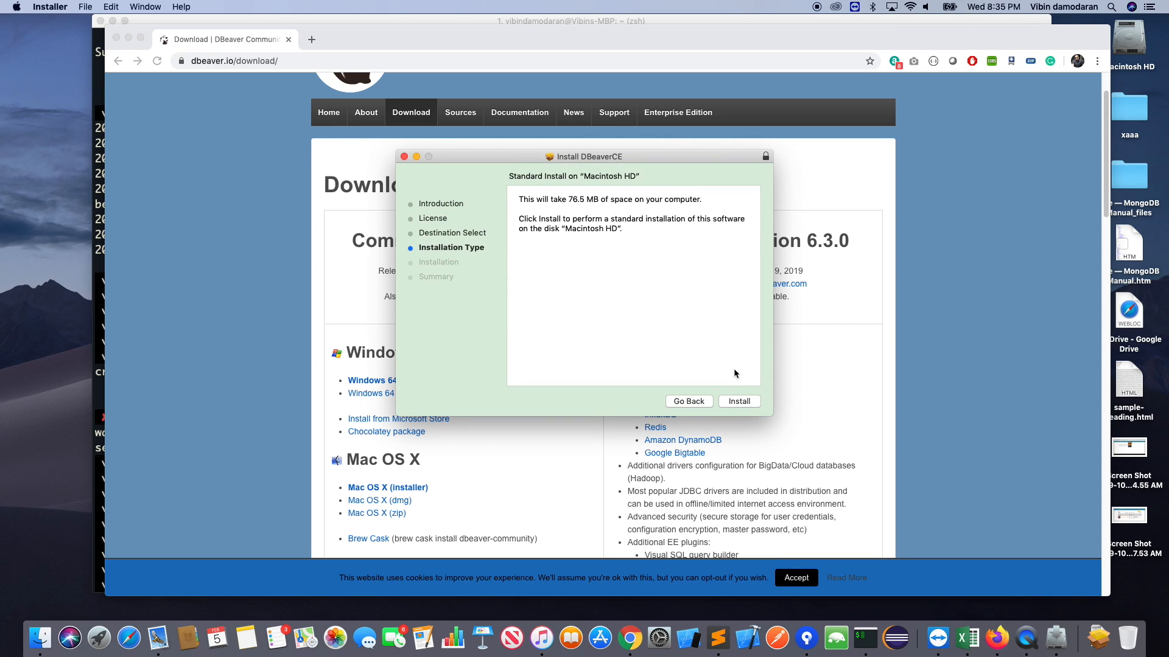
pyautogui.click(737, 400)
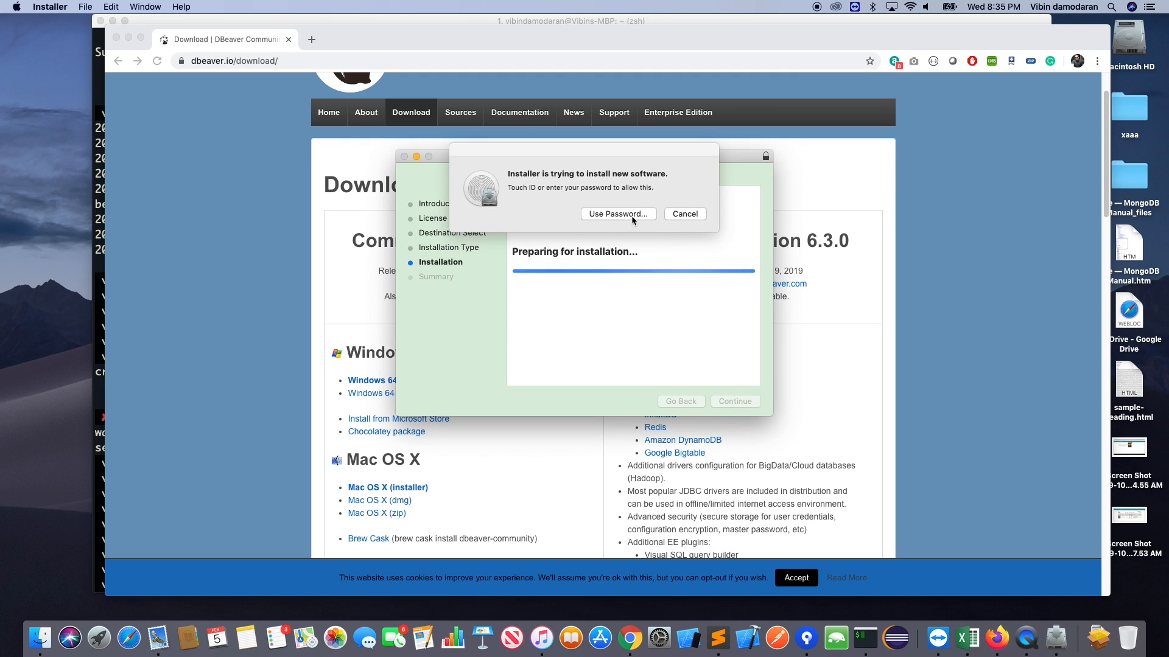
# Authorize the install with the account password and close the successful installer
pyautogui.click(617, 214)
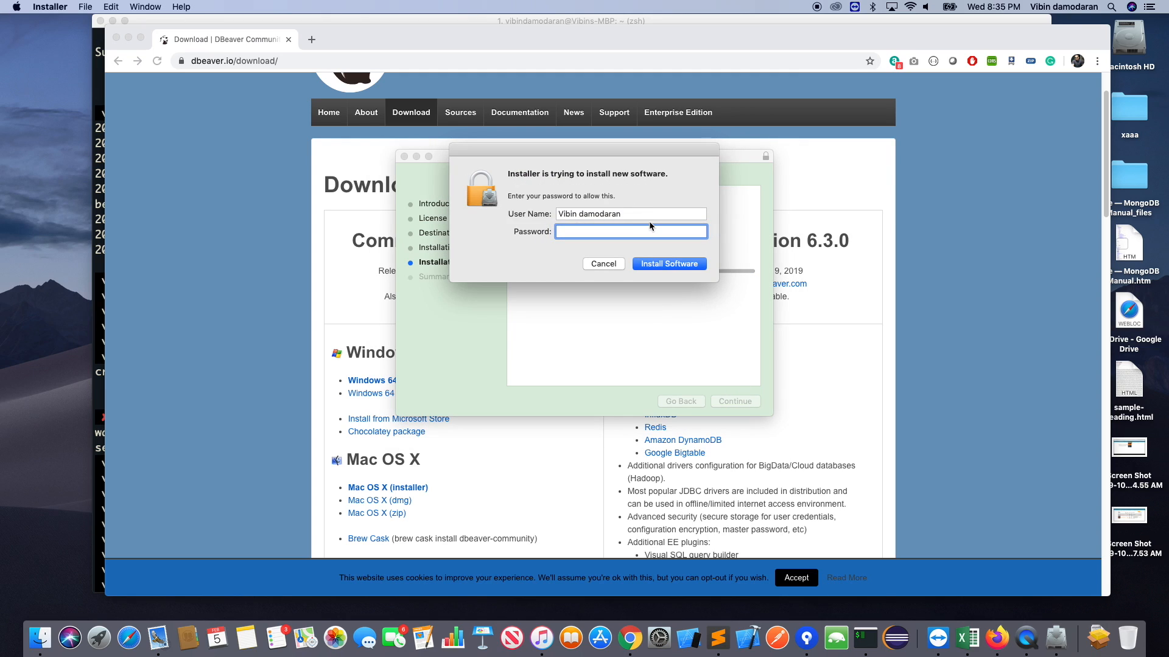
pyautogui.write('password')
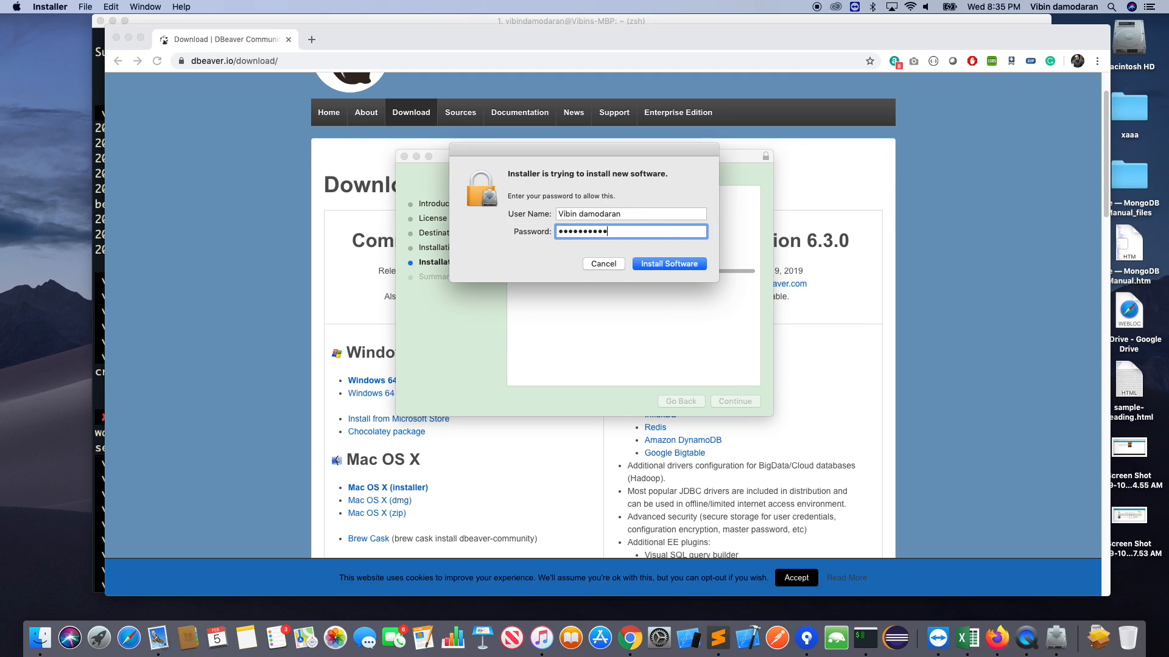
pyautogui.click(667, 263)
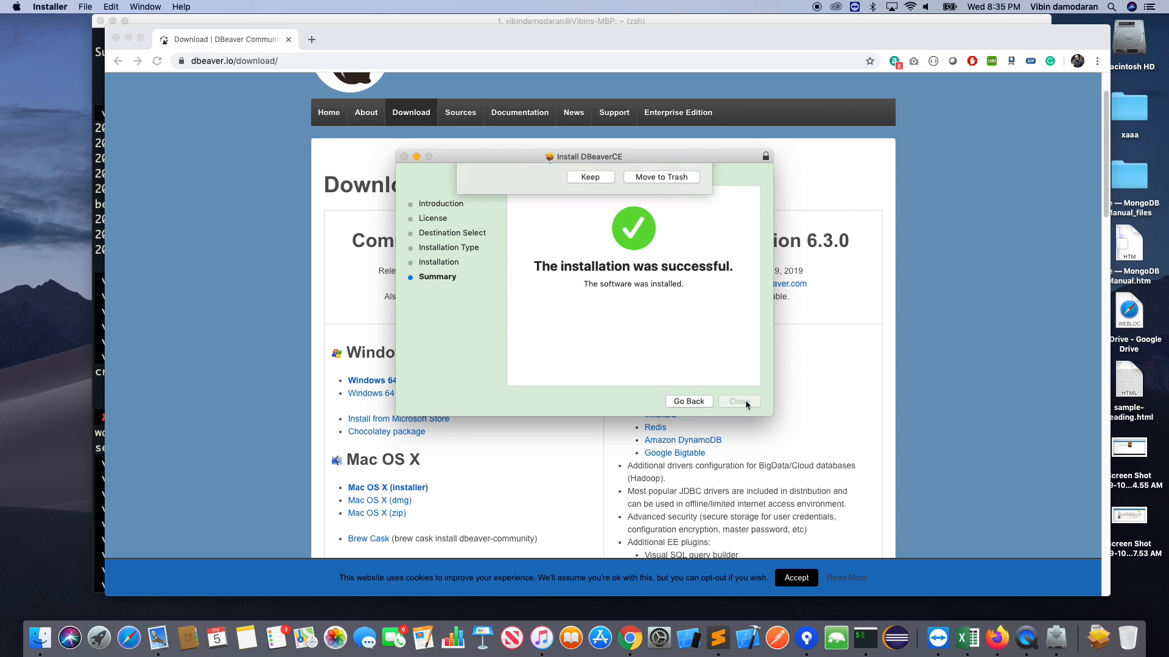
pyautogui.click(737, 400)
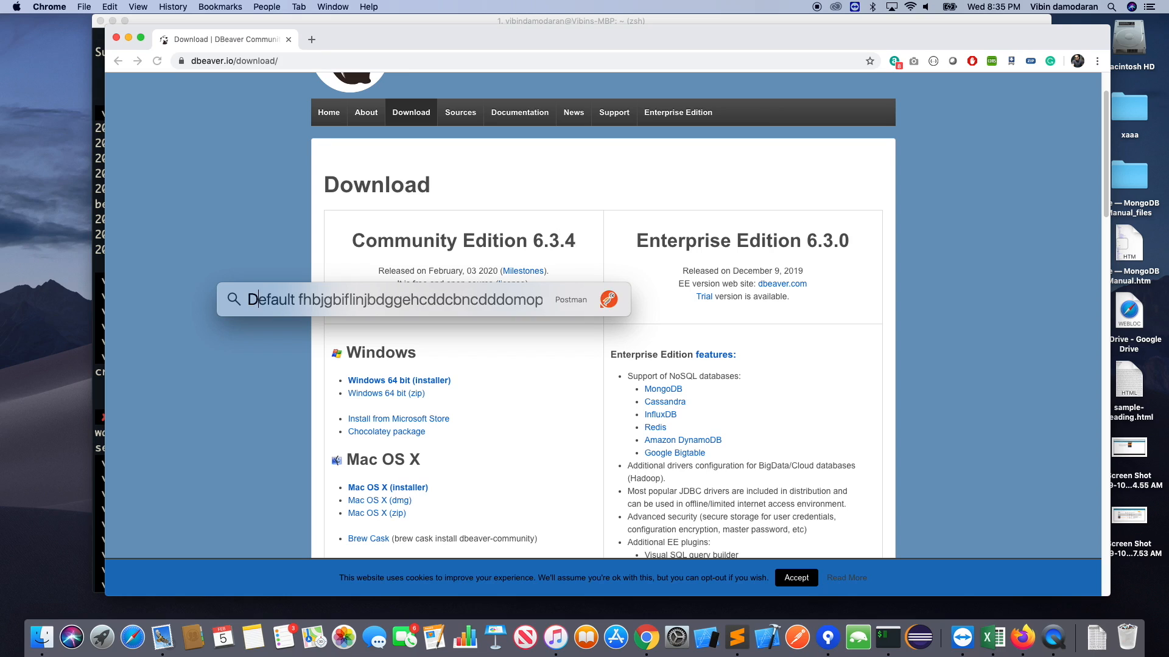
# Launch DBeaver via Spotlight and create a PostgreSQL connection to the local postgres database
pyautogui.write('Db')
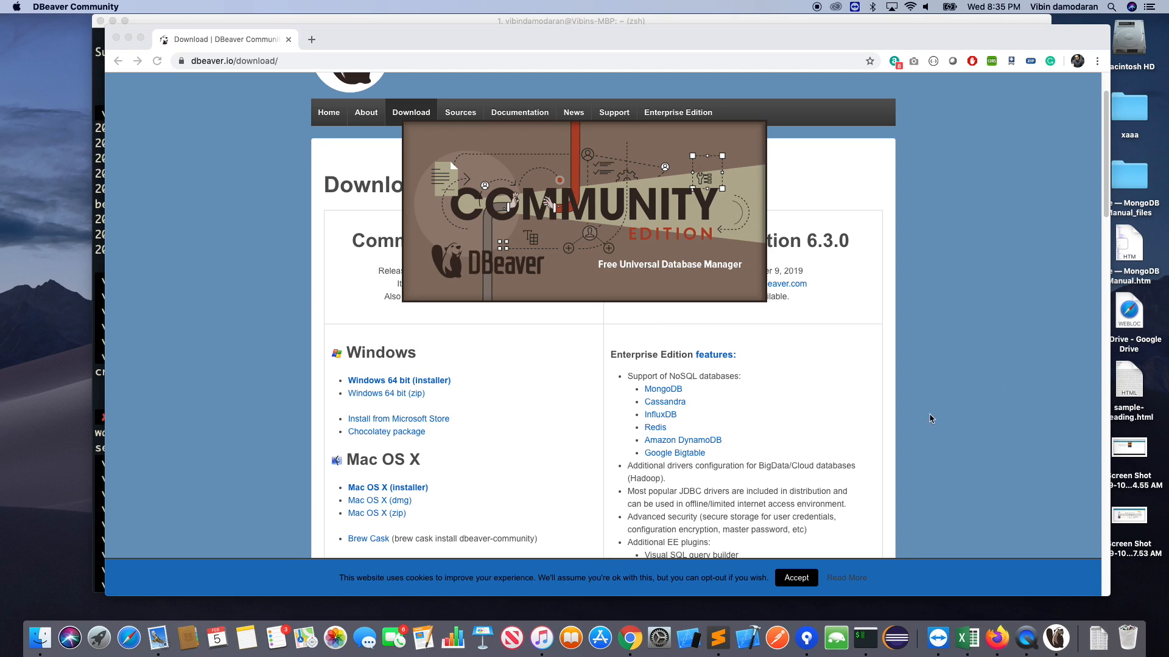
pyautogui.moveTo(134, 45)
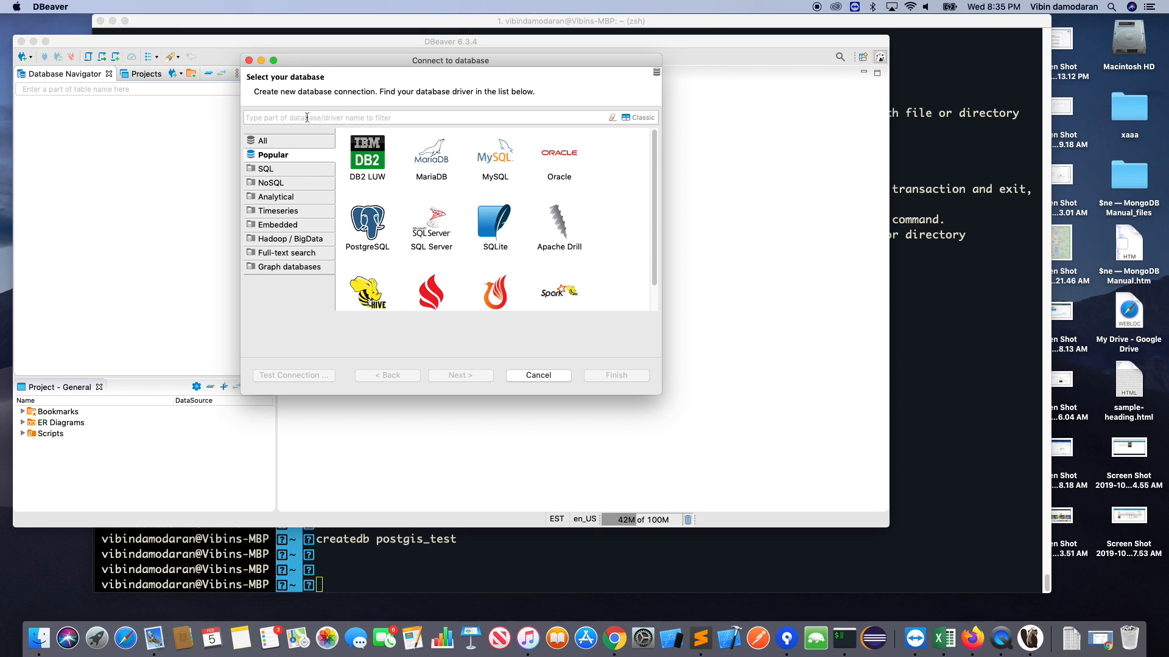
pyautogui.write('postg')
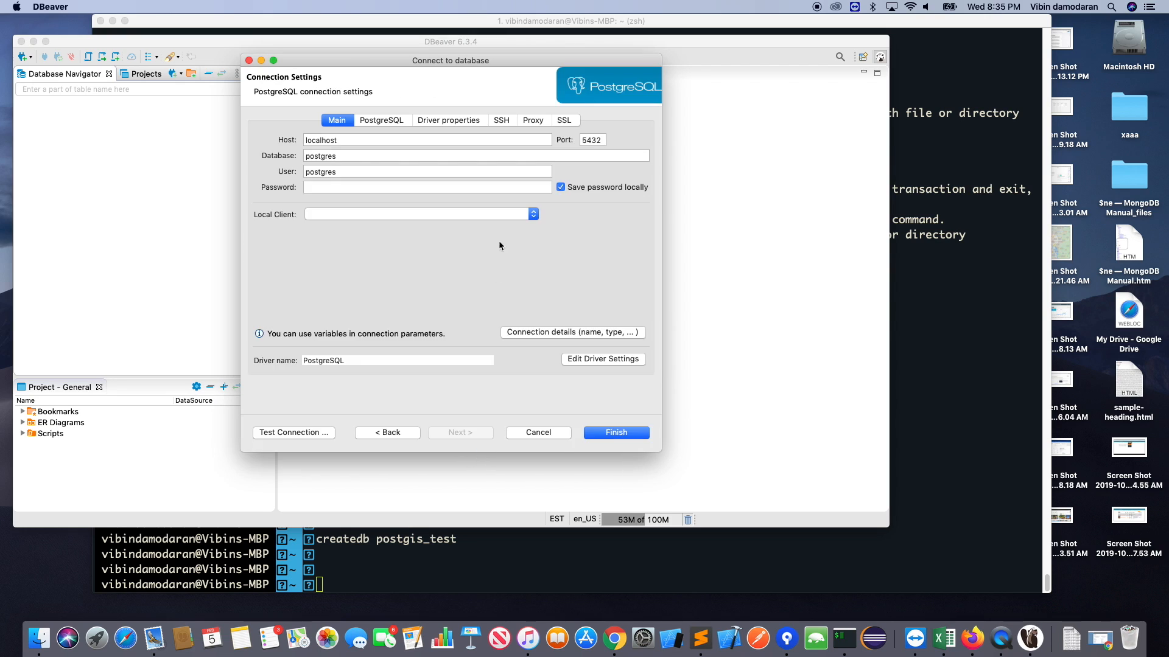
pyautogui.click(616, 433)
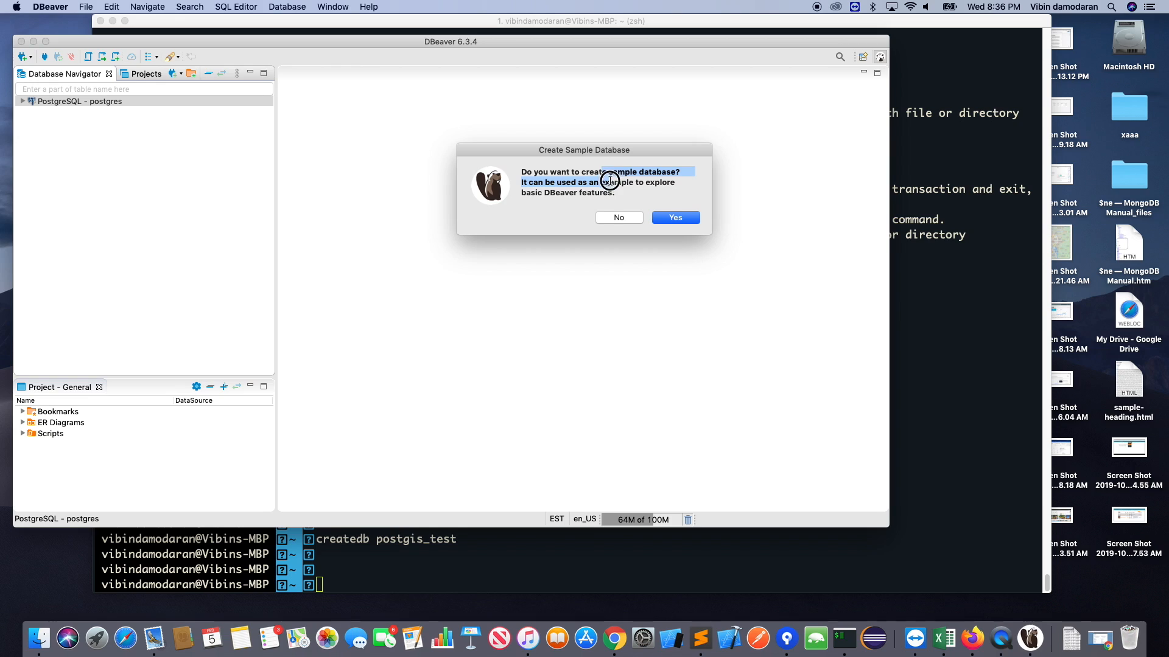
# Accept the sample database, dismiss the tip, and download the missing PostgreSQL driver files
pyautogui.click(673, 217)
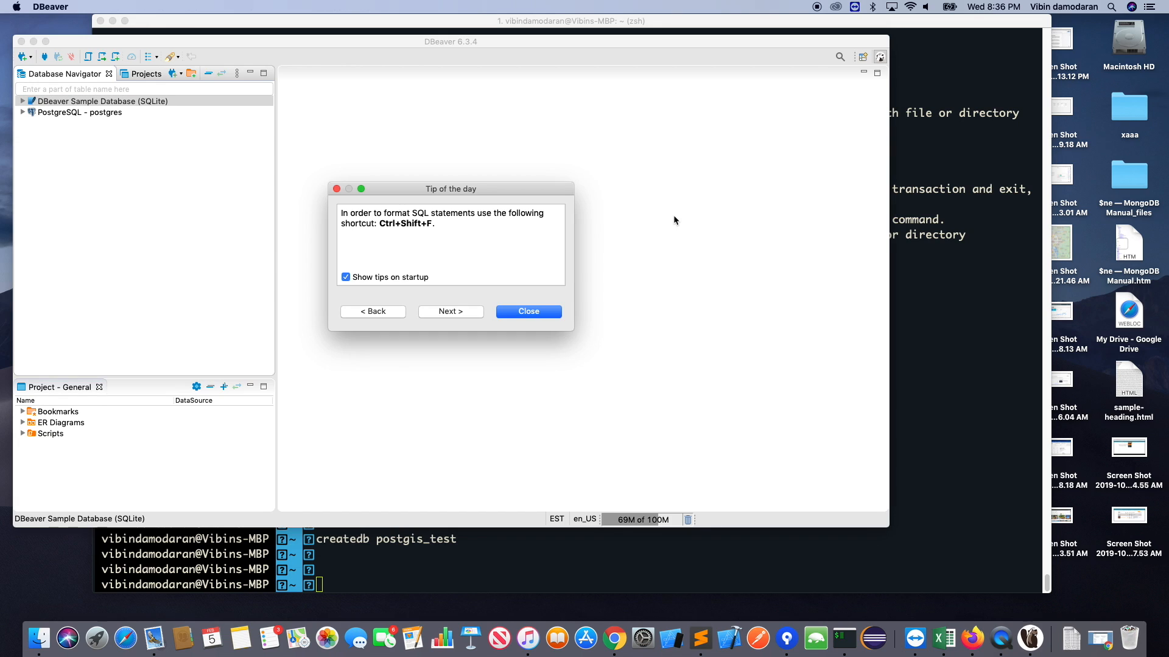
pyautogui.click(528, 311)
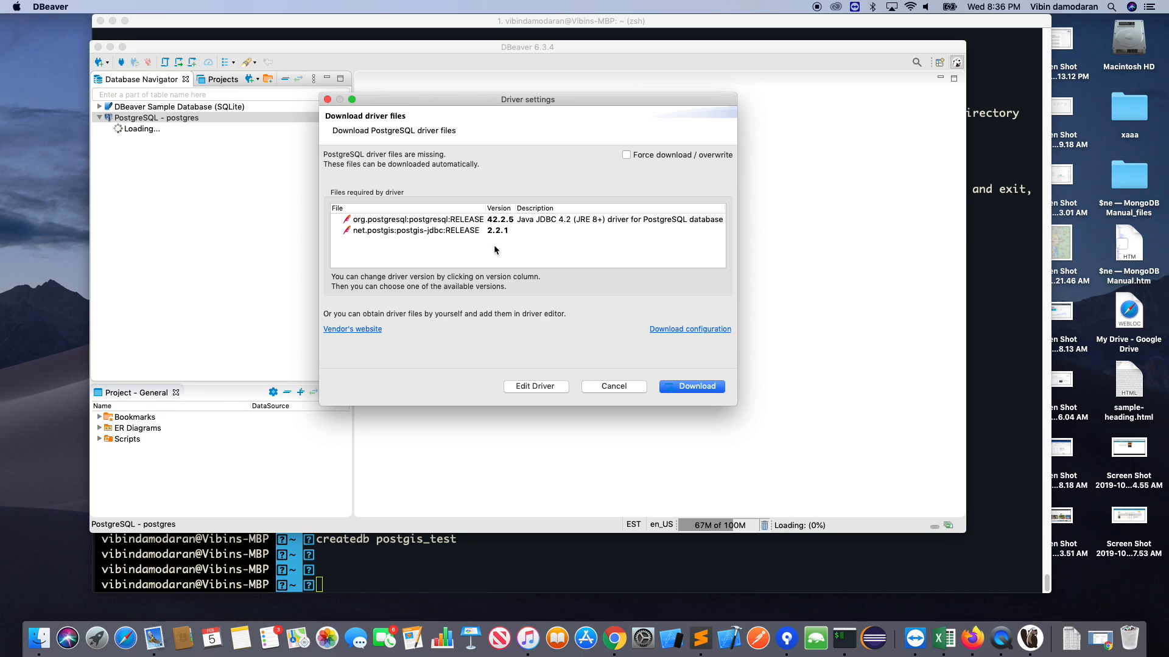
pyautogui.click(690, 385)
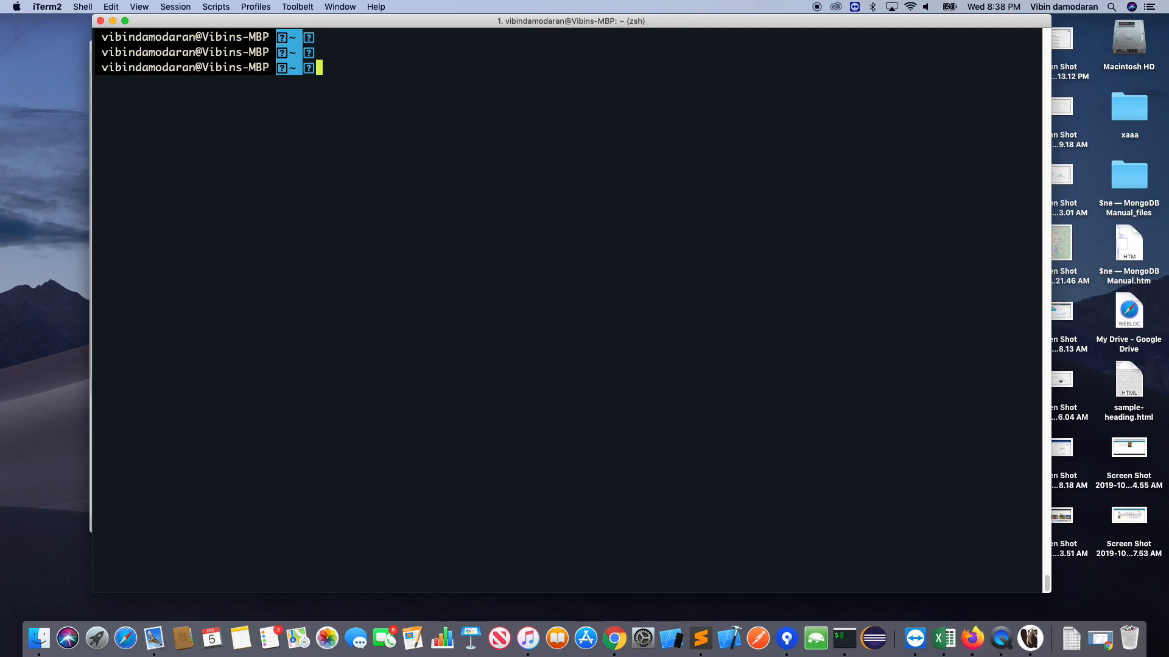
# Run createuser --interactive --pwprompt to create superuser role postgres with a password
pyautogui.write('createuser --interactive --pwprompt')
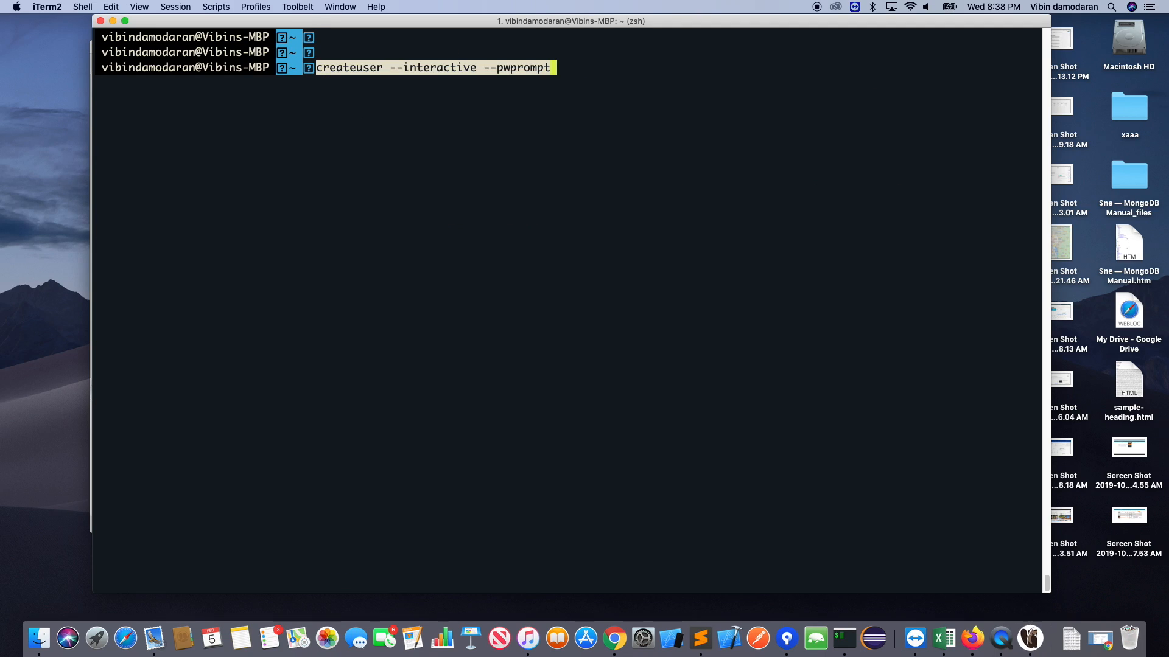
pyautogui.write('post')
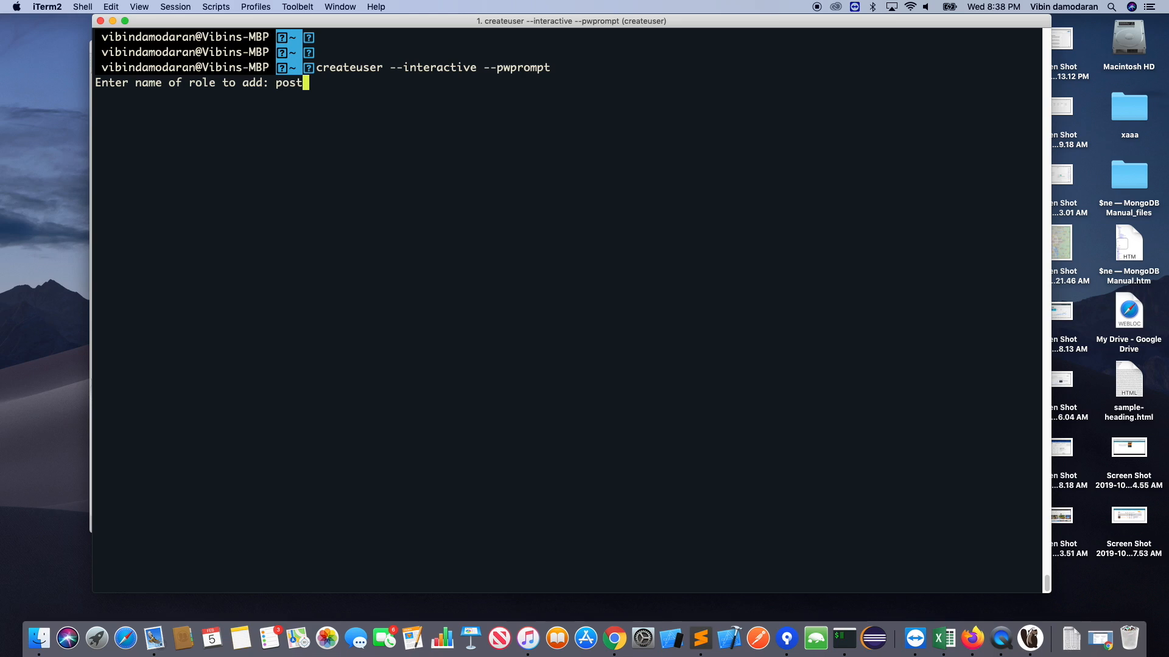
pyautogui.write('gres')
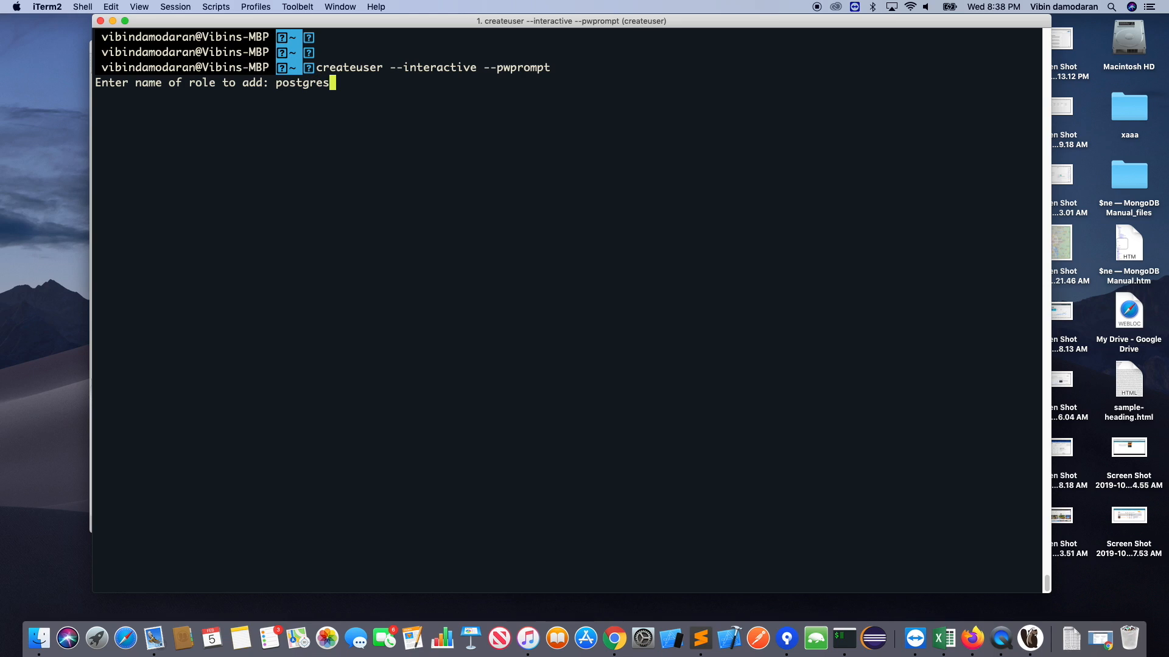
pyautogui.press('Return')
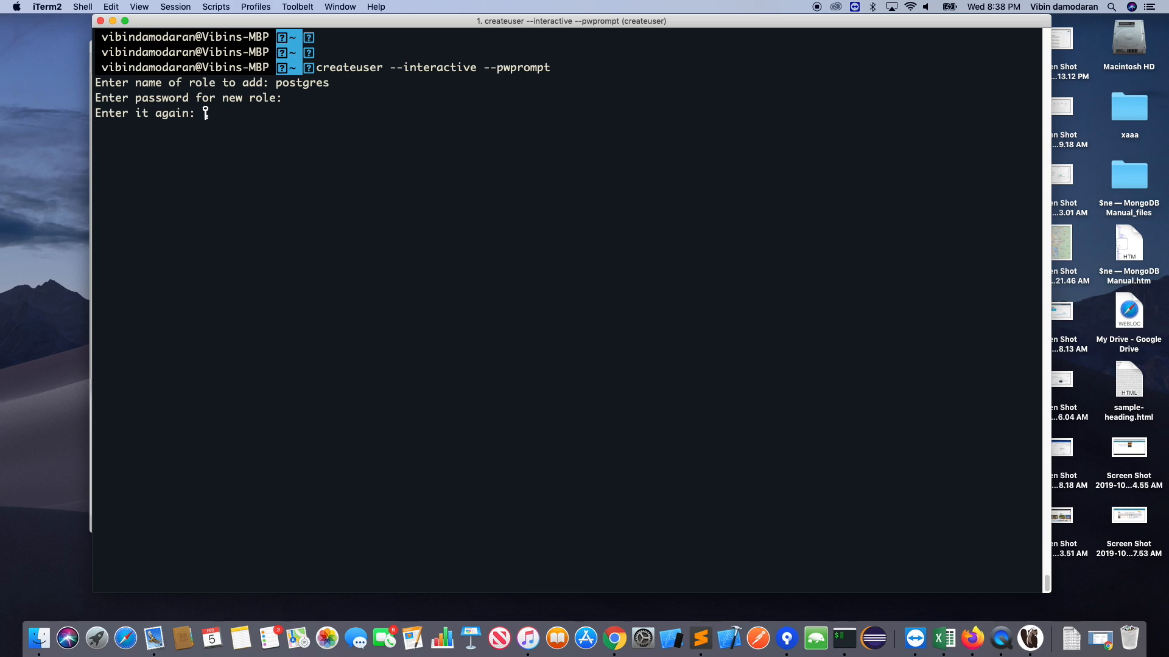
pyautogui.press('Return')
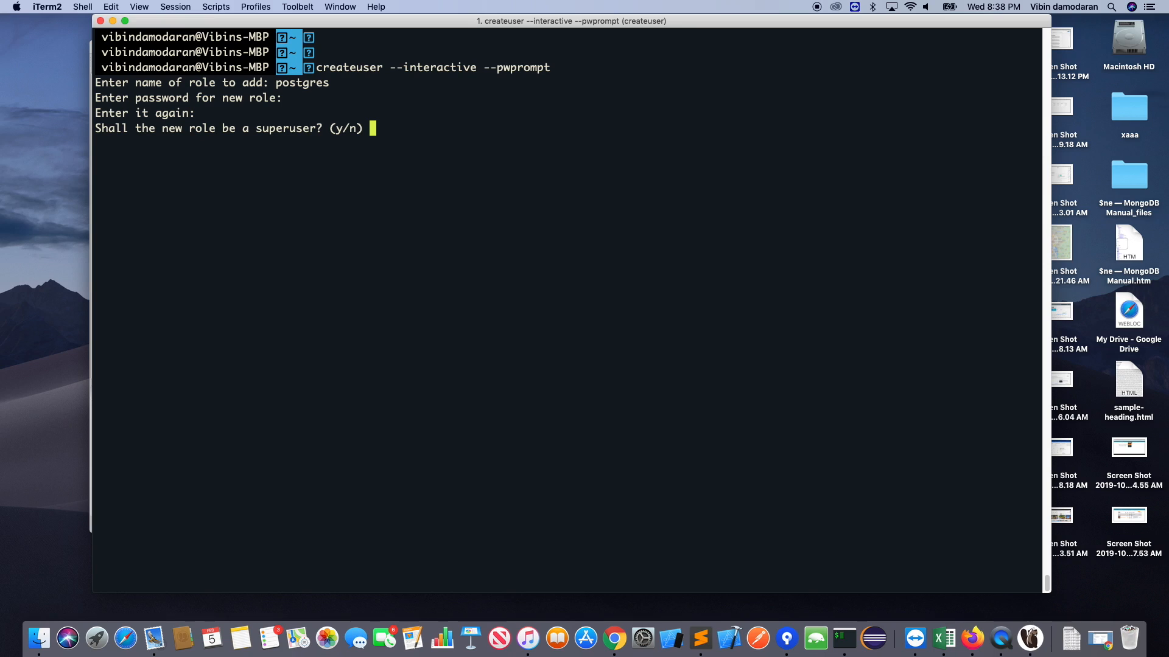
pyautogui.write('y')
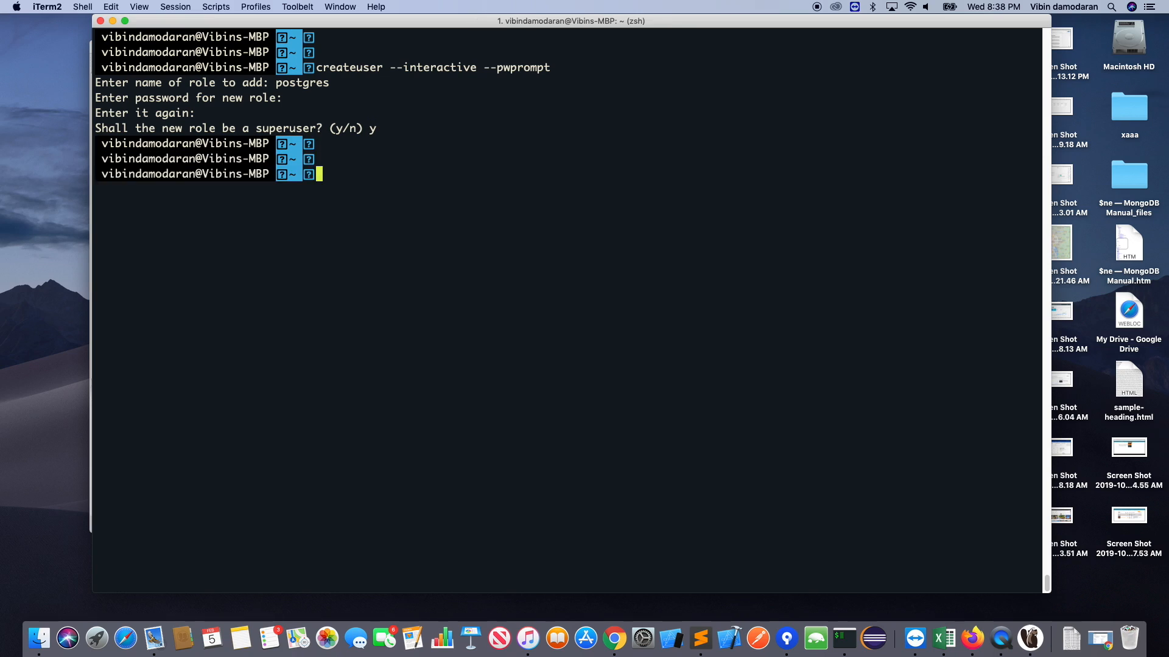
pyautogui.moveTo(1127, 639)
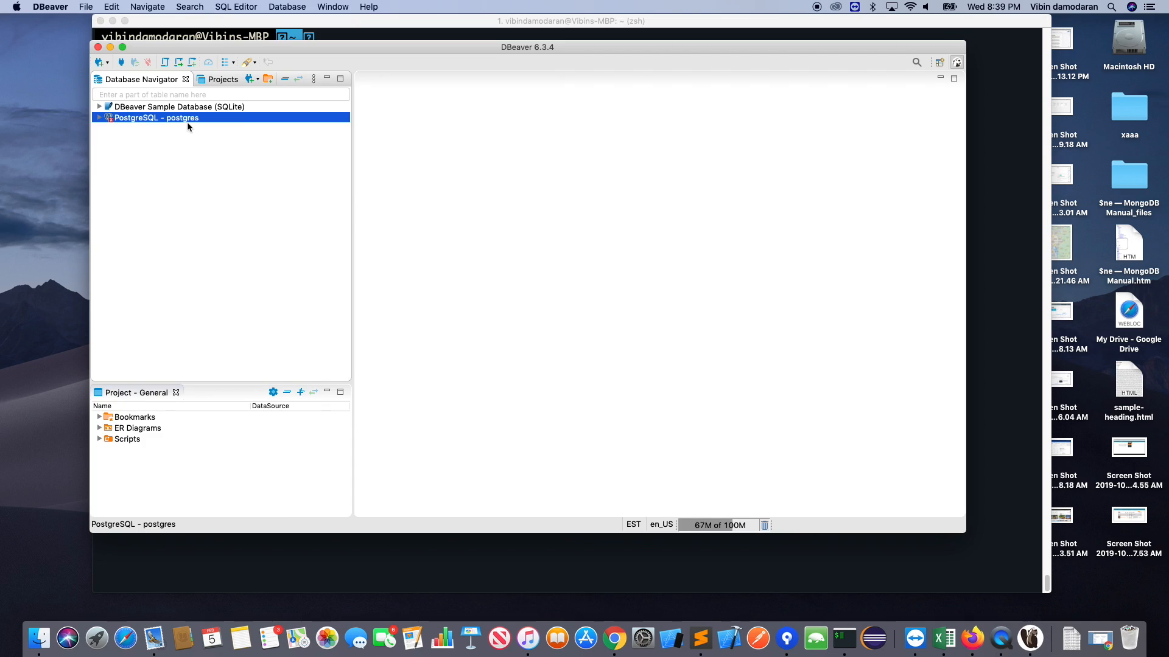
# Edit the PostgreSQL connection, enter the password with Save password locally, and save with OK
pyautogui.rightClick(156, 118)
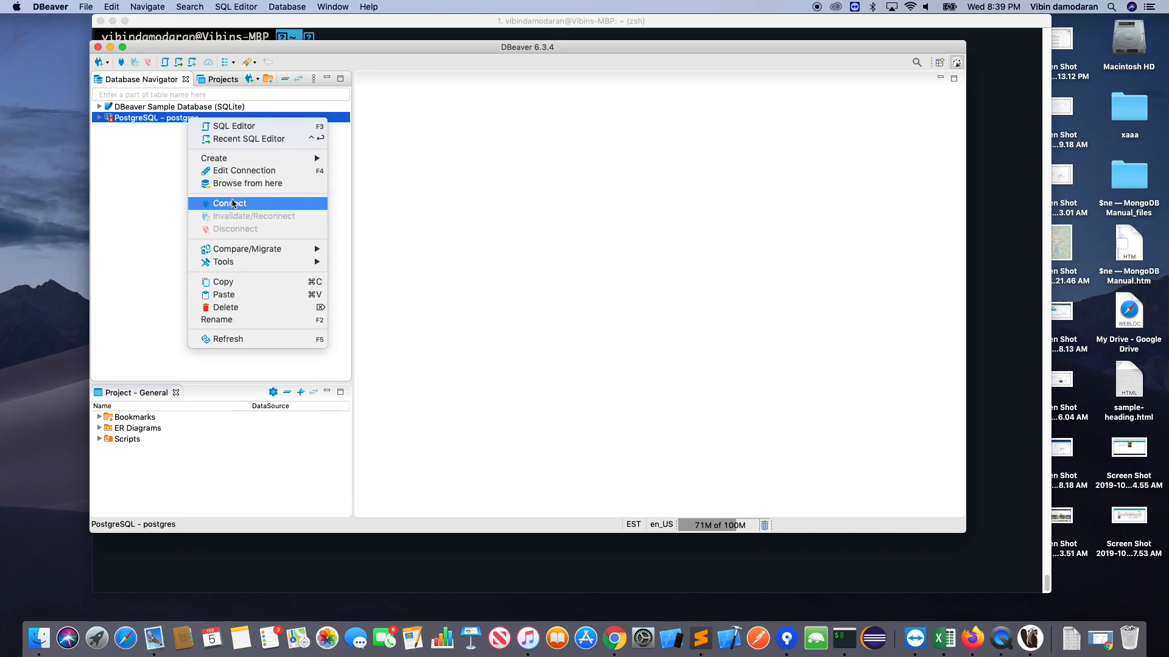
pyautogui.click(244, 171)
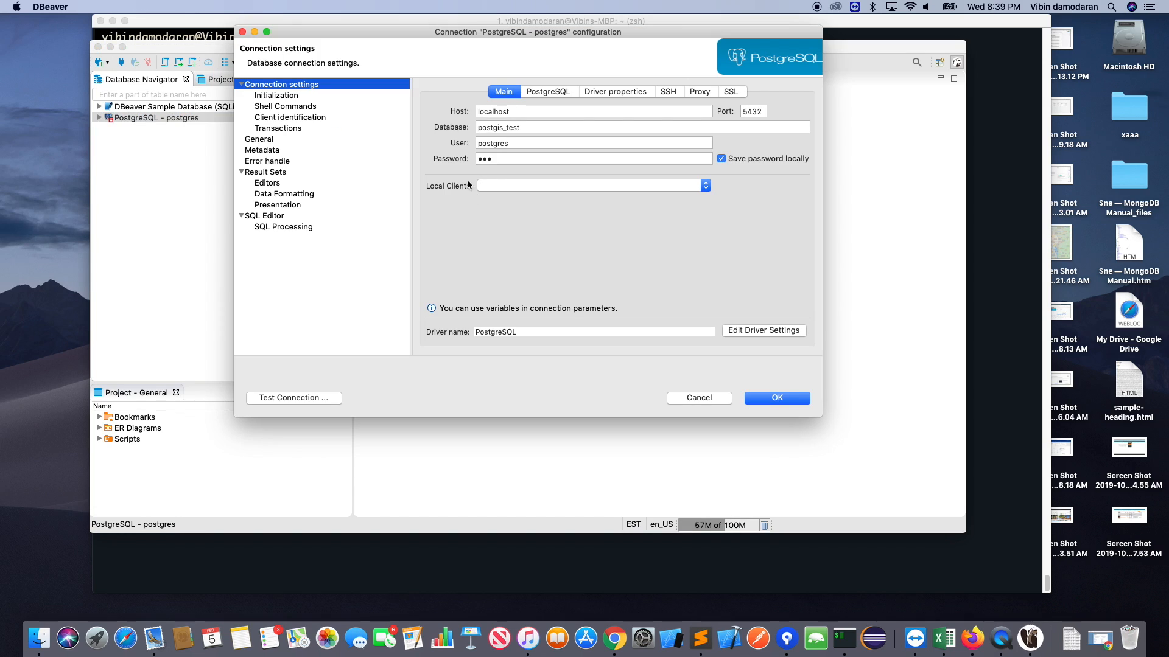
pyautogui.click(593, 158)
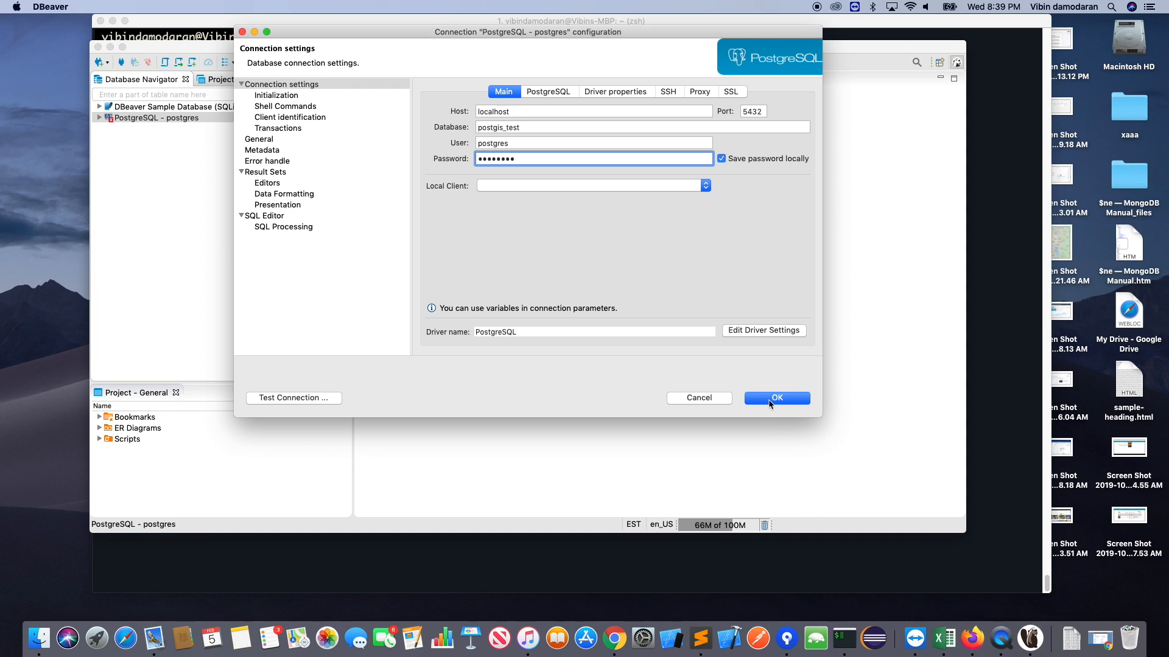
pyautogui.click(775, 397)
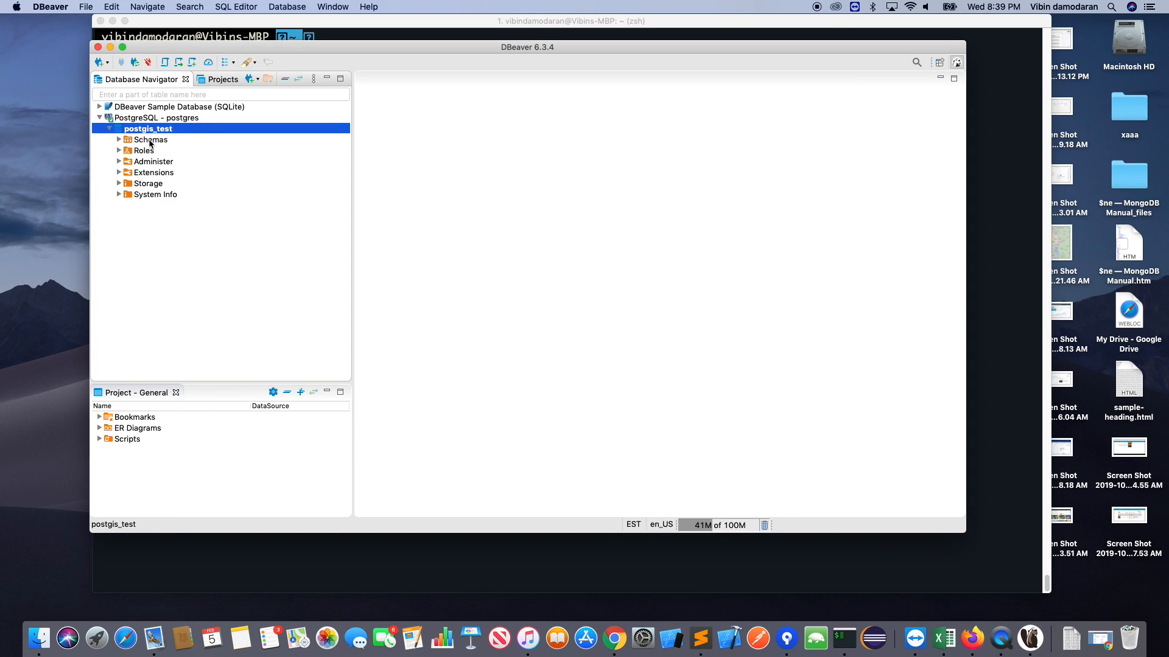
# Expand postgis_test's Schemas folder to show the public schema's Tables and other object folders
pyautogui.click(151, 138)
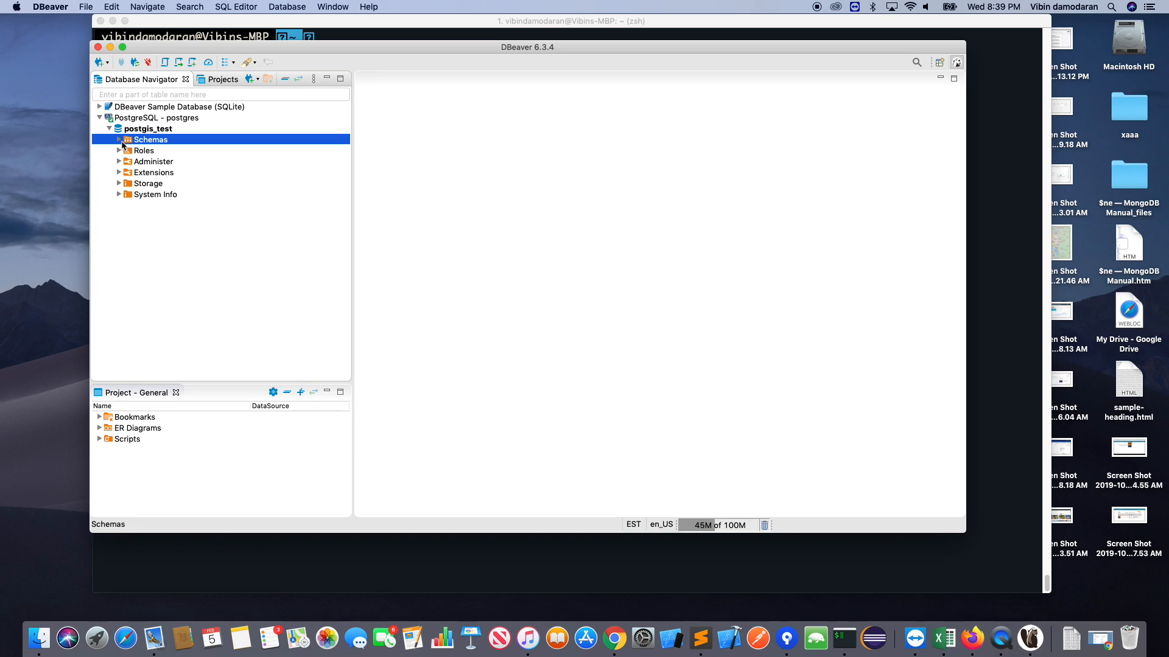
pyautogui.click(118, 139)
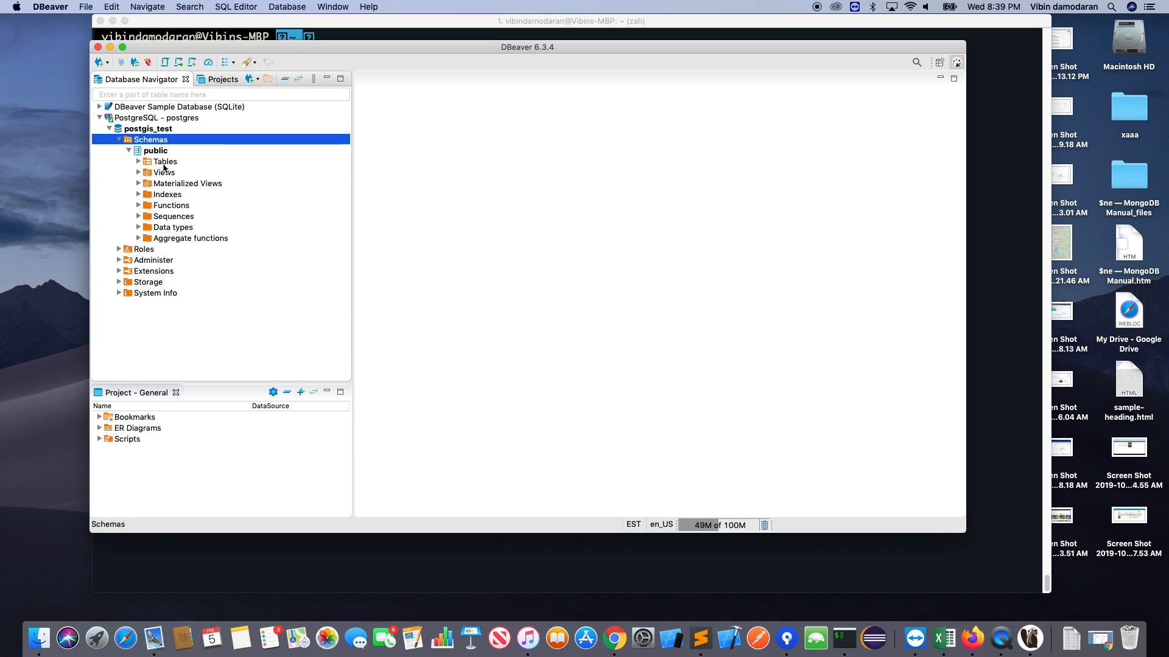
pyautogui.click(164, 162)
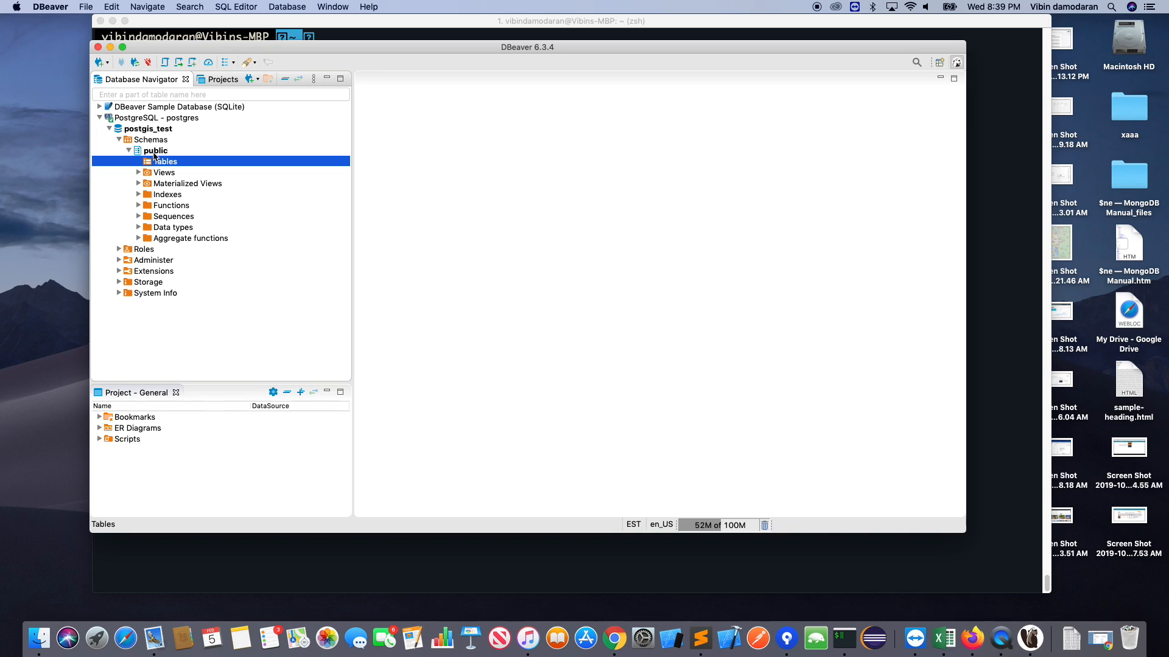
pyautogui.click(119, 138)
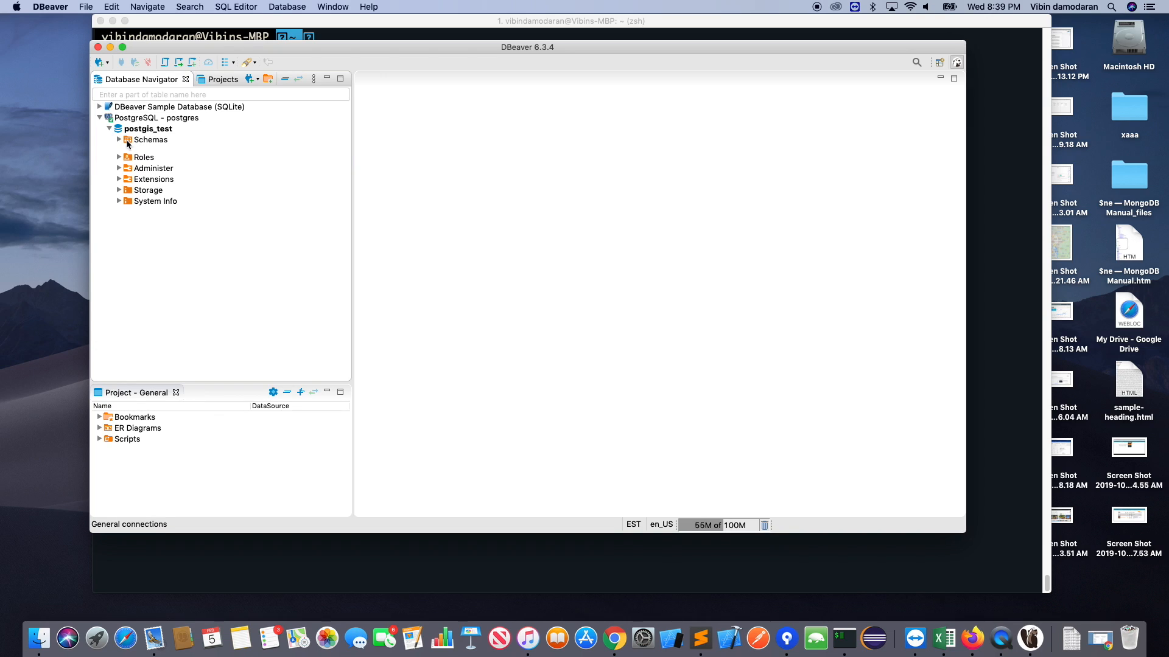
pyautogui.click(119, 139)
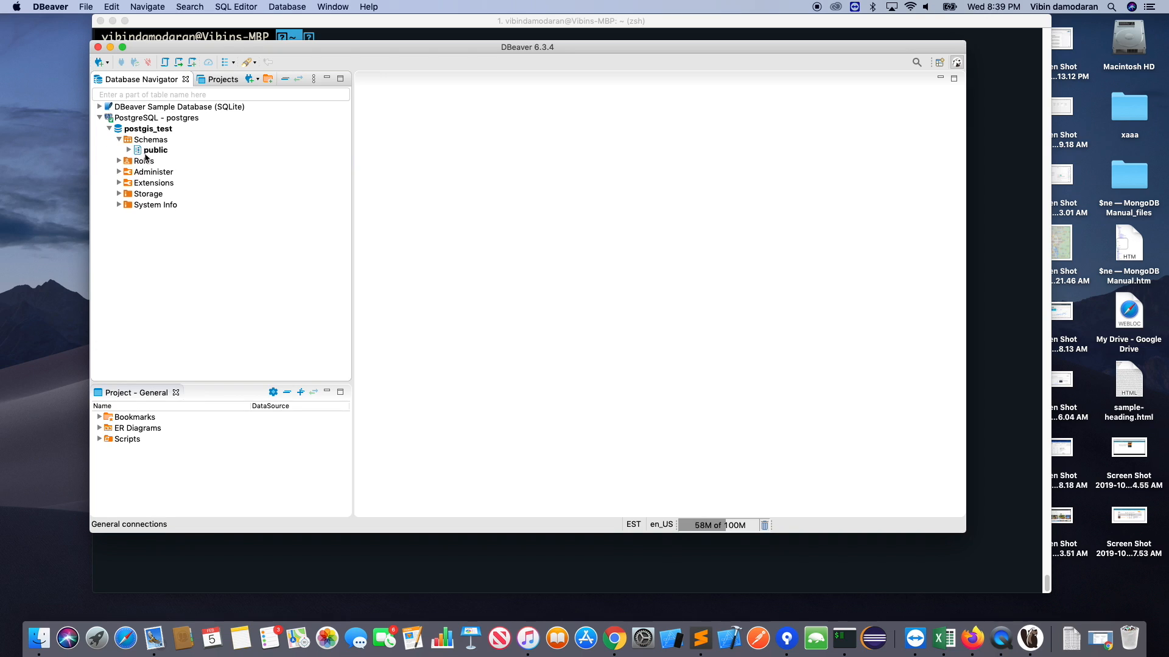
pyautogui.click(128, 149)
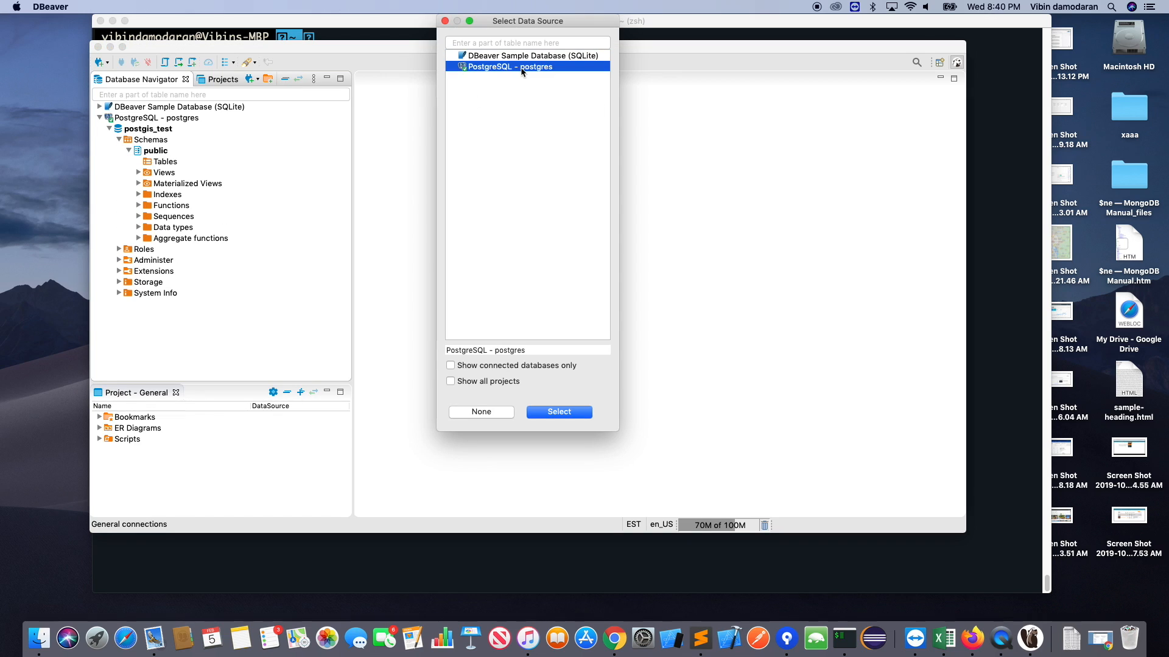
pyautogui.moveTo(564, 230)
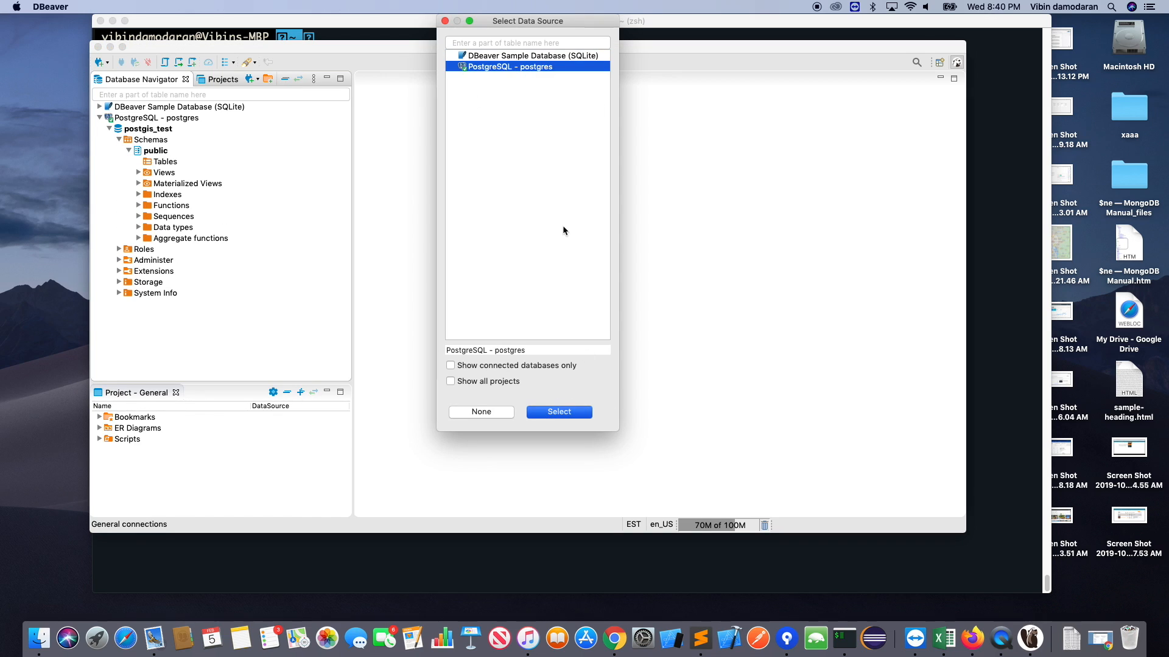
# Run 'create schema application_schema;' in a new script on the postgres connection
pyautogui.click(559, 412)
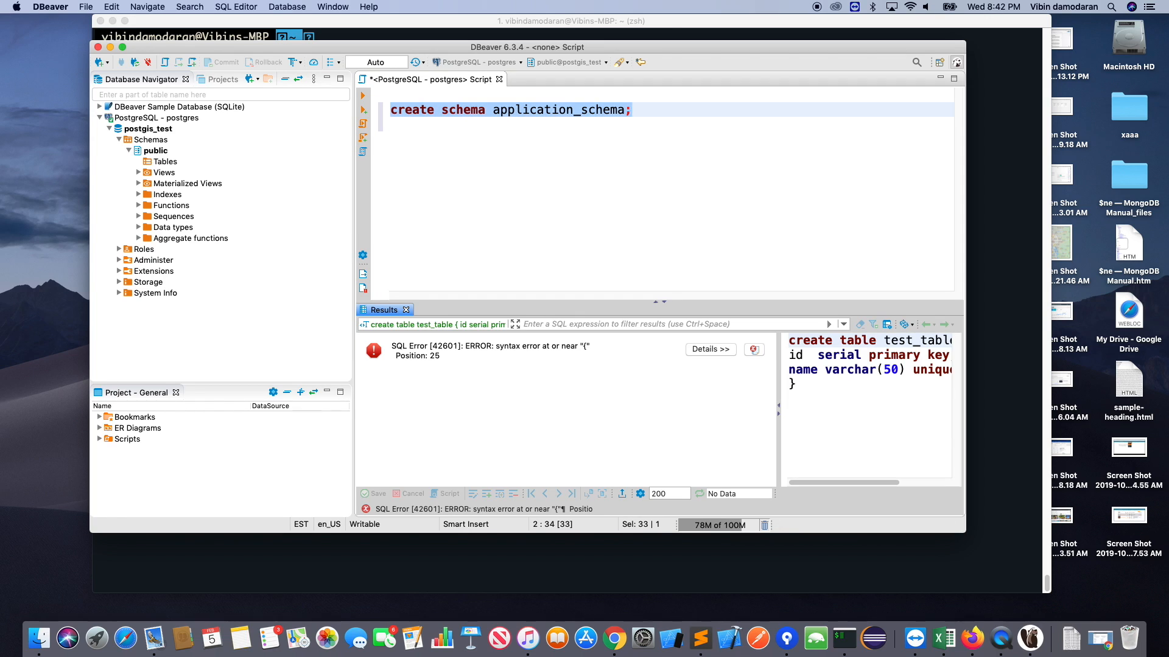
pyautogui.click(417, 124)
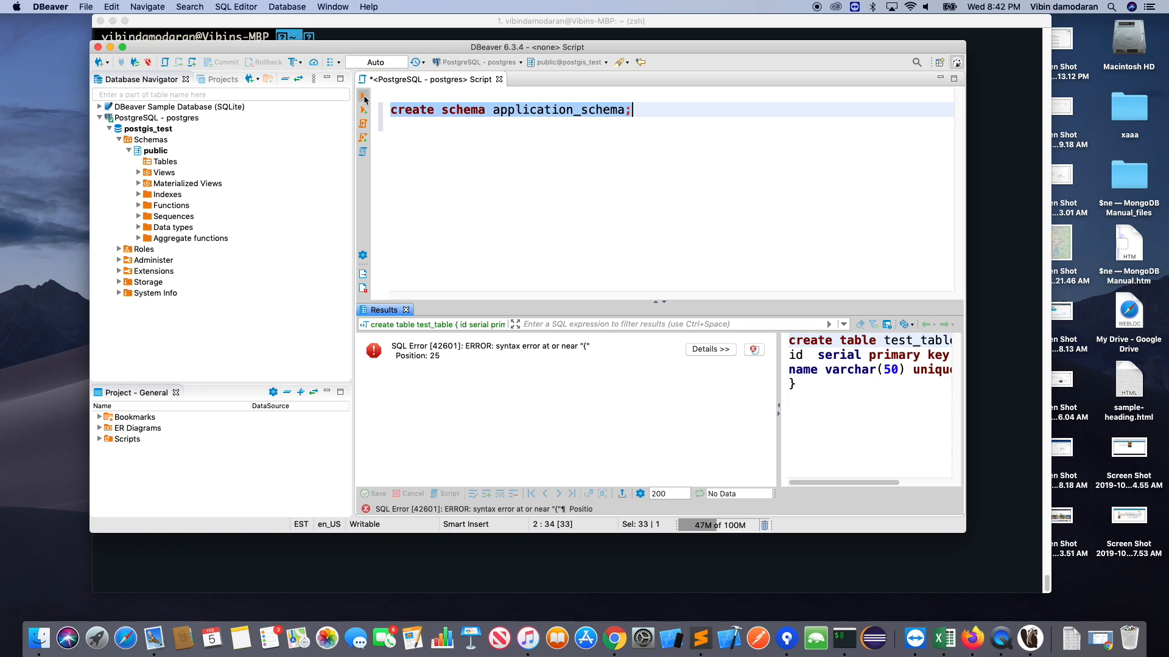
pyautogui.click(362, 95)
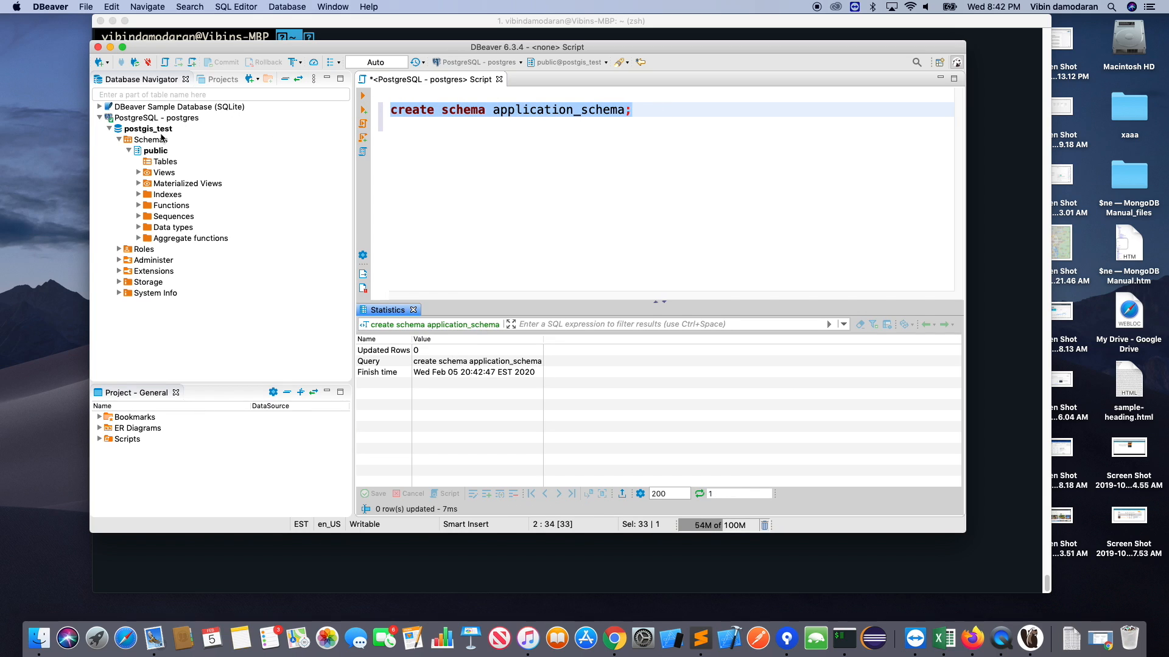
# Refresh postgis_test so application_schema appears, and expand it to its Tables folder
pyautogui.rightClick(148, 128)
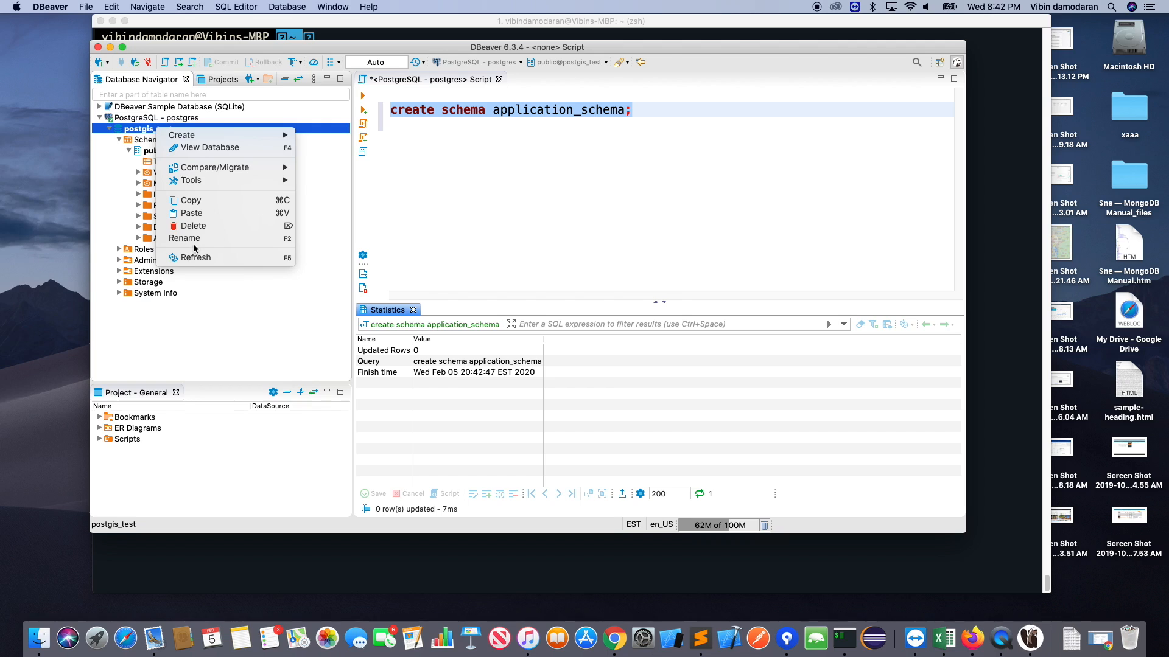
pyautogui.click(196, 257)
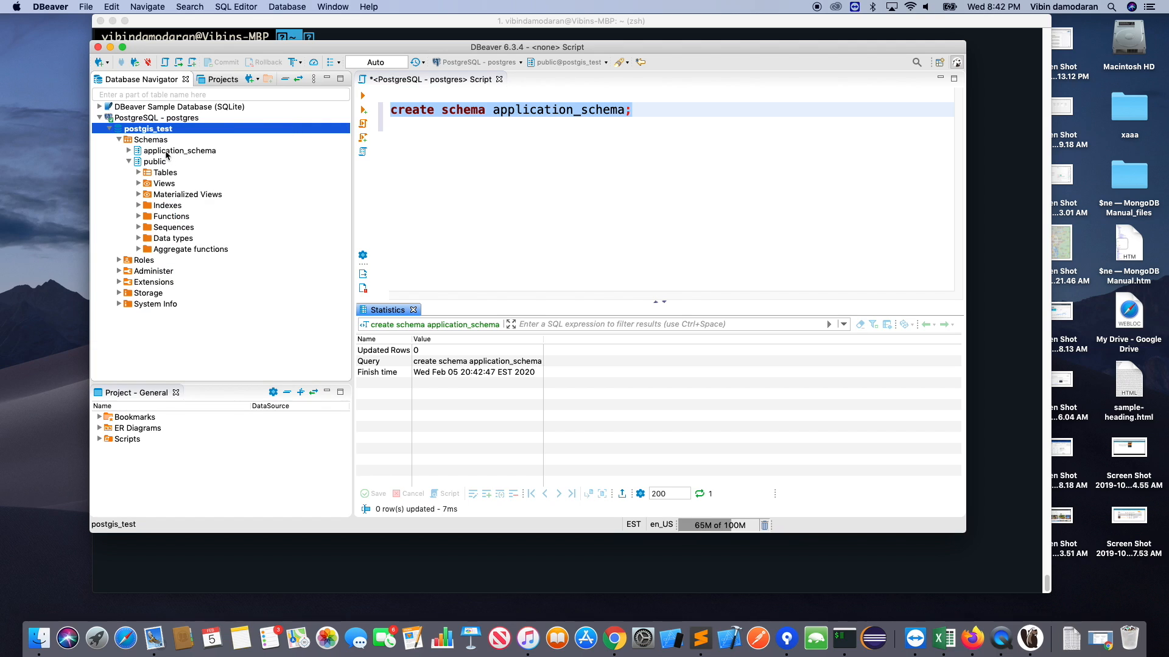
pyautogui.click(179, 151)
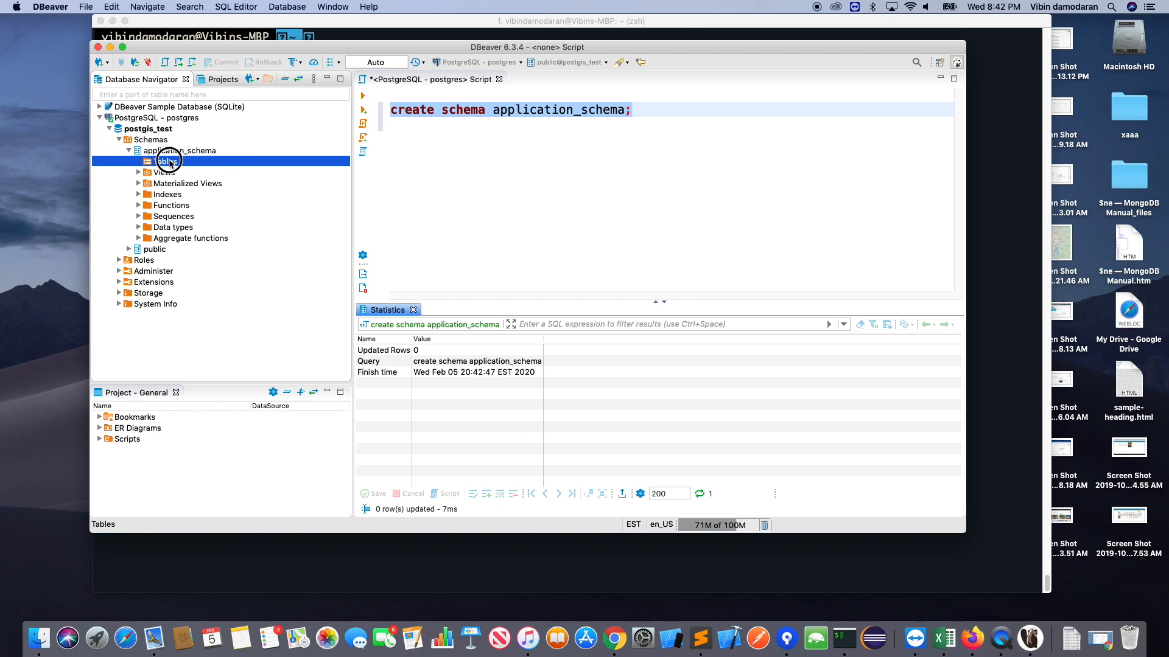
pyautogui.click(536, 210)
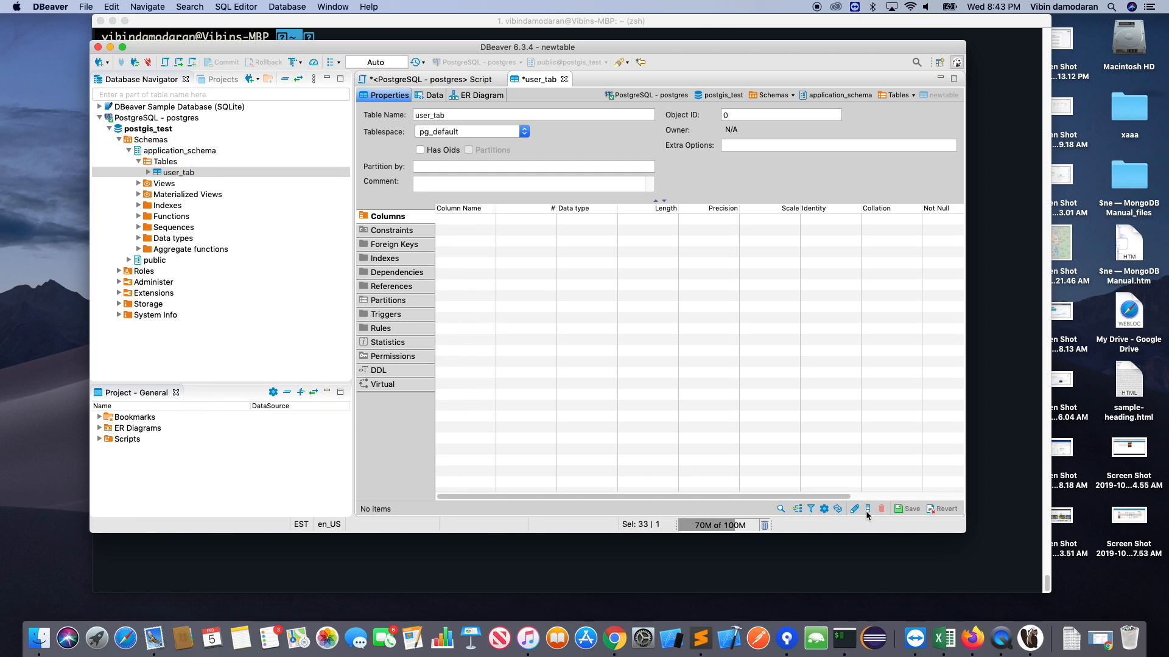
# Add a new column to user_tab named id
pyautogui.click(854, 509)
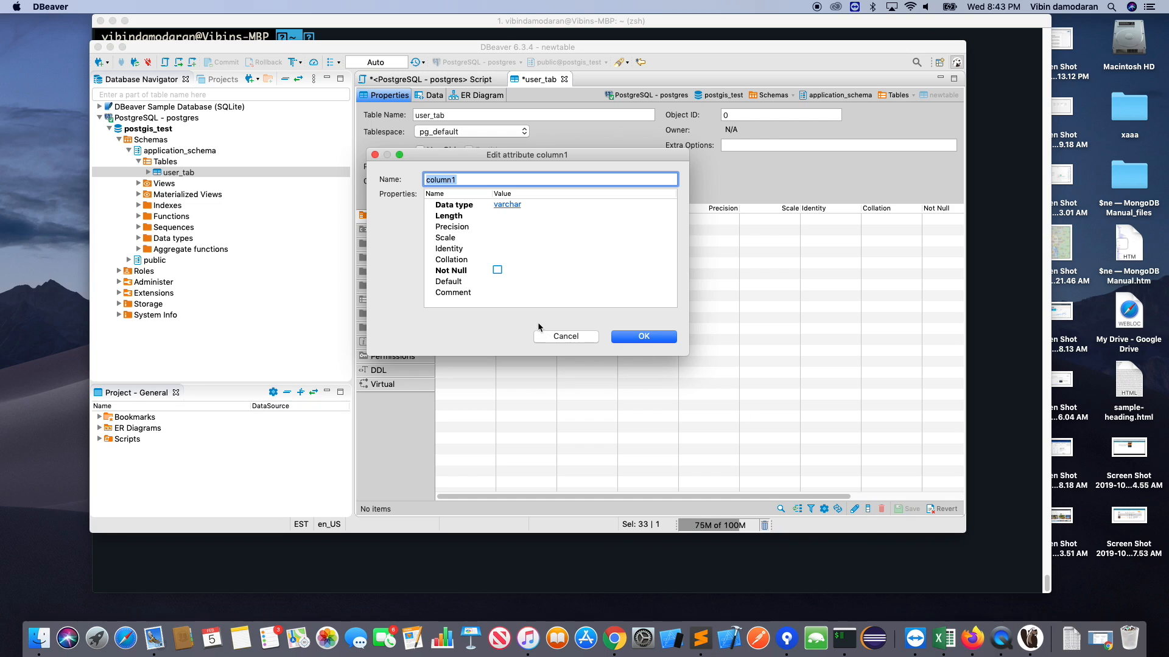
pyautogui.moveTo(389, 156)
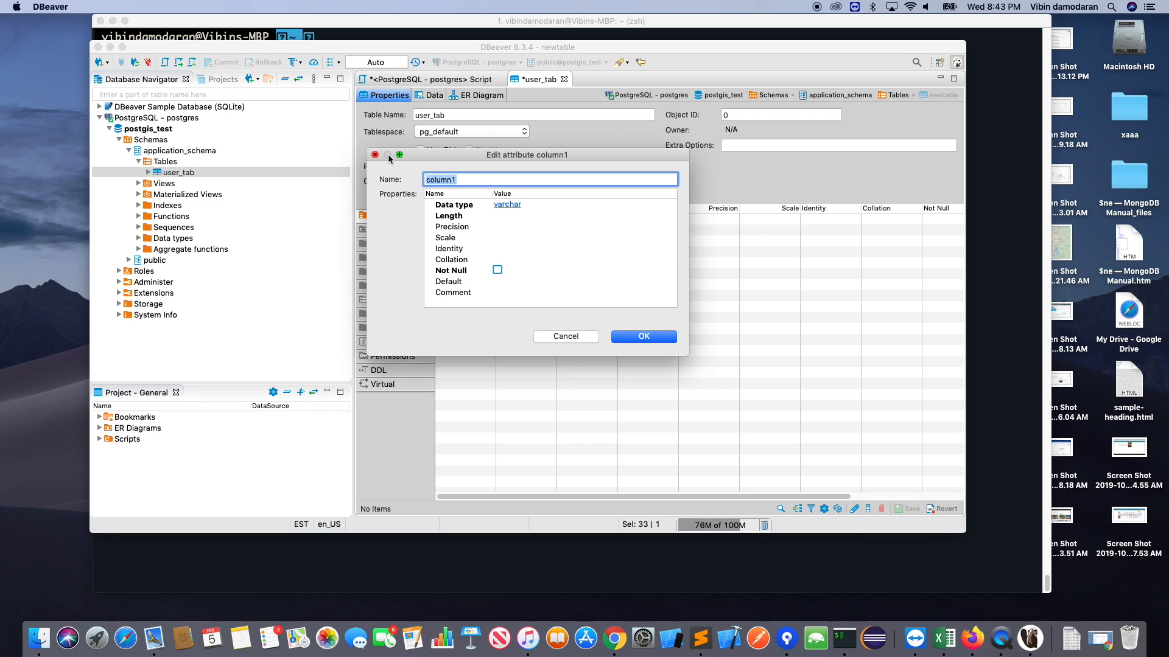
pyautogui.click(566, 336)
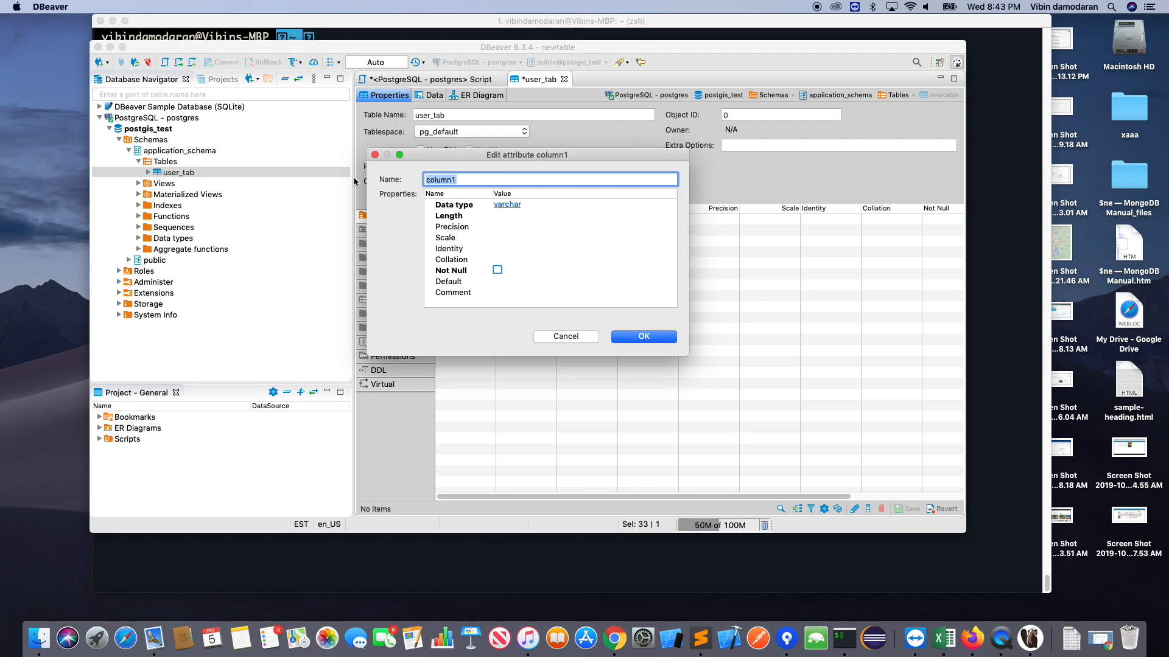
pyautogui.write('id')
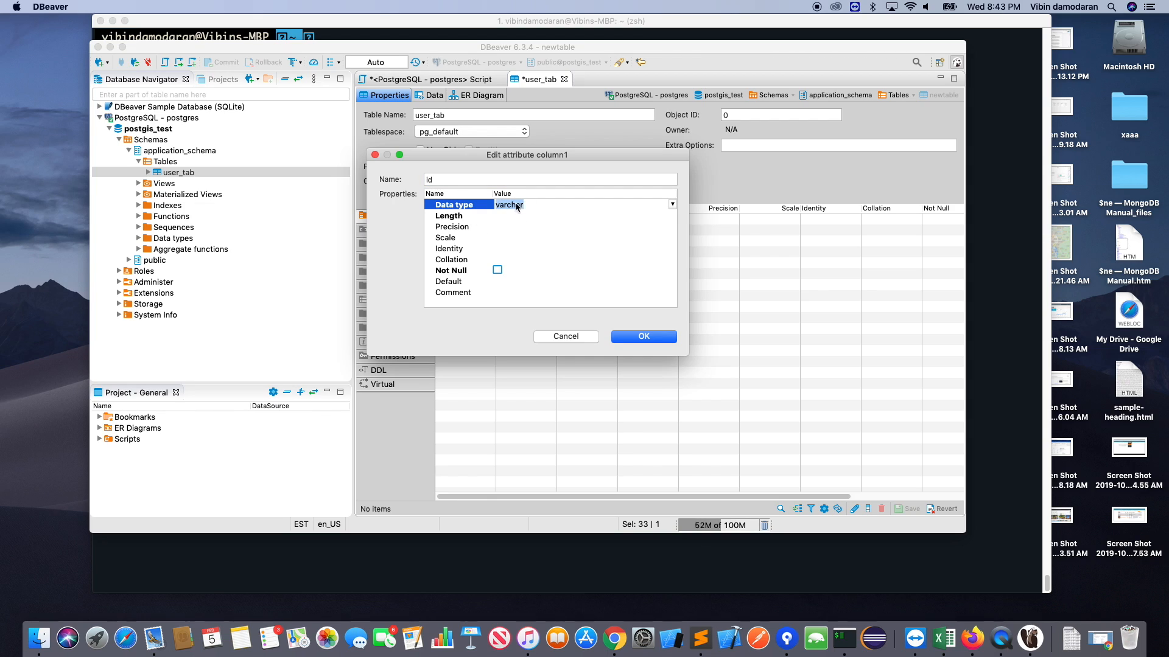
pyautogui.click(670, 204)
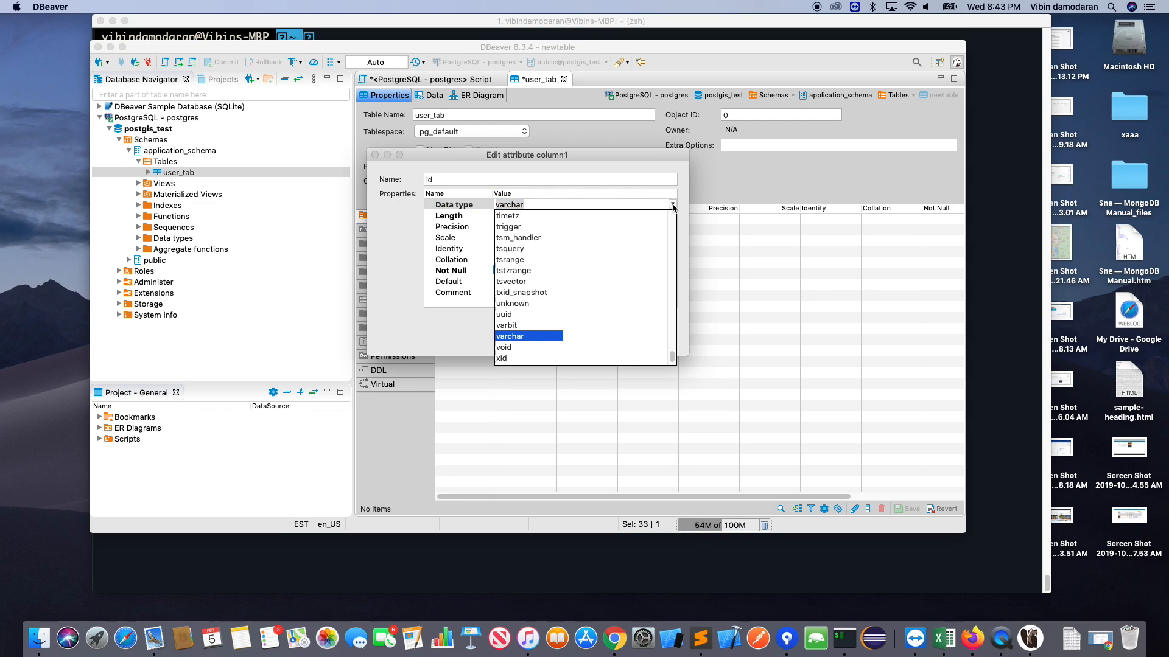
pyautogui.moveTo(514, 345)
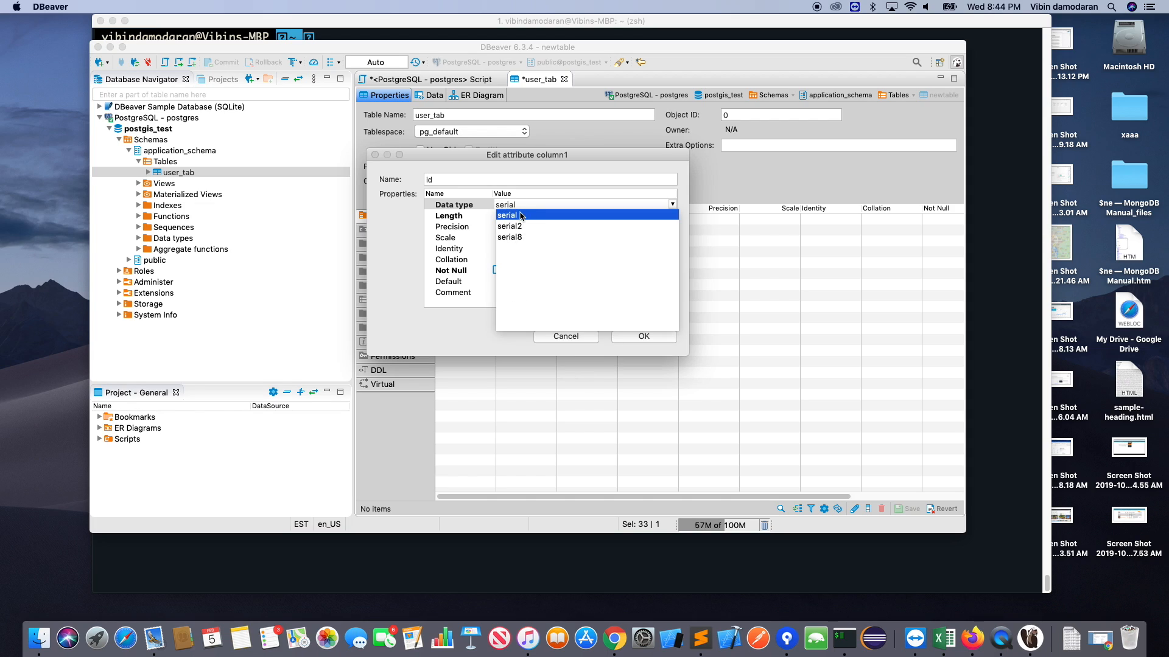
# Make the id column serial and not null, and confirm it
pyautogui.click(507, 214)
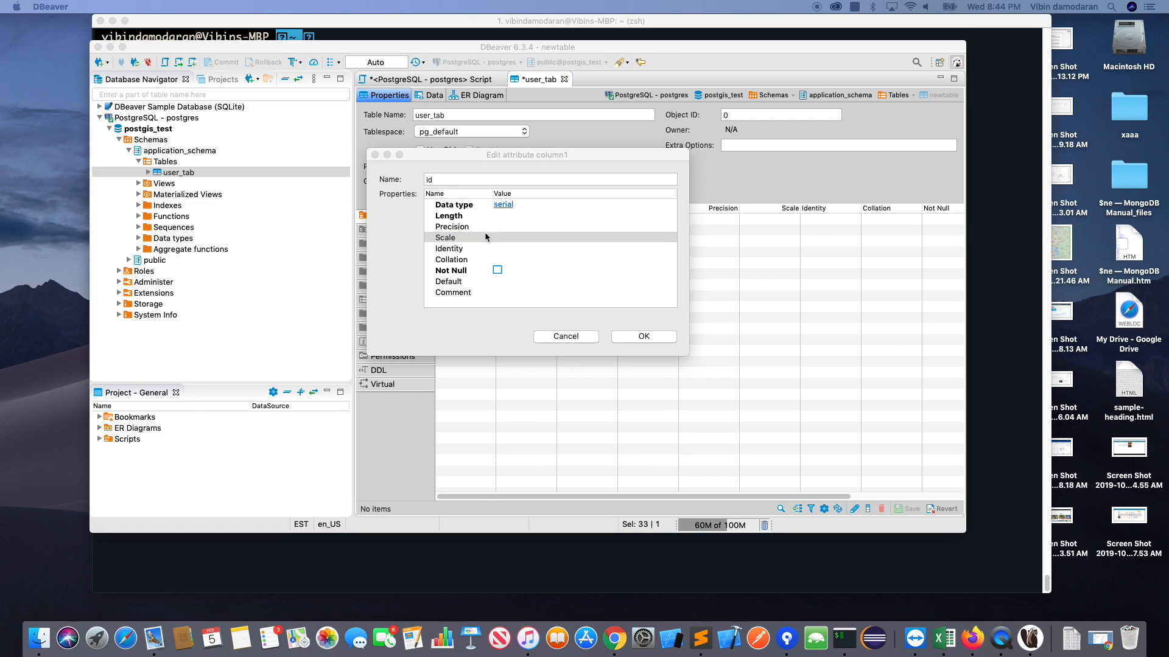
pyautogui.click(452, 227)
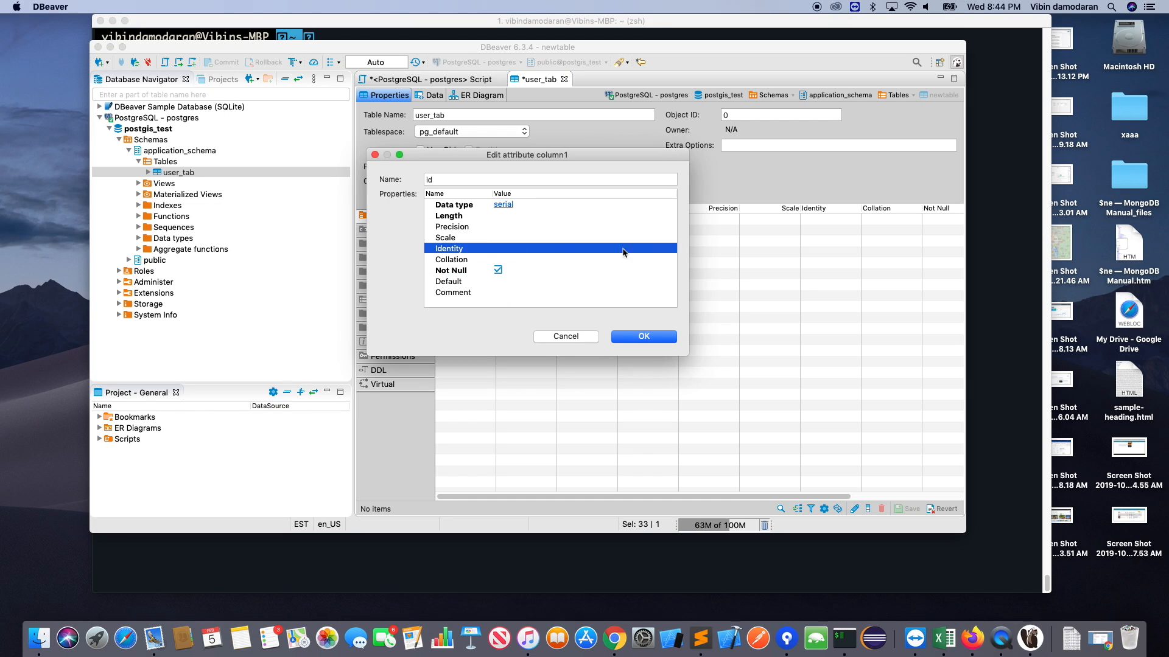
pyautogui.click(449, 215)
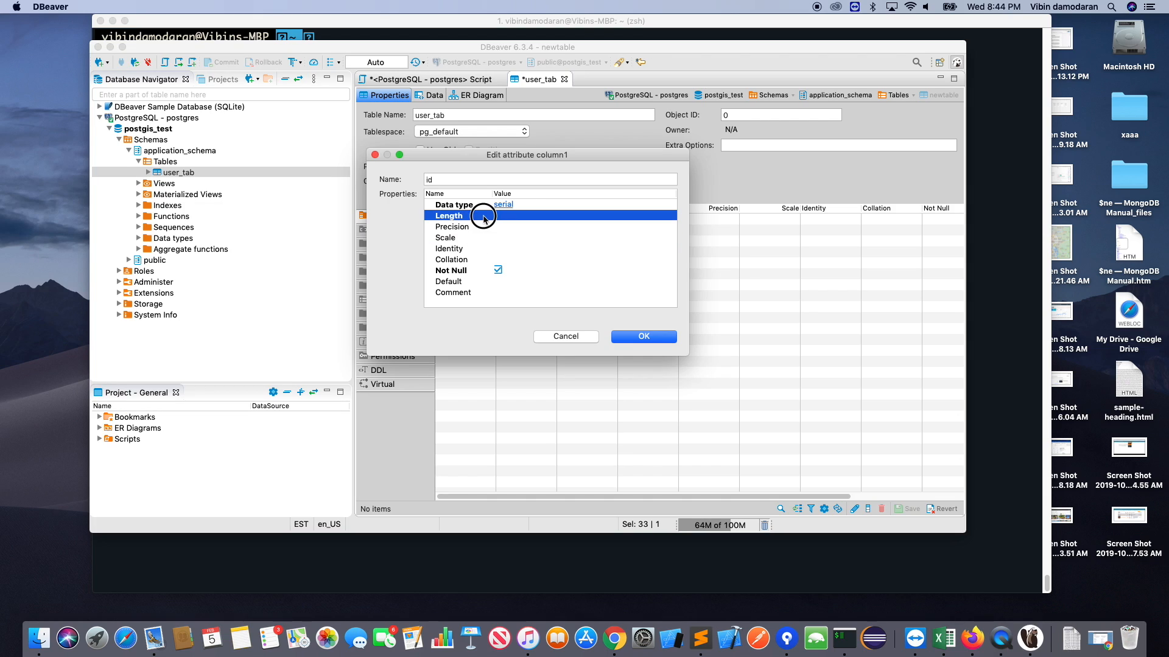
pyautogui.moveTo(555, 260)
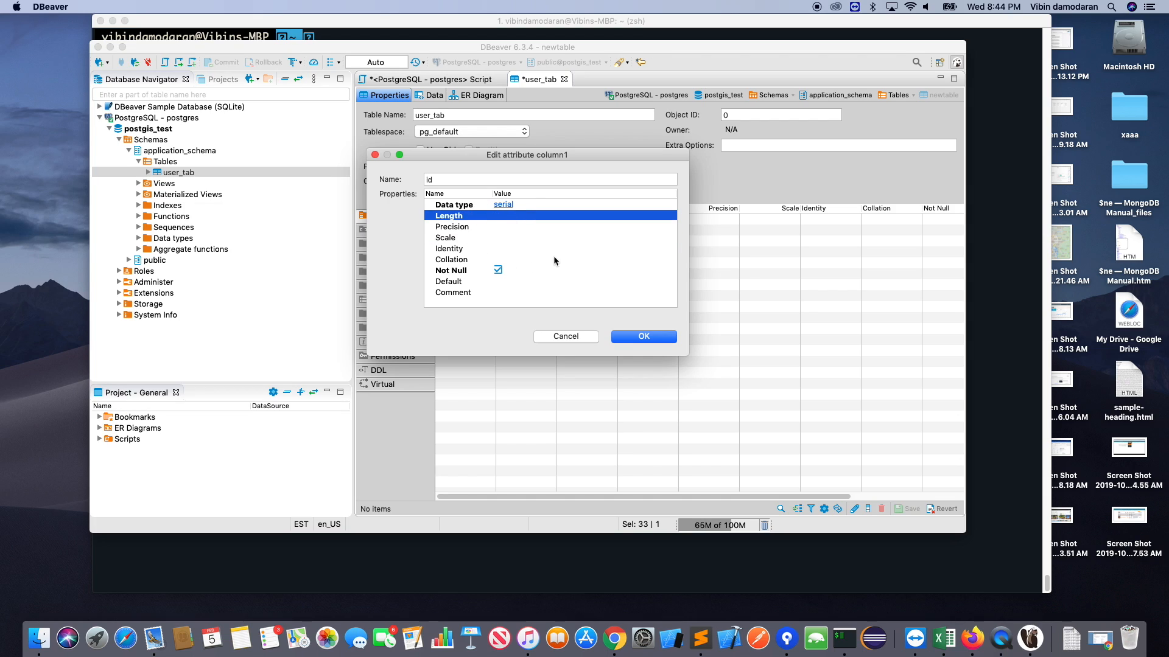
pyautogui.click(642, 336)
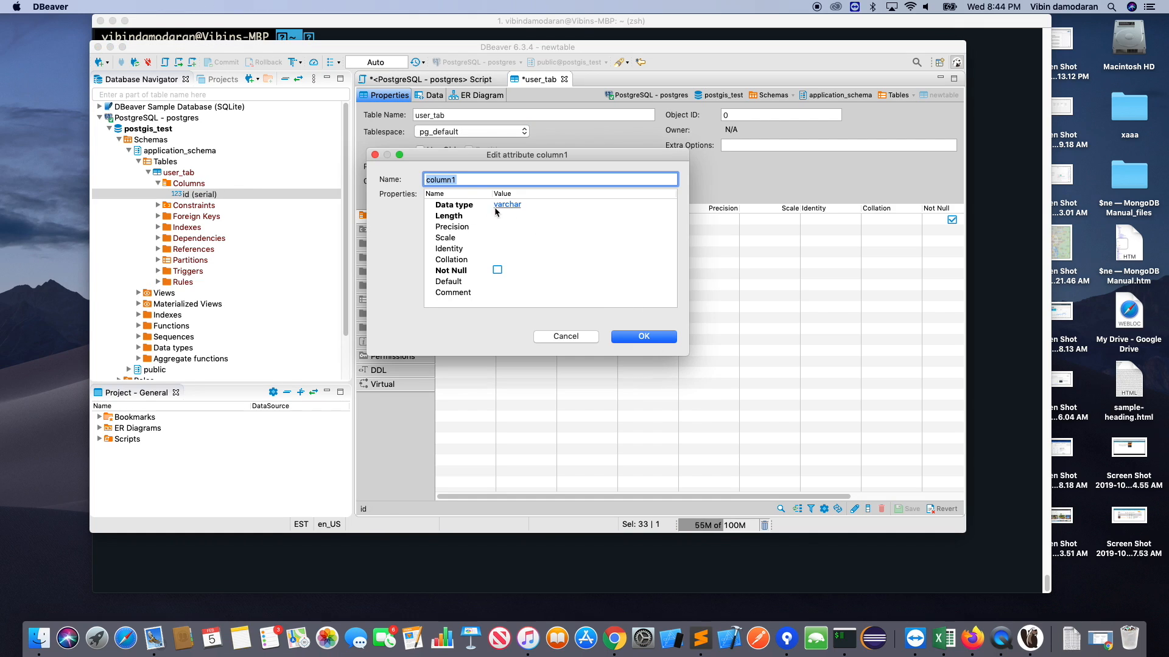
# Define a not-null name column of type varchar with length 50 and confirm it
pyautogui.write('nam')
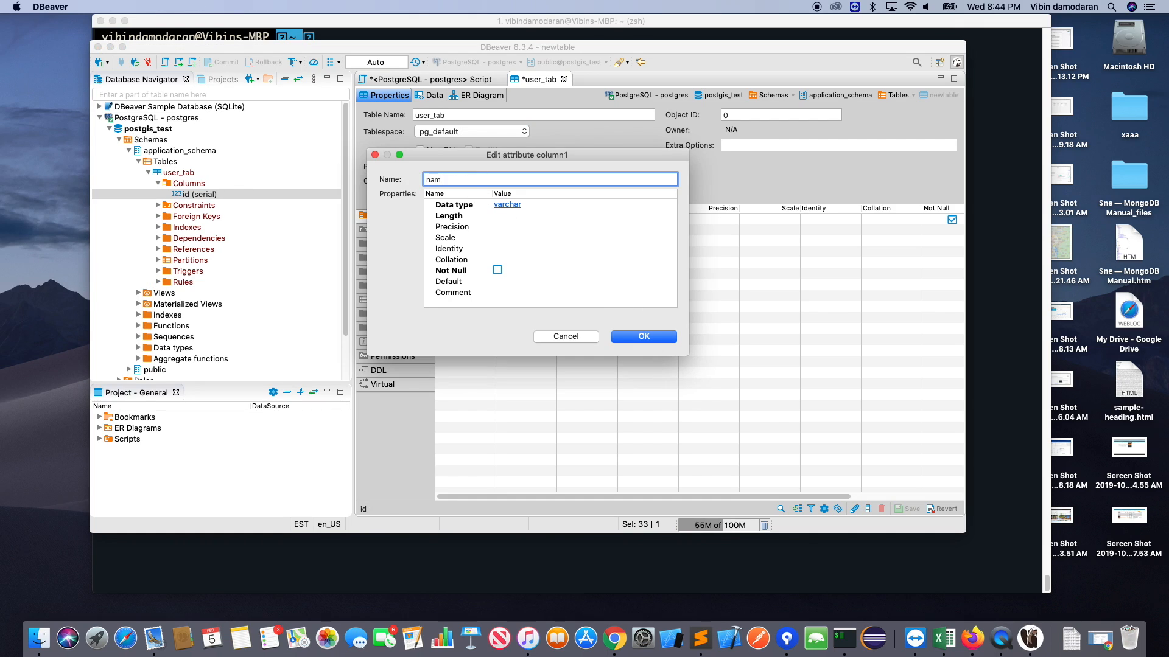
pyautogui.click(453, 204)
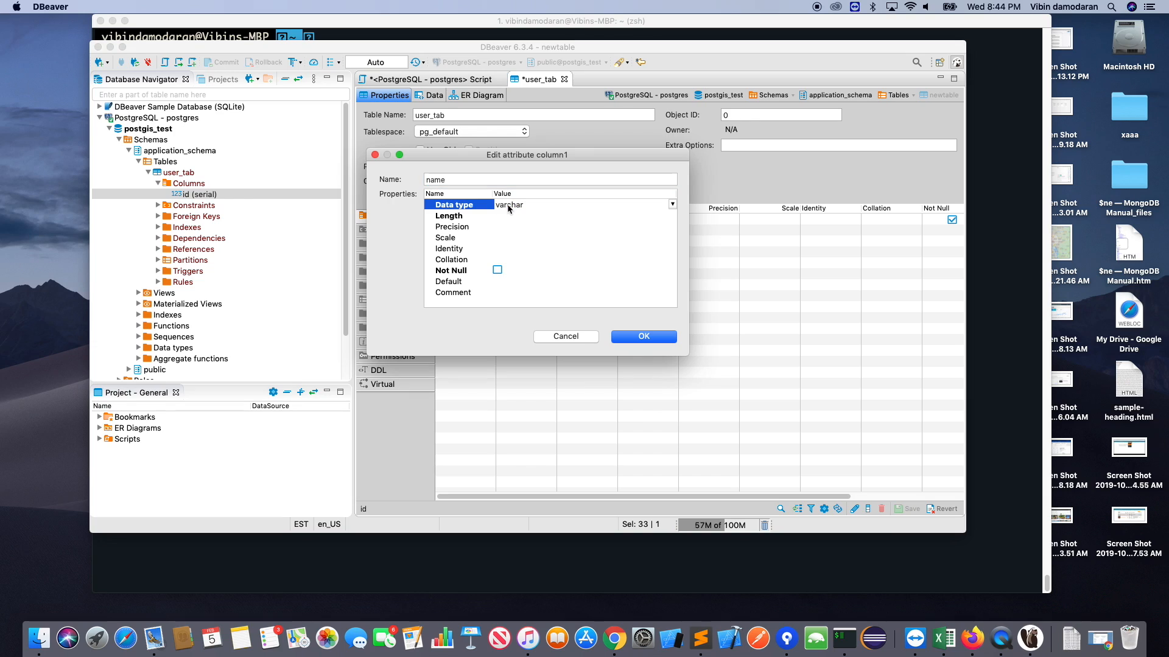
pyautogui.click(669, 205)
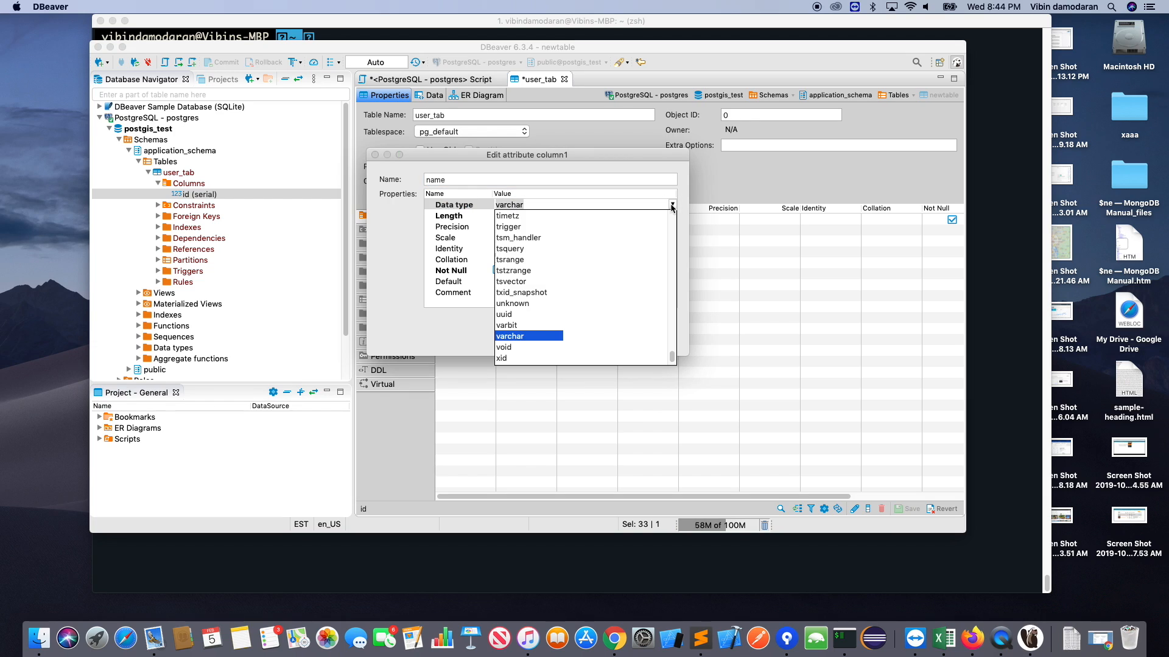
pyautogui.click(510, 336)
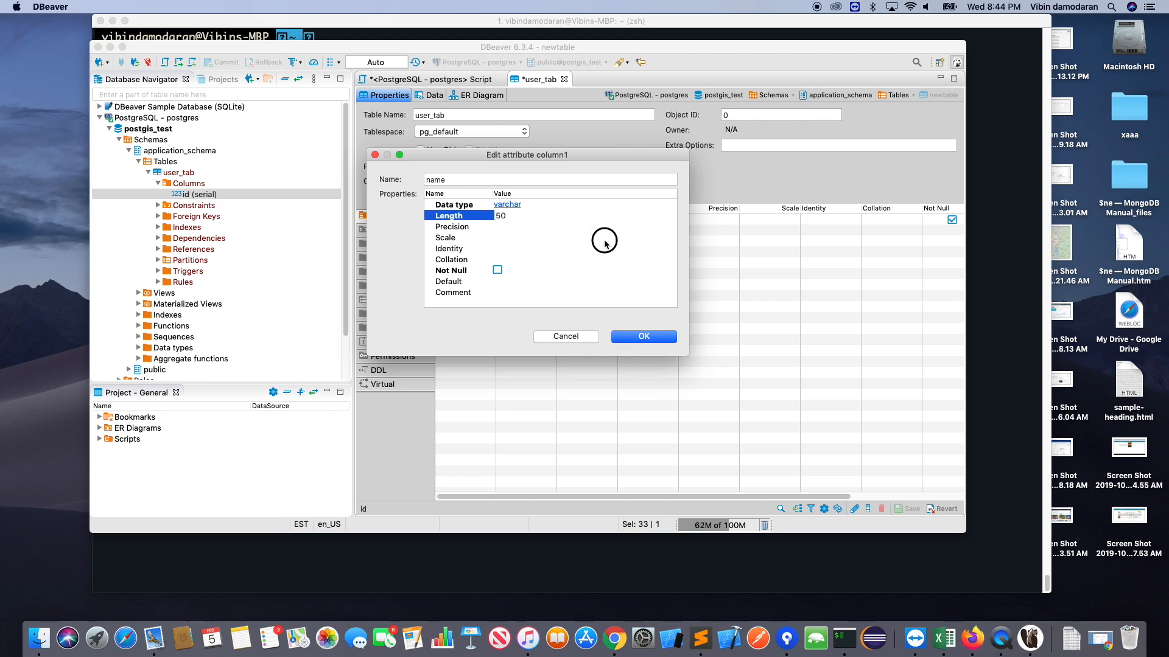
pyautogui.click(445, 237)
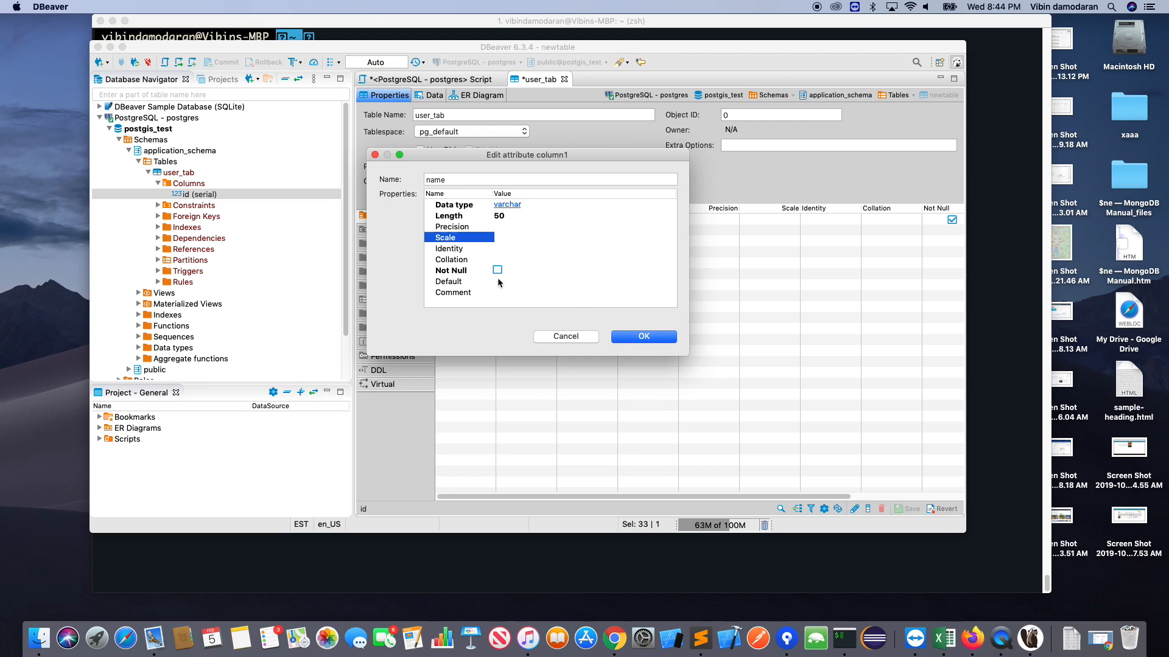
pyautogui.click(498, 270)
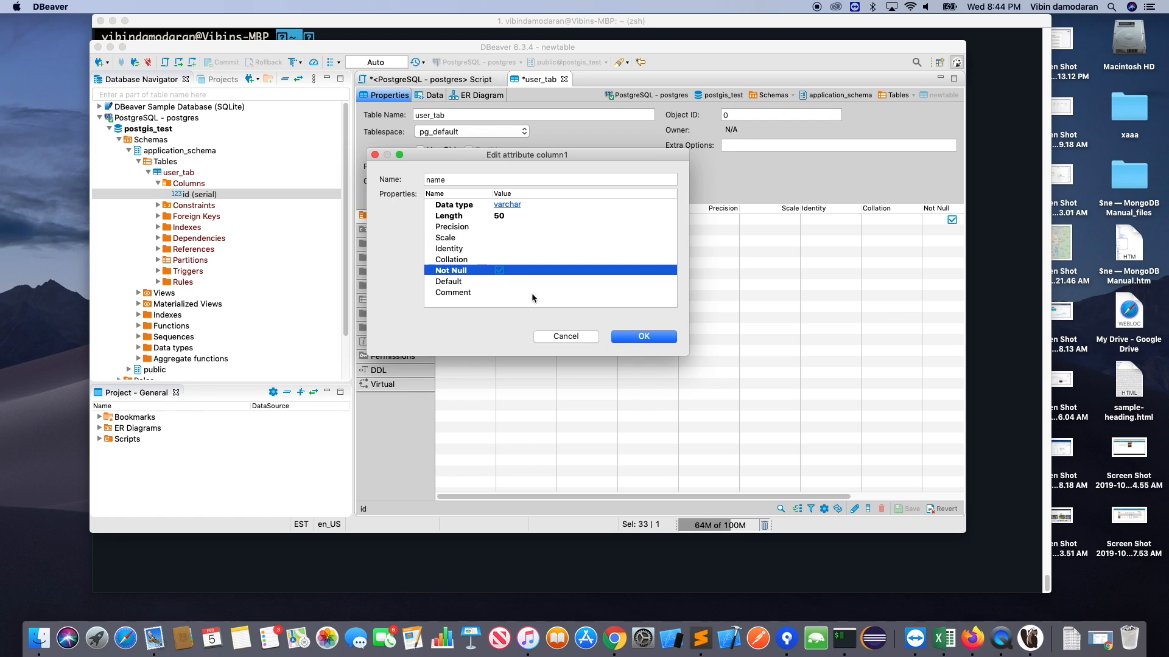
pyautogui.click(643, 336)
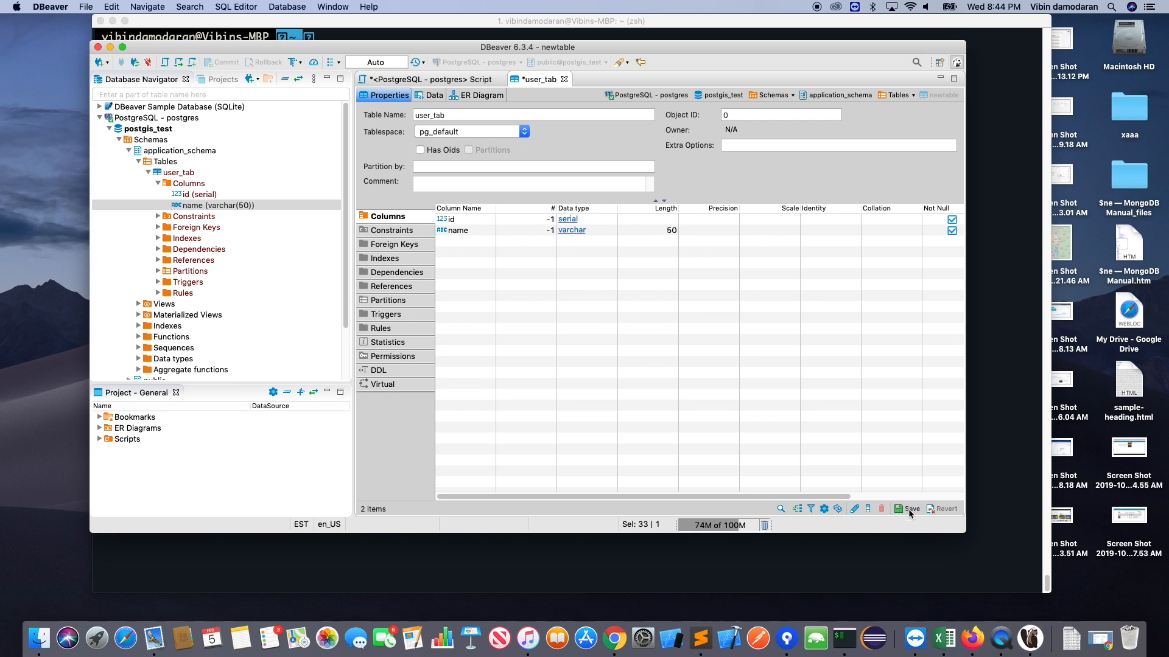
# Save user_tab and persist the CREATE TABLE to the database
pyautogui.click(909, 509)
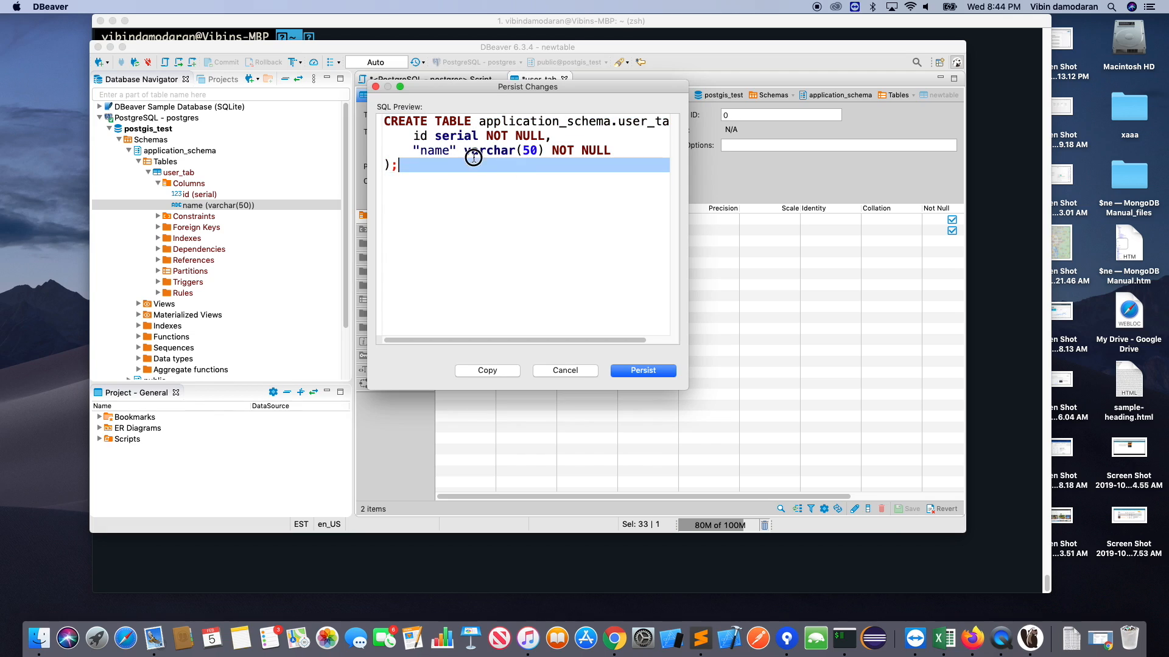
pyautogui.click(642, 370)
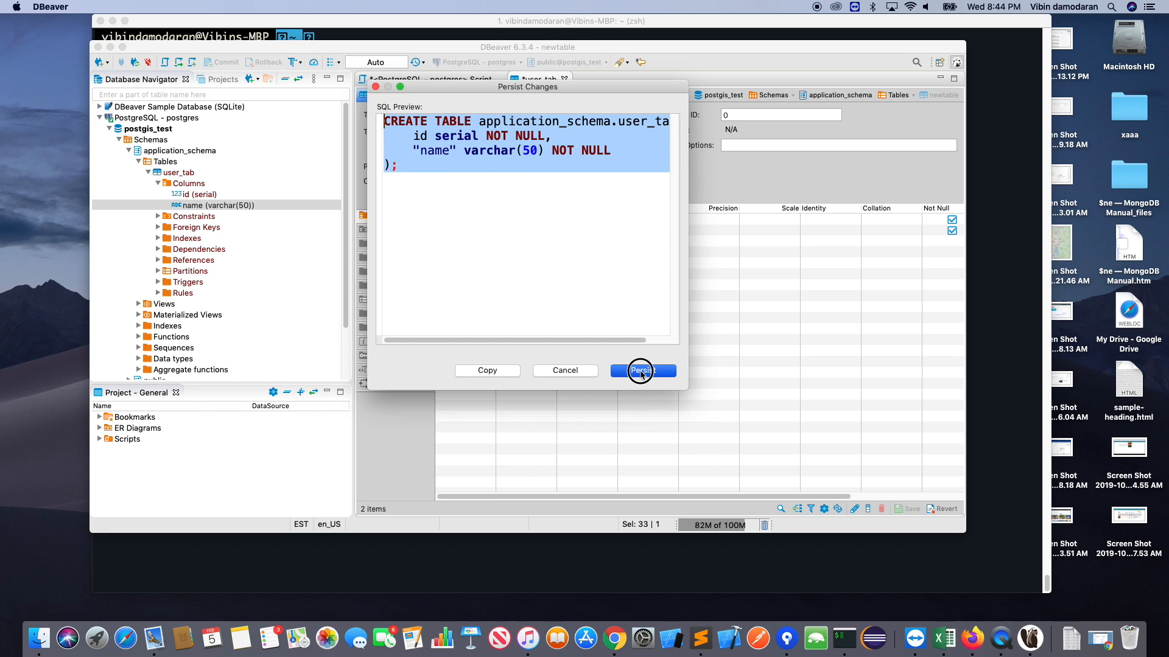
pyautogui.click(639, 370)
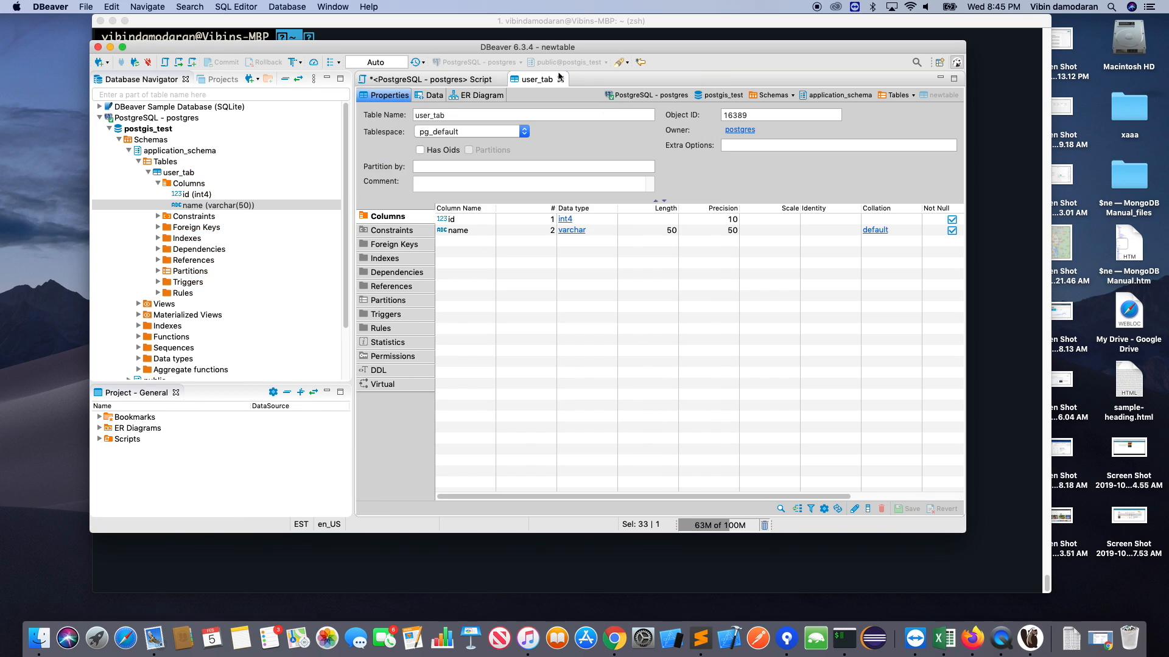
# Close the table editor, discarding the unsaved script, and collapse user_tab in the tree
pyautogui.rightClick(182, 151)
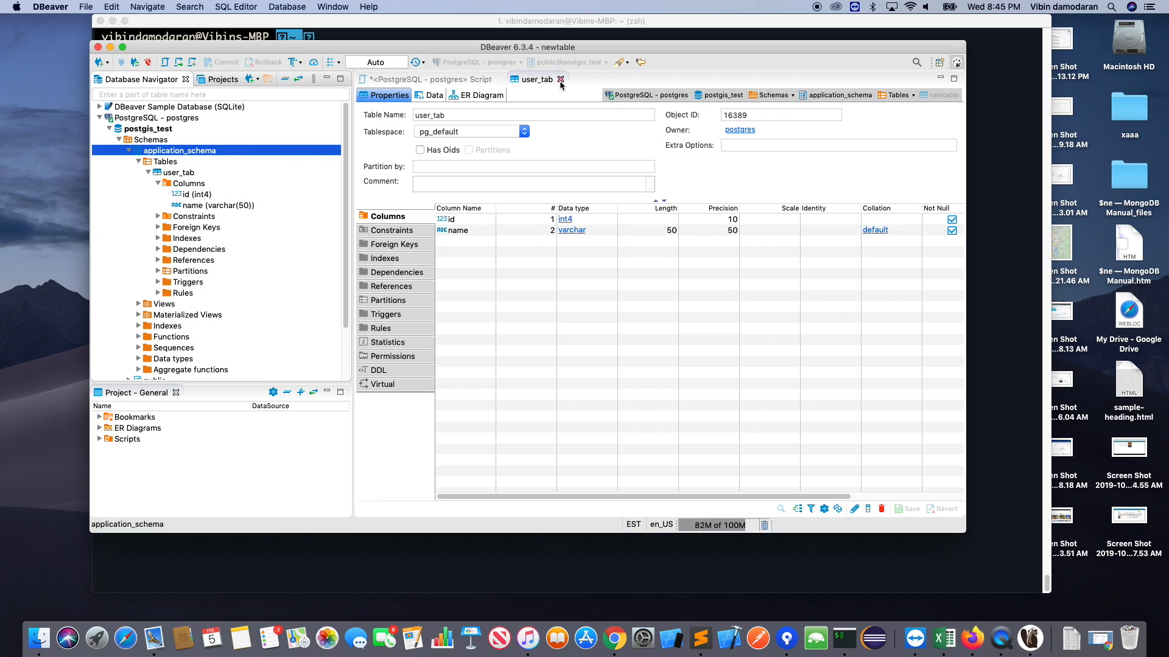
pyautogui.click(560, 81)
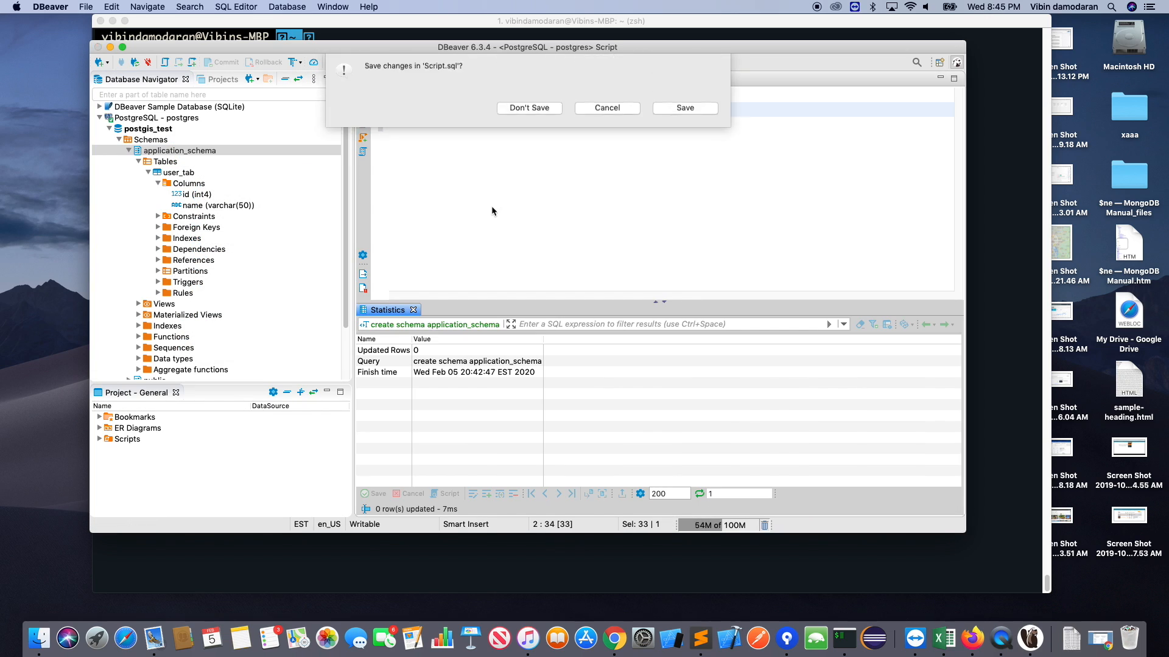
pyautogui.click(529, 108)
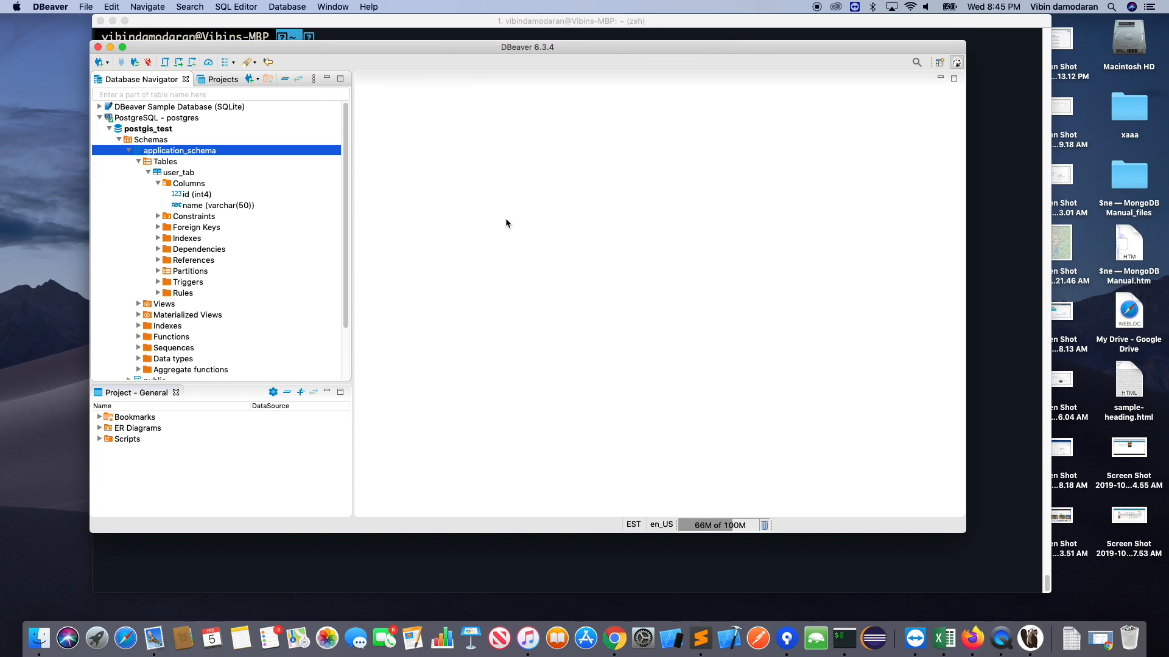
pyautogui.click(176, 171)
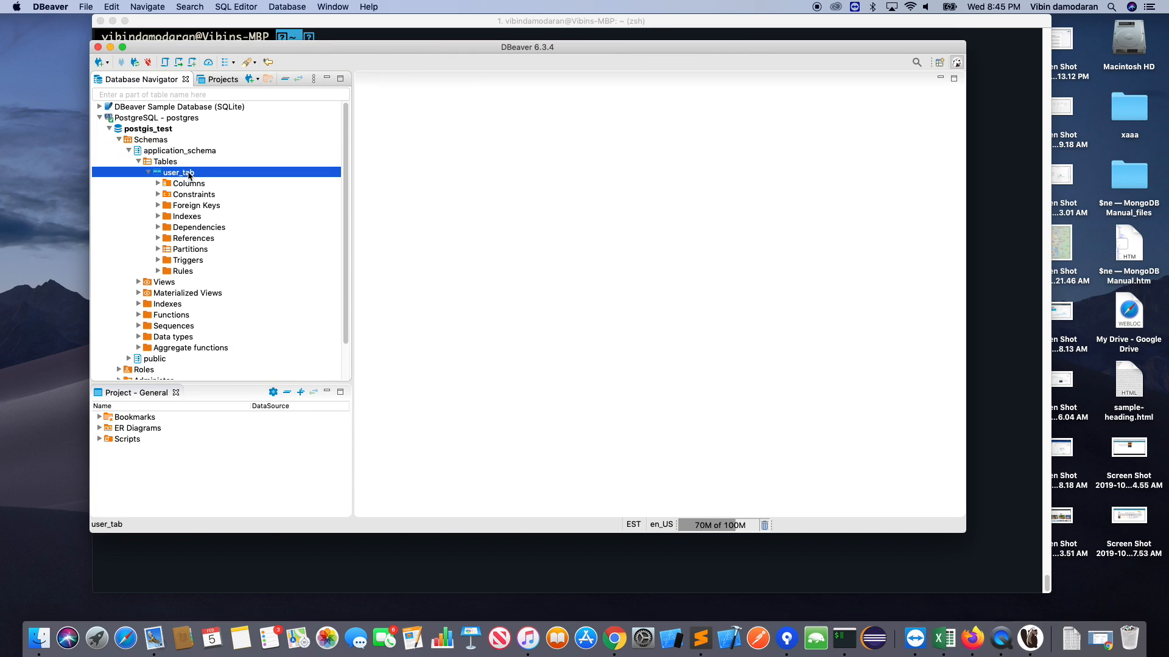
pyautogui.click(148, 172)
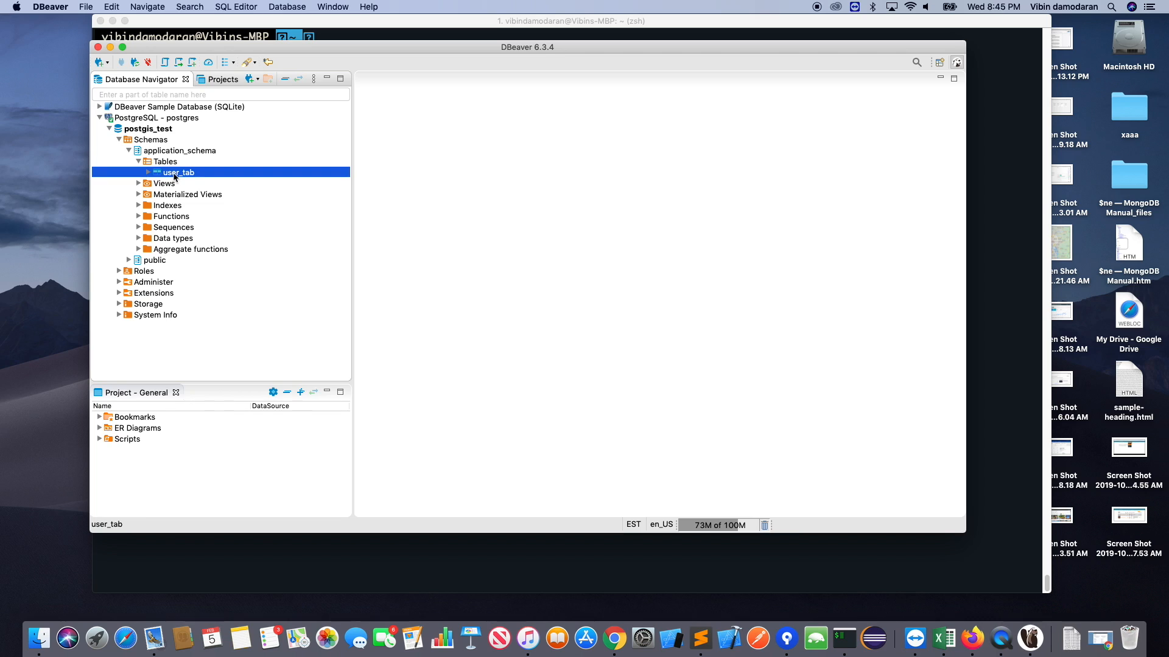
# View user_tab's Data to confirm it has no rows, then close the editor
pyautogui.doubleClick(177, 171)
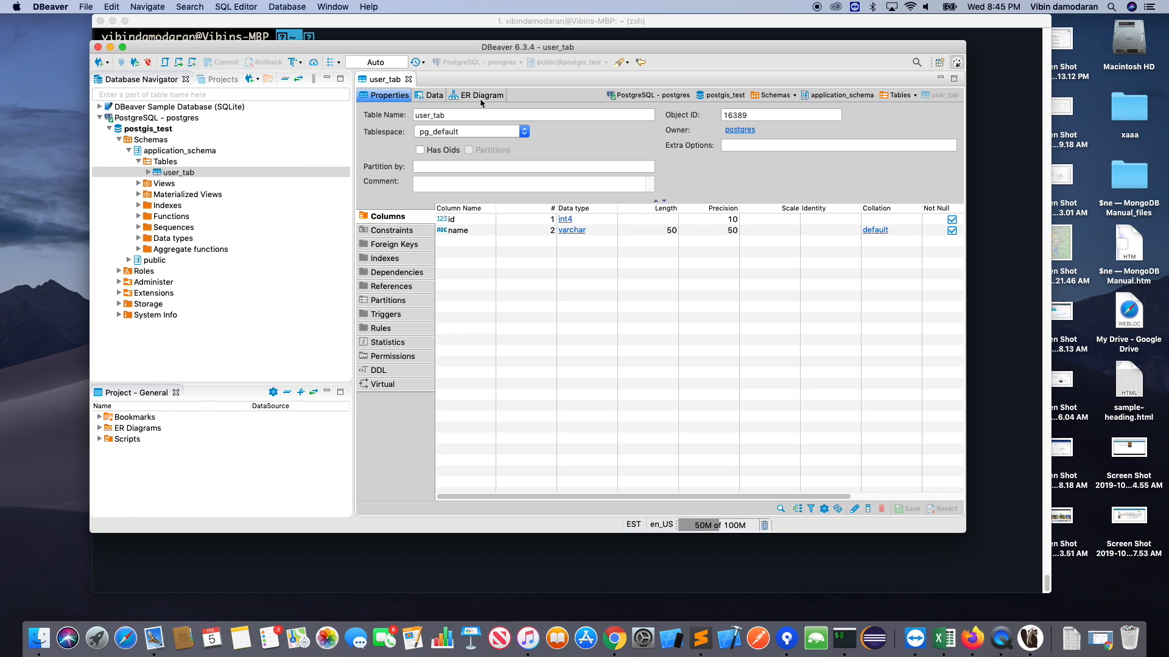
pyautogui.click(433, 95)
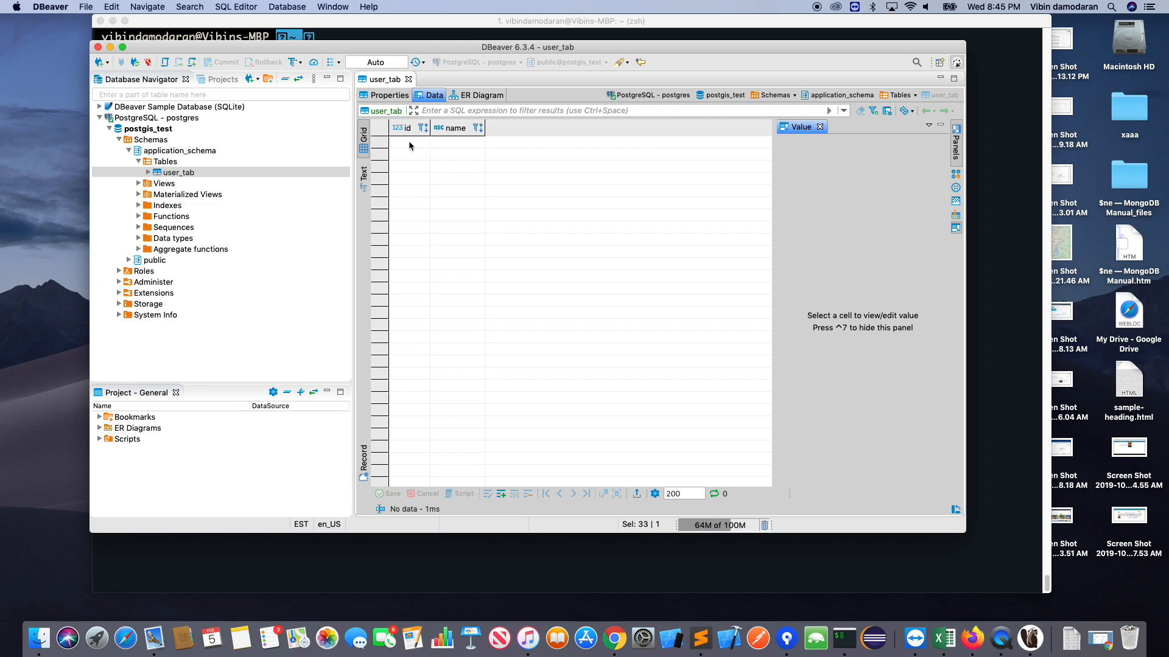
pyautogui.click(408, 80)
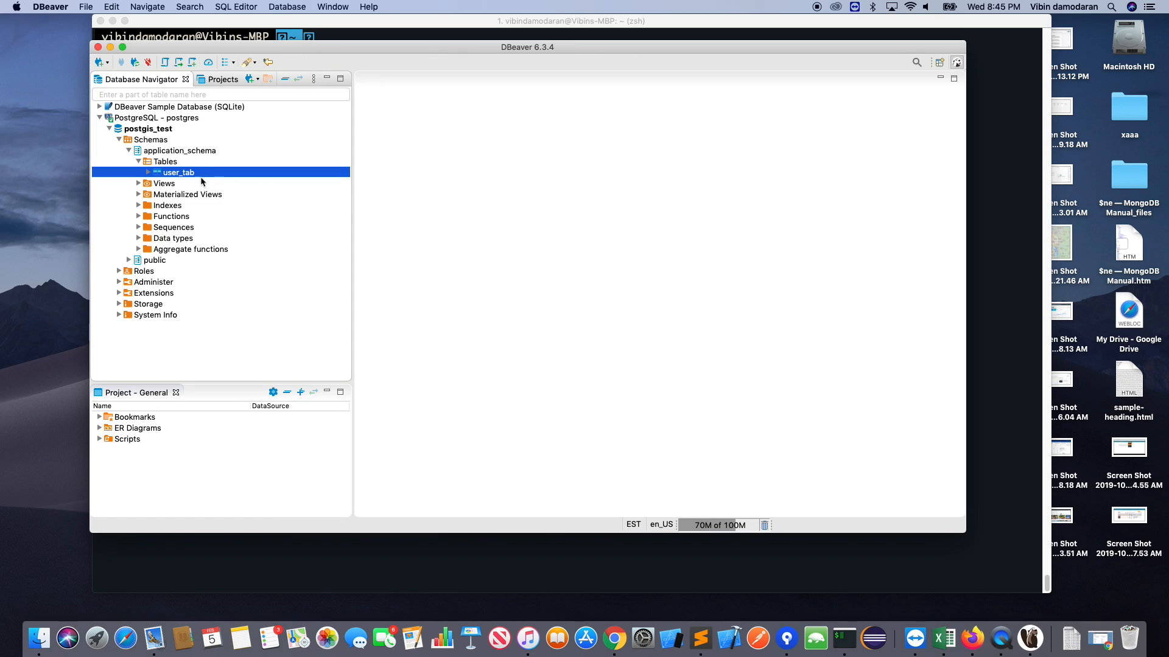
# Generate an INSERT statement for user_tab via Generate SQL and copy it
pyautogui.rightClick(178, 171)
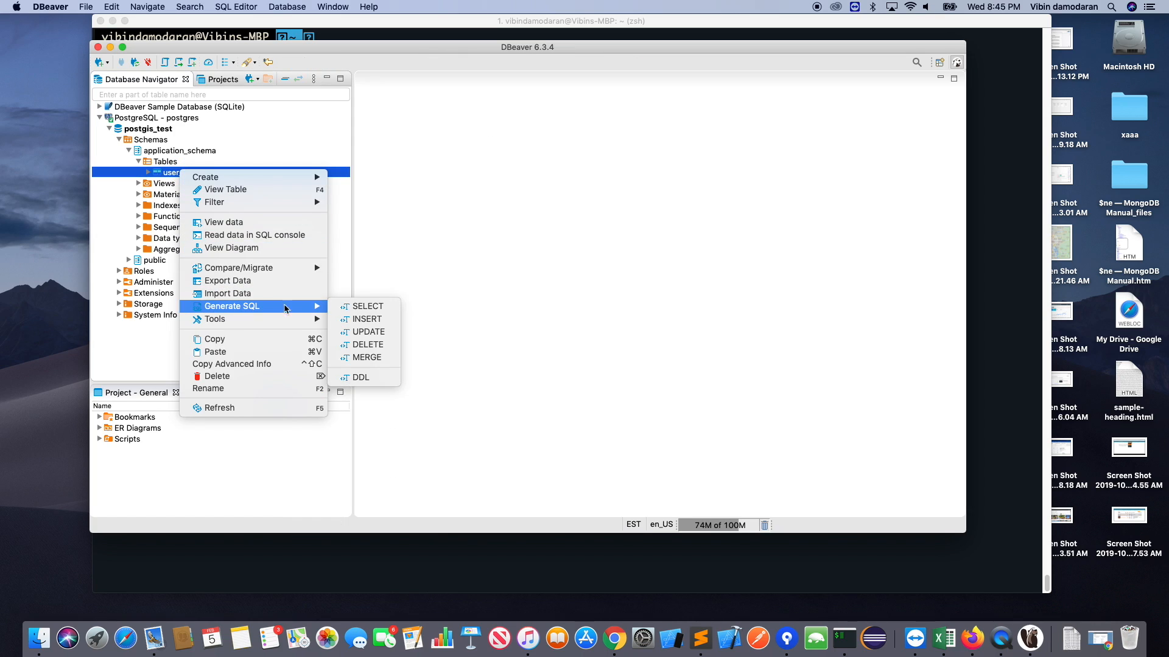
pyautogui.click(366, 319)
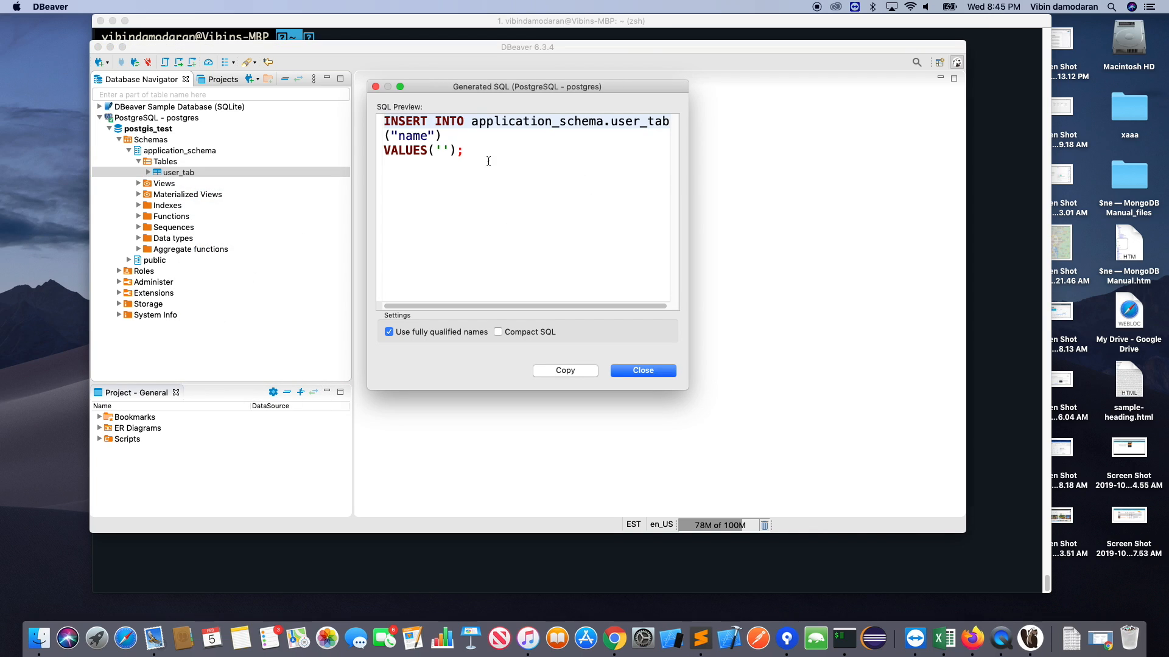
pyautogui.click(564, 370)
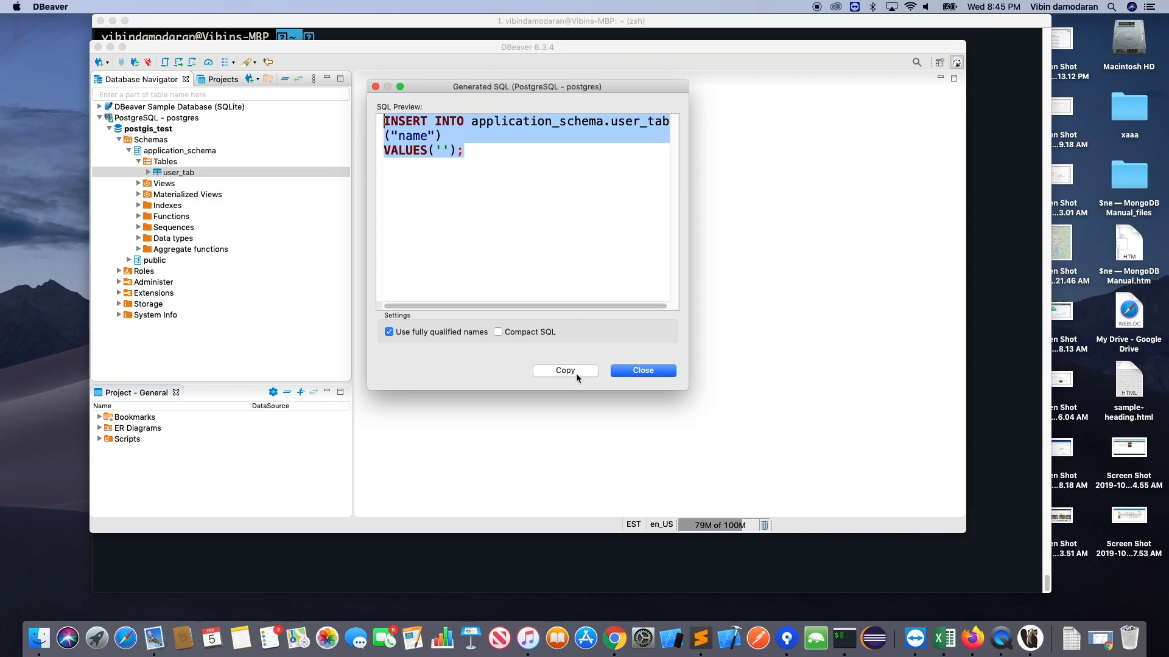
pyautogui.click(642, 370)
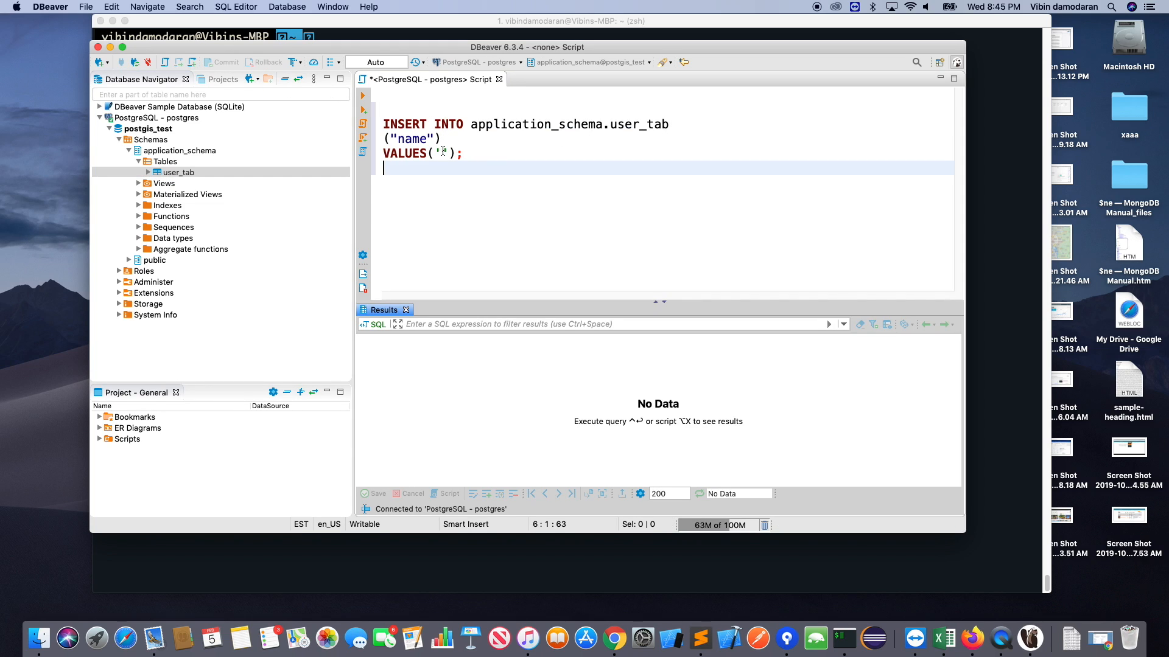
# Fill the INSERT's VALUES with 'john' and run it, updating 1 row
pyautogui.write('v')
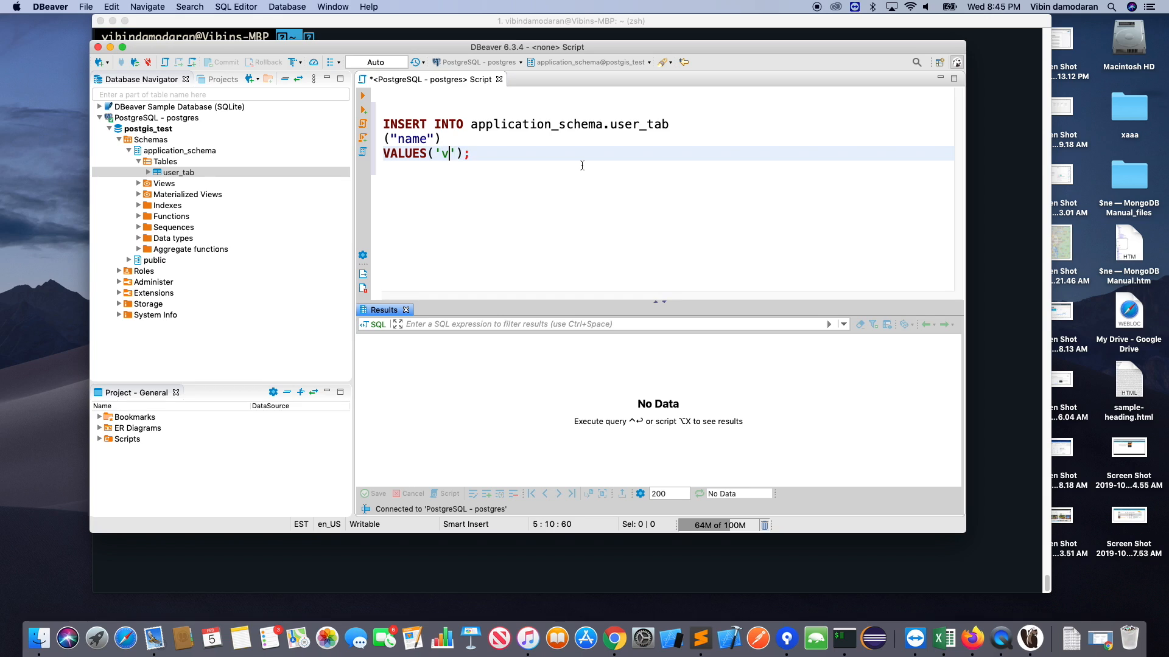
pyautogui.write('ibin')
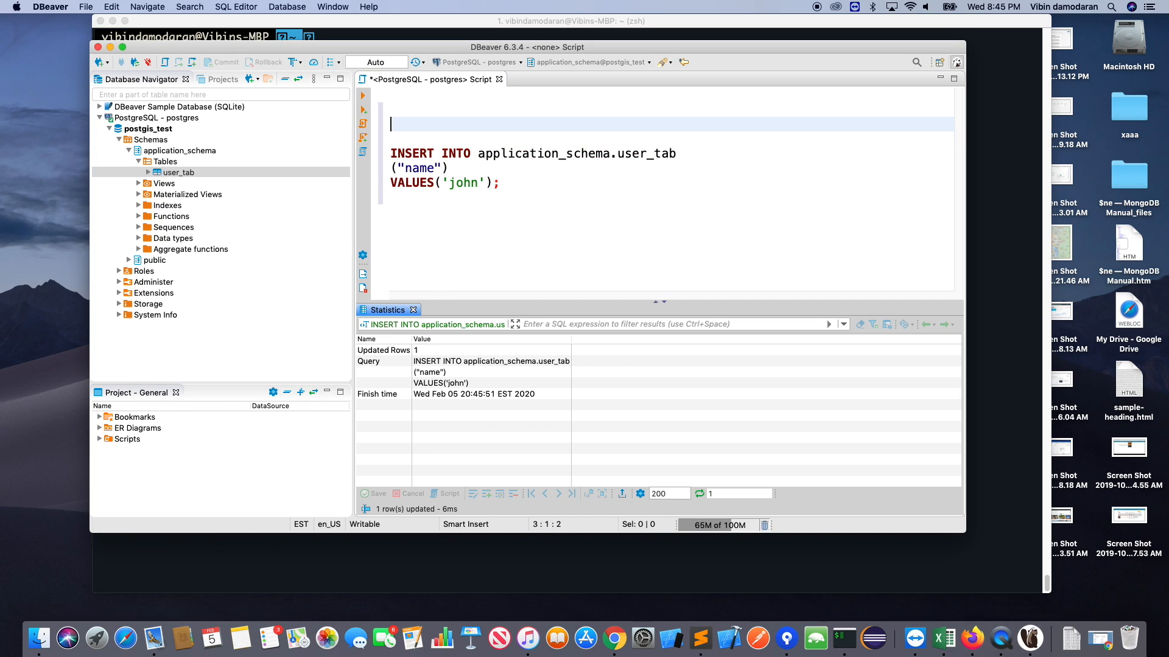
# Write 'select * from application_schema.user_tab;' on the line above the insert
pyautogui.write('select * form')
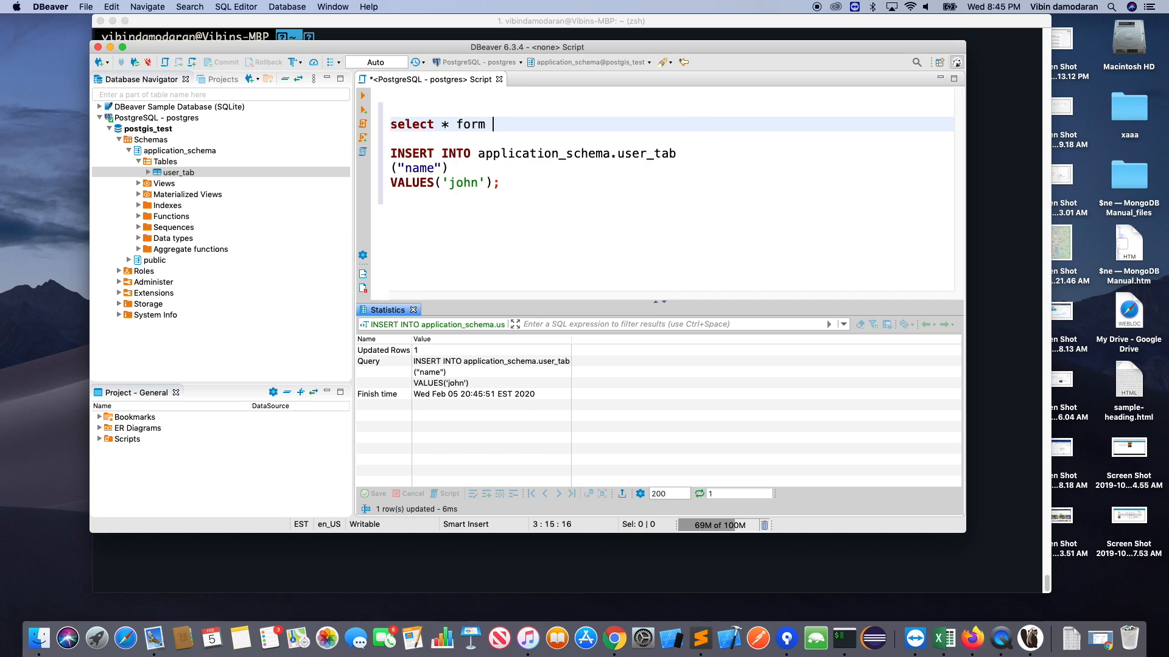
pyautogui.write('from')
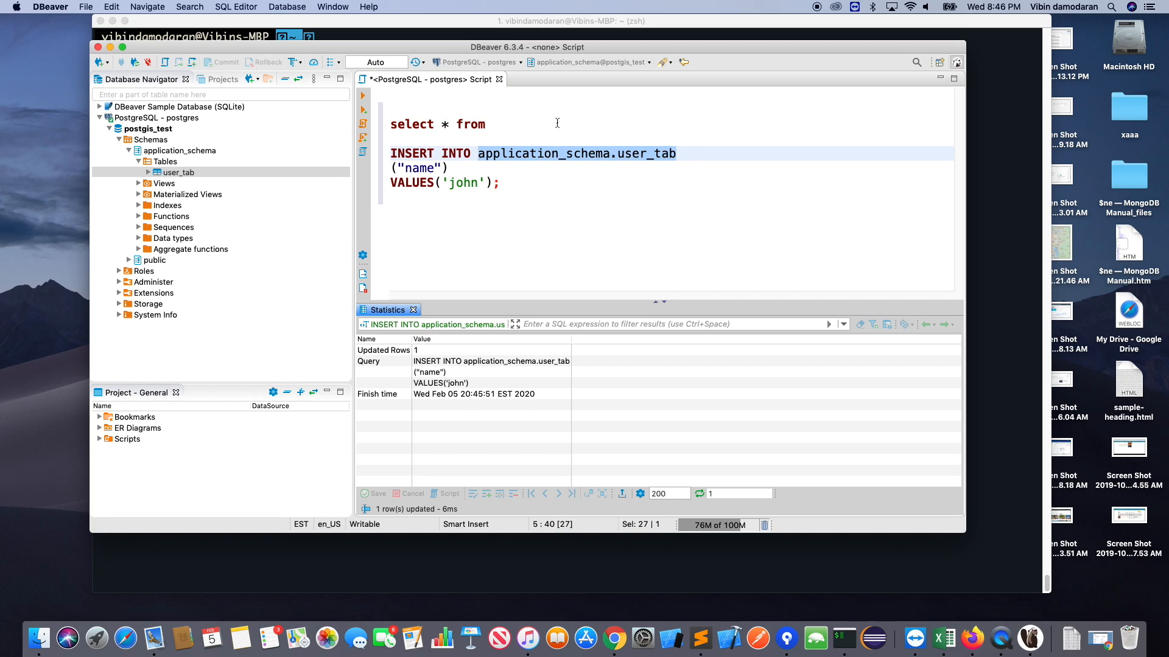
pyautogui.write('application_schema.user_tab;')
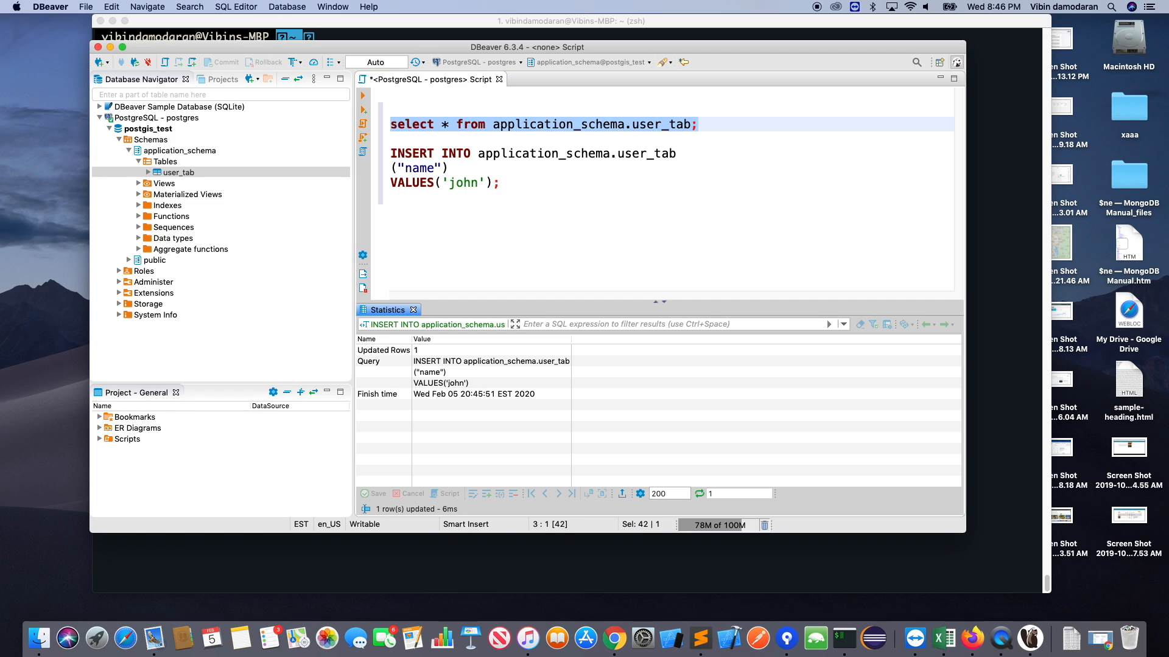